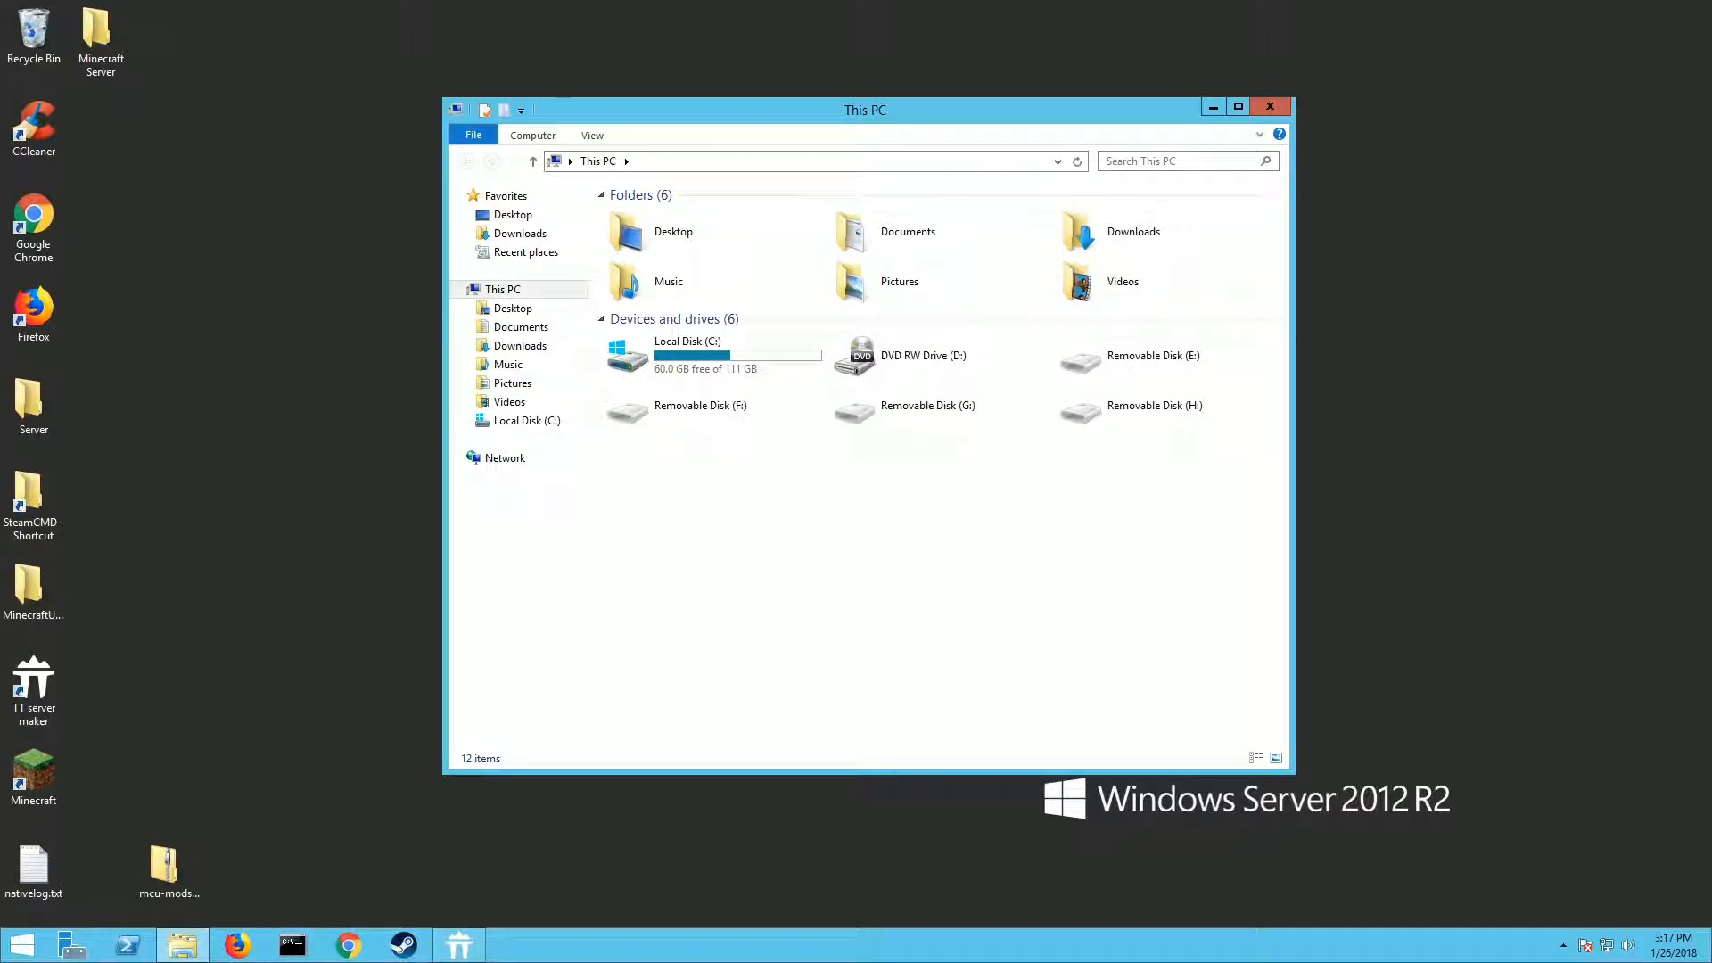
Navigate from Local Disk (C:) through Steam's steamapps > common into the Voxel Turf folder
left_click(699, 354)
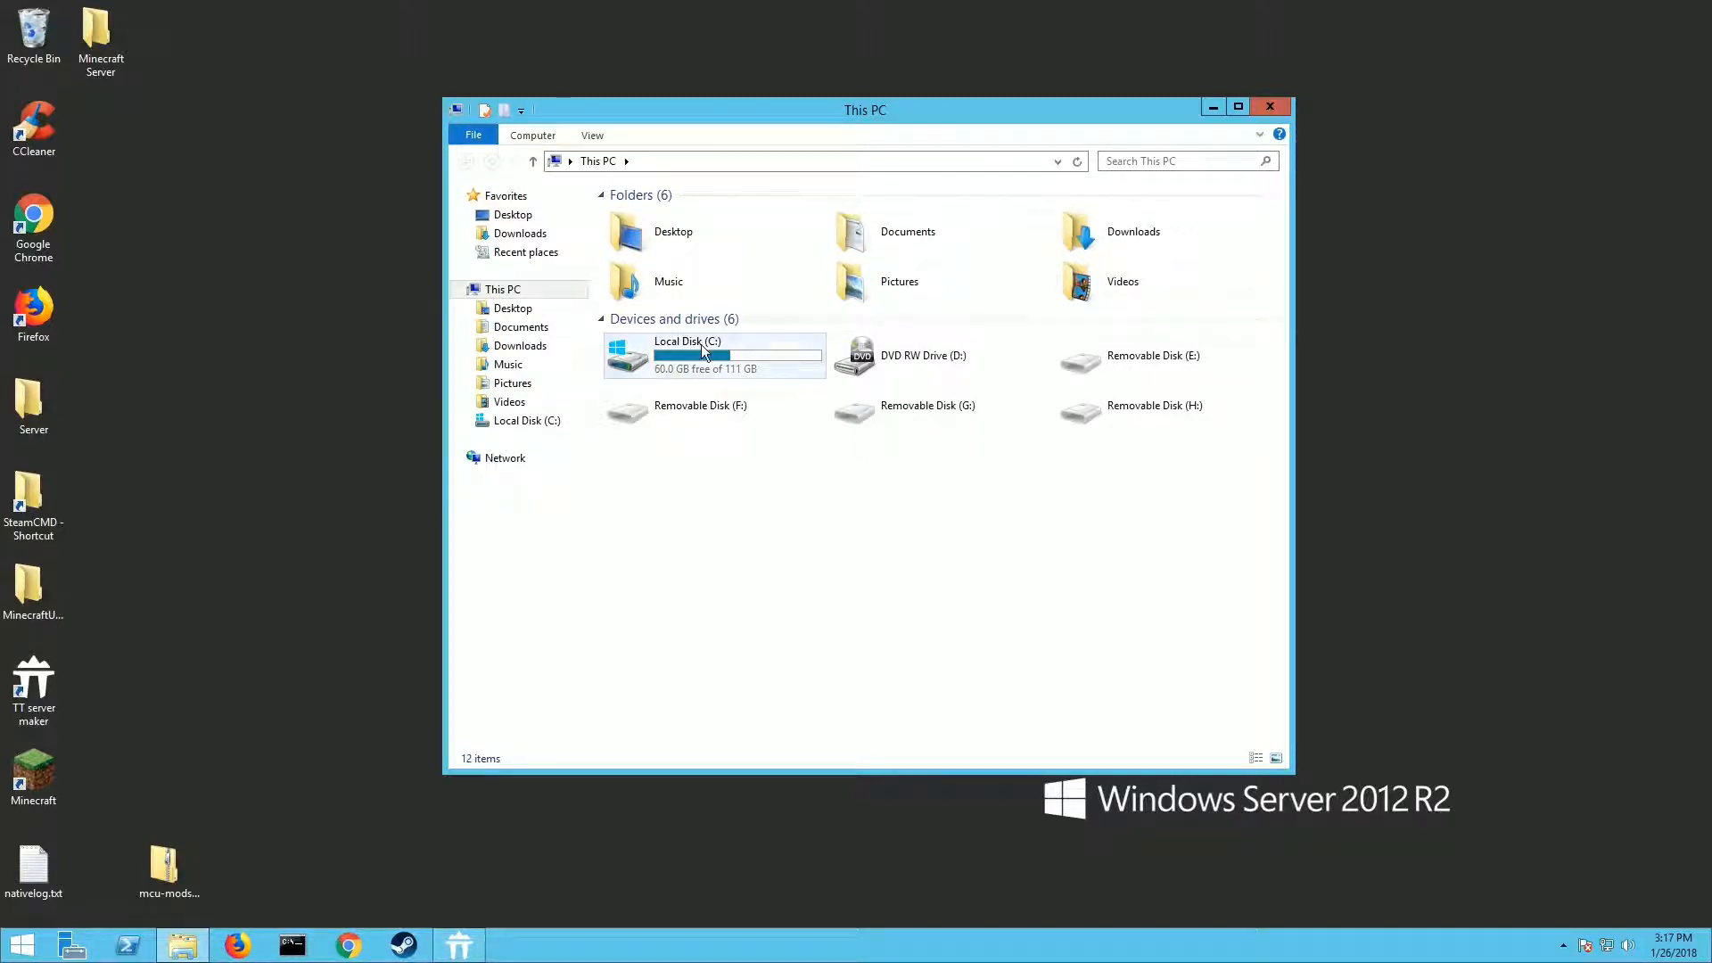
double_click(688, 355)
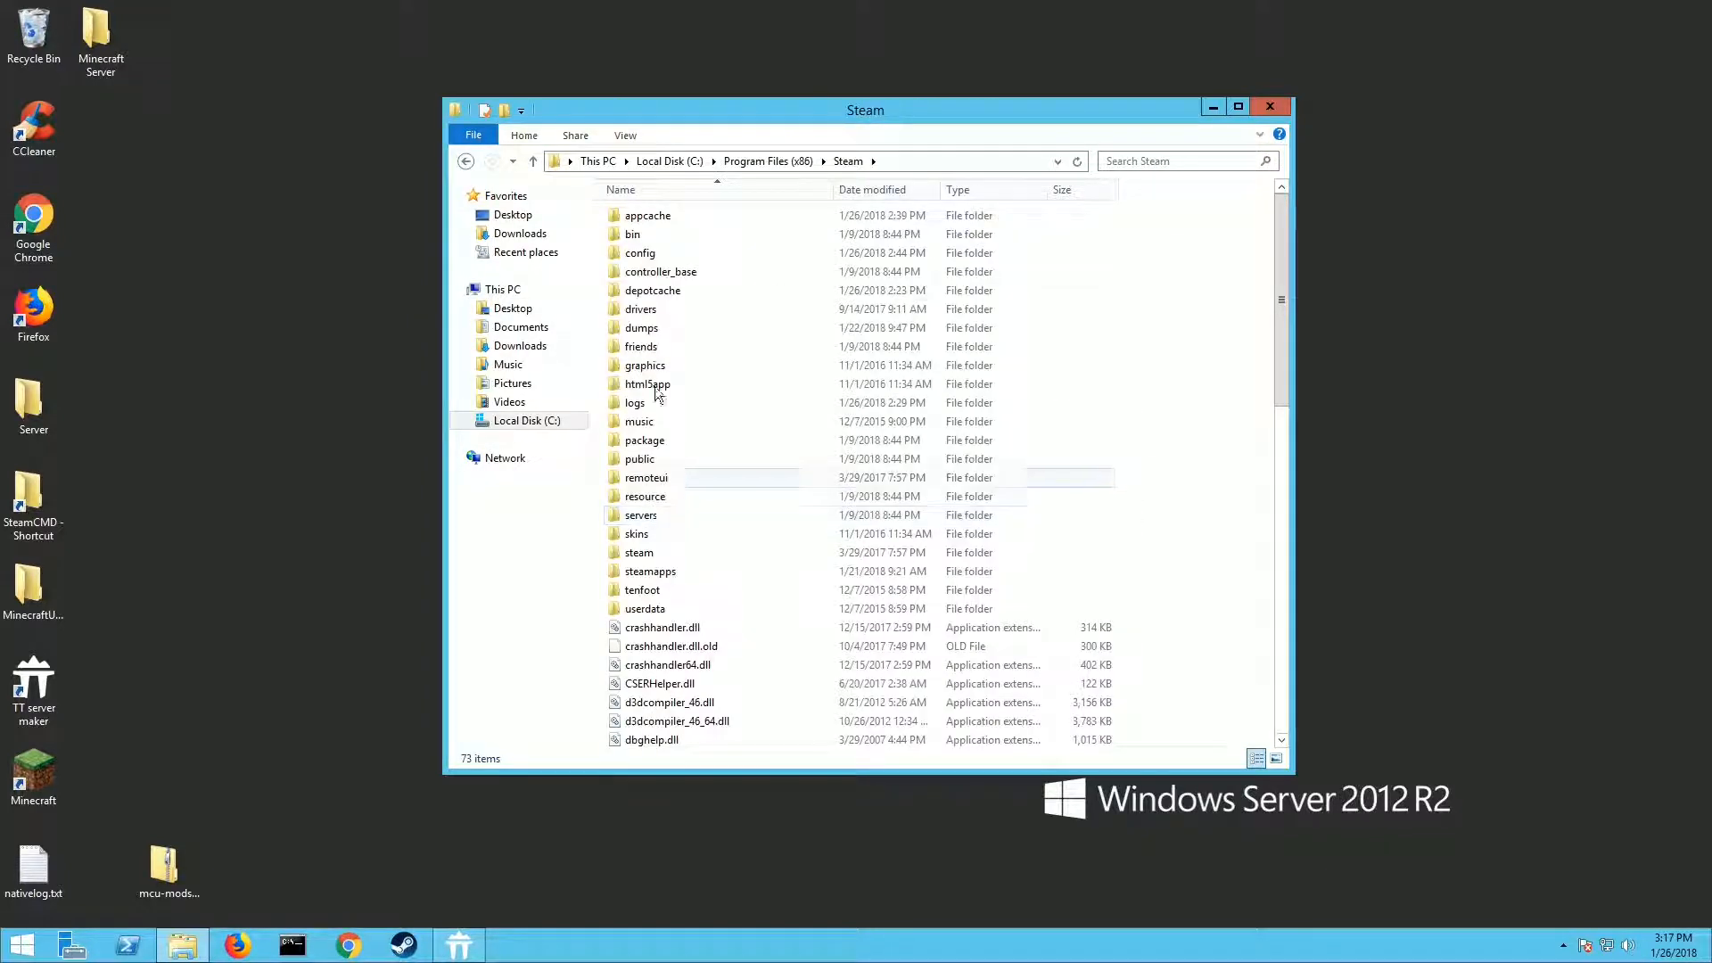
double_click(649, 571)
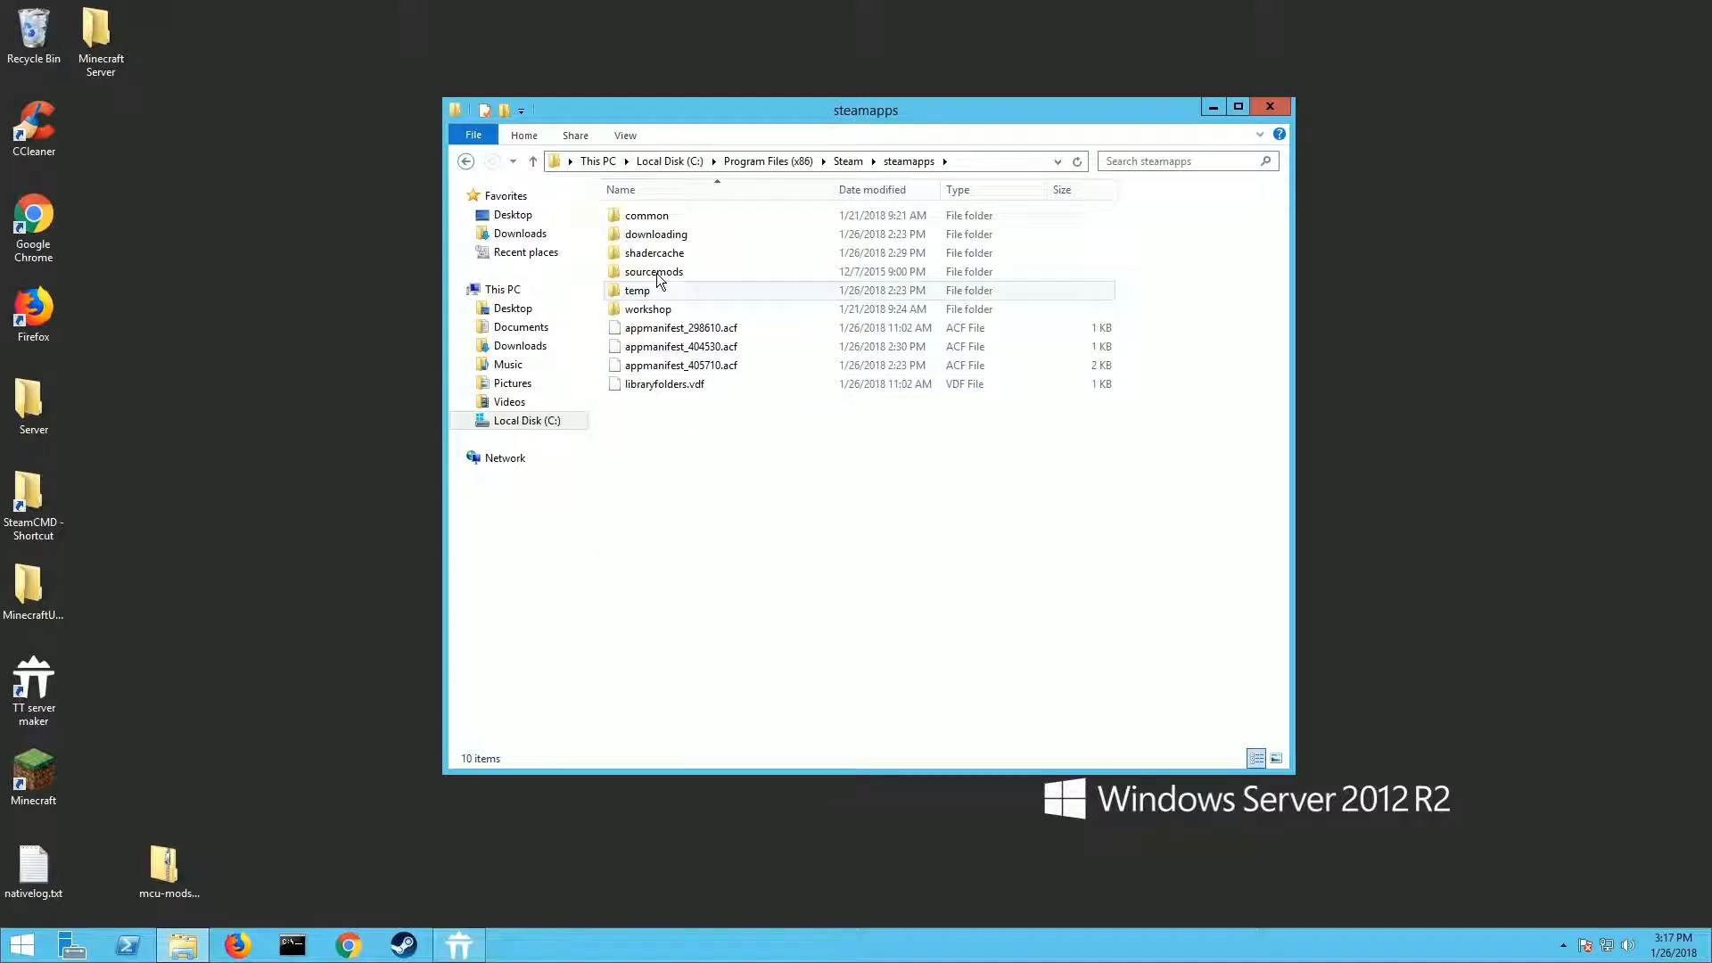
double_click(645, 216)
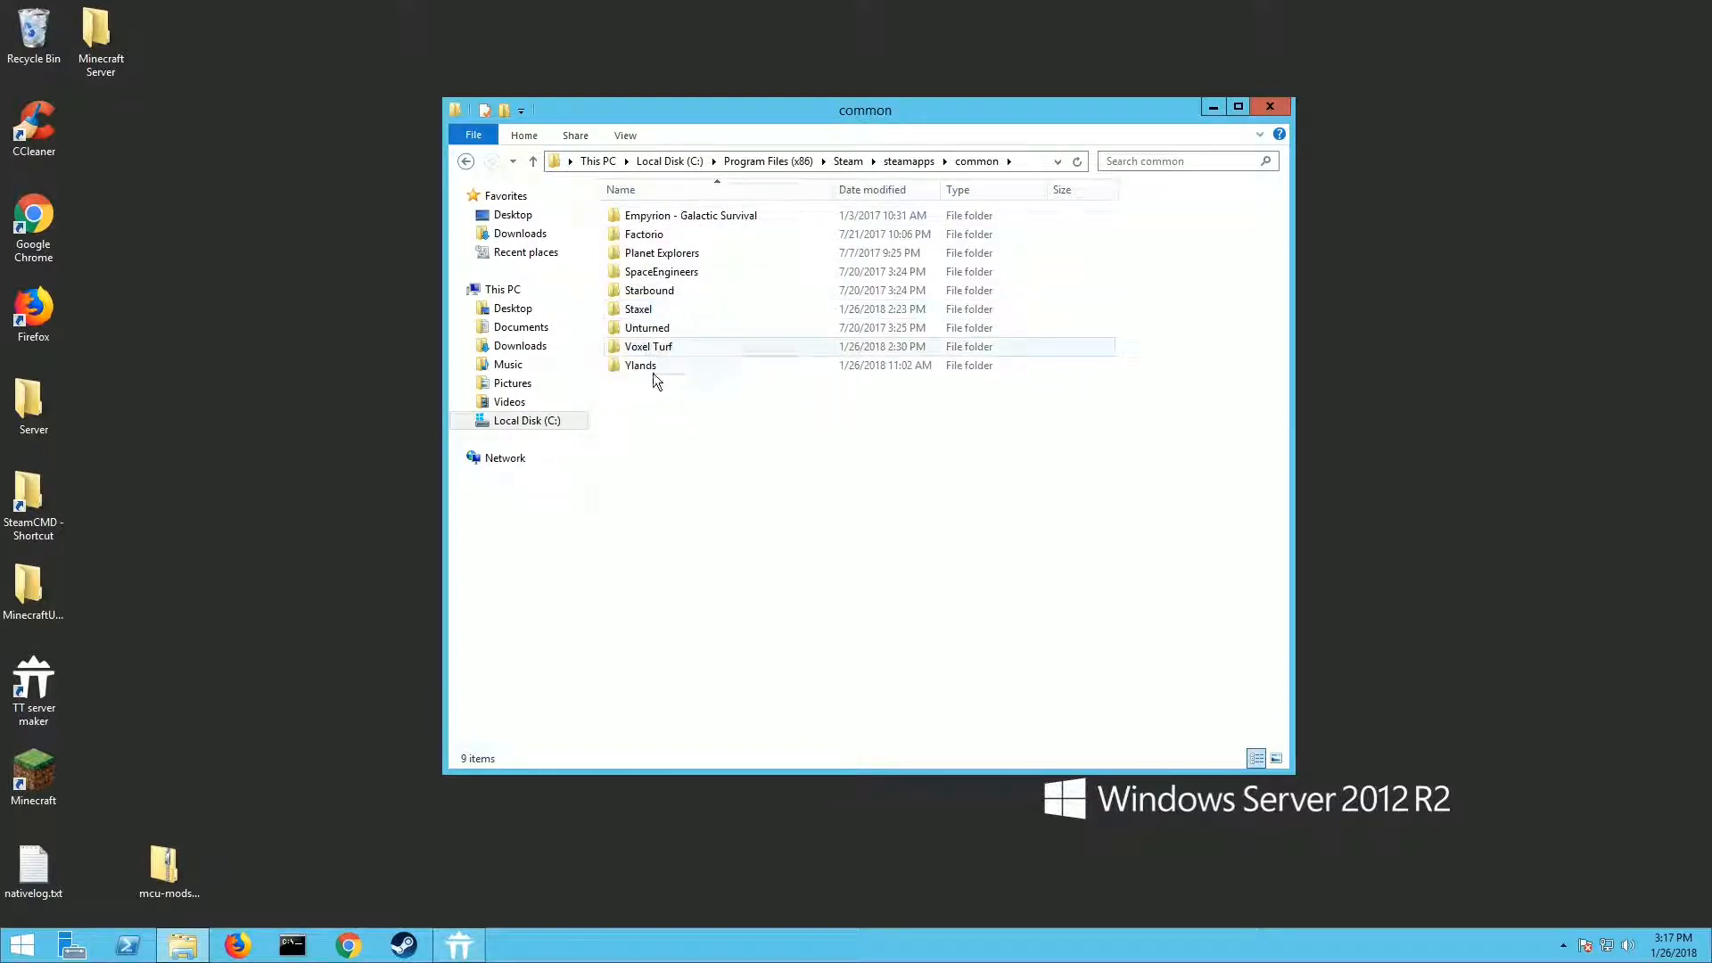
mouse_move(649, 346)
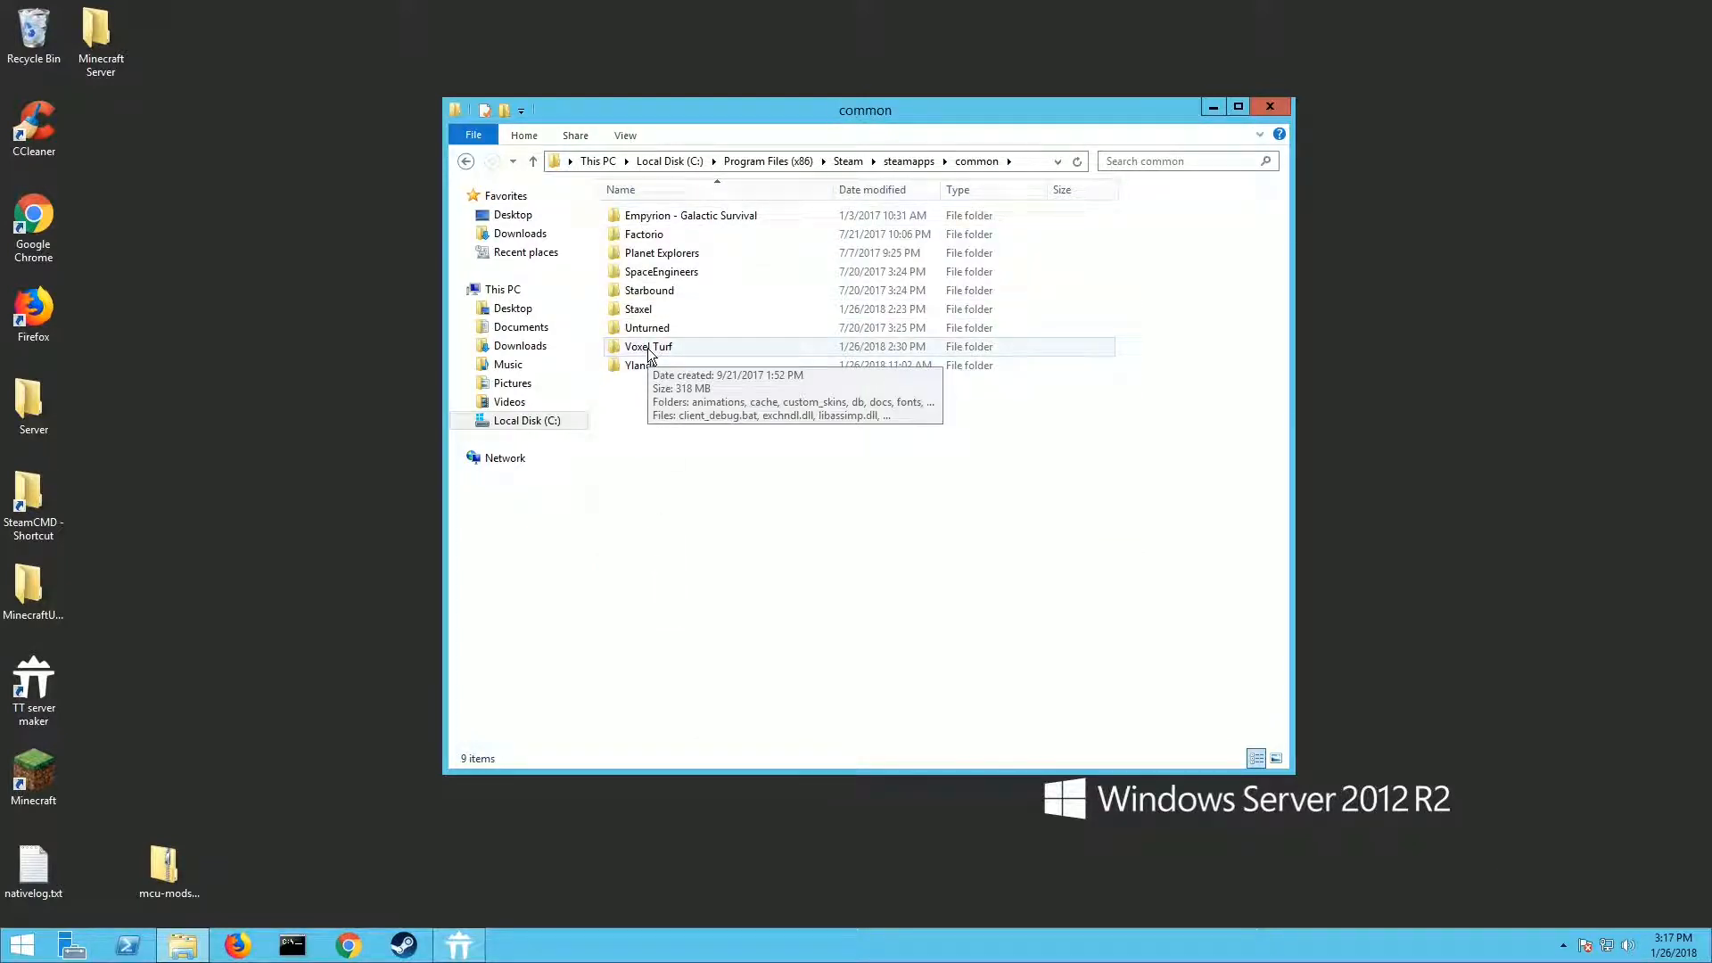
double_click(649, 346)
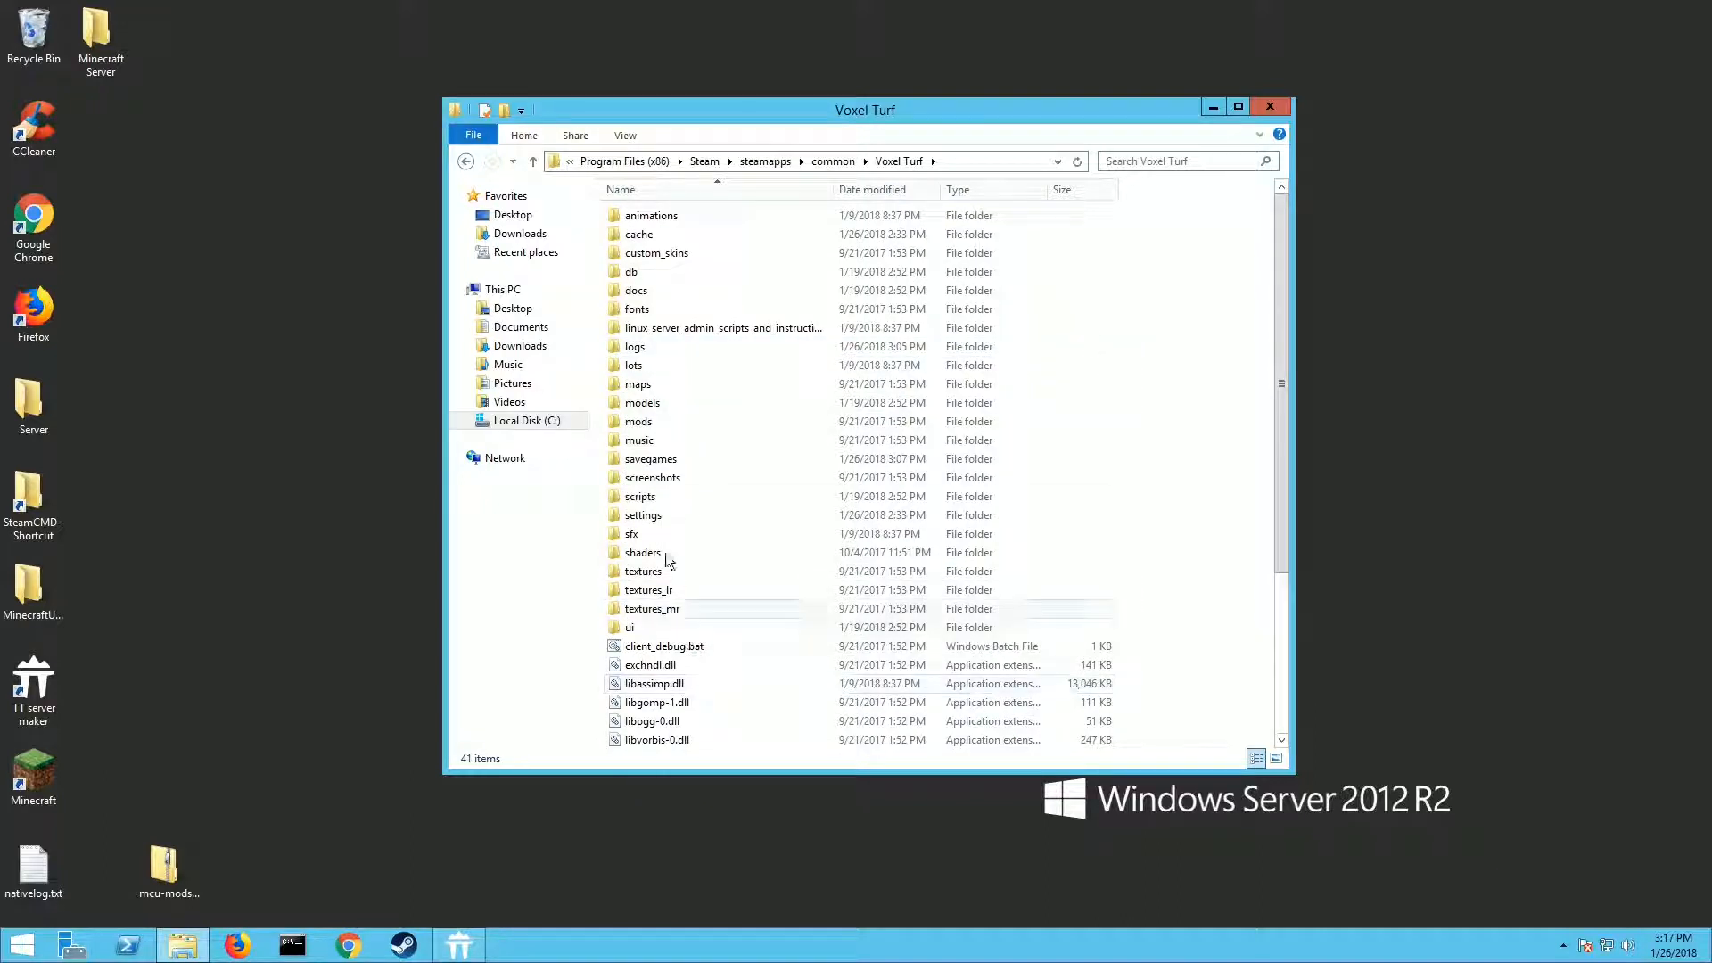
scroll("down", 3)
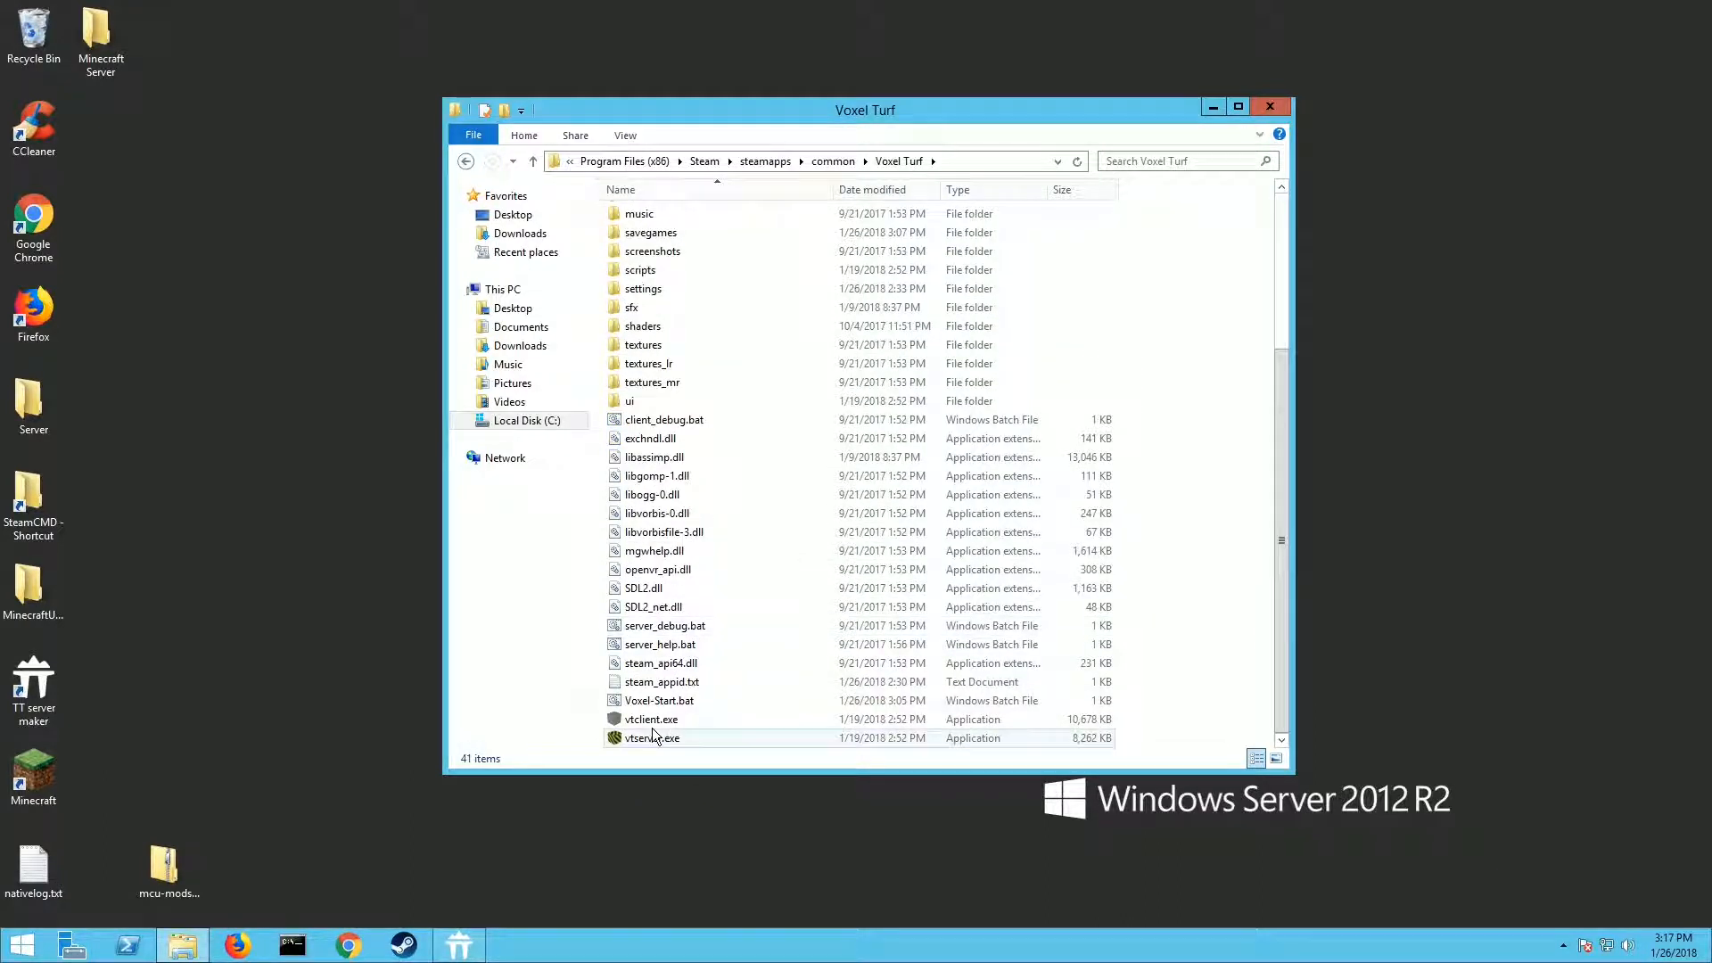
mouse_move(653, 738)
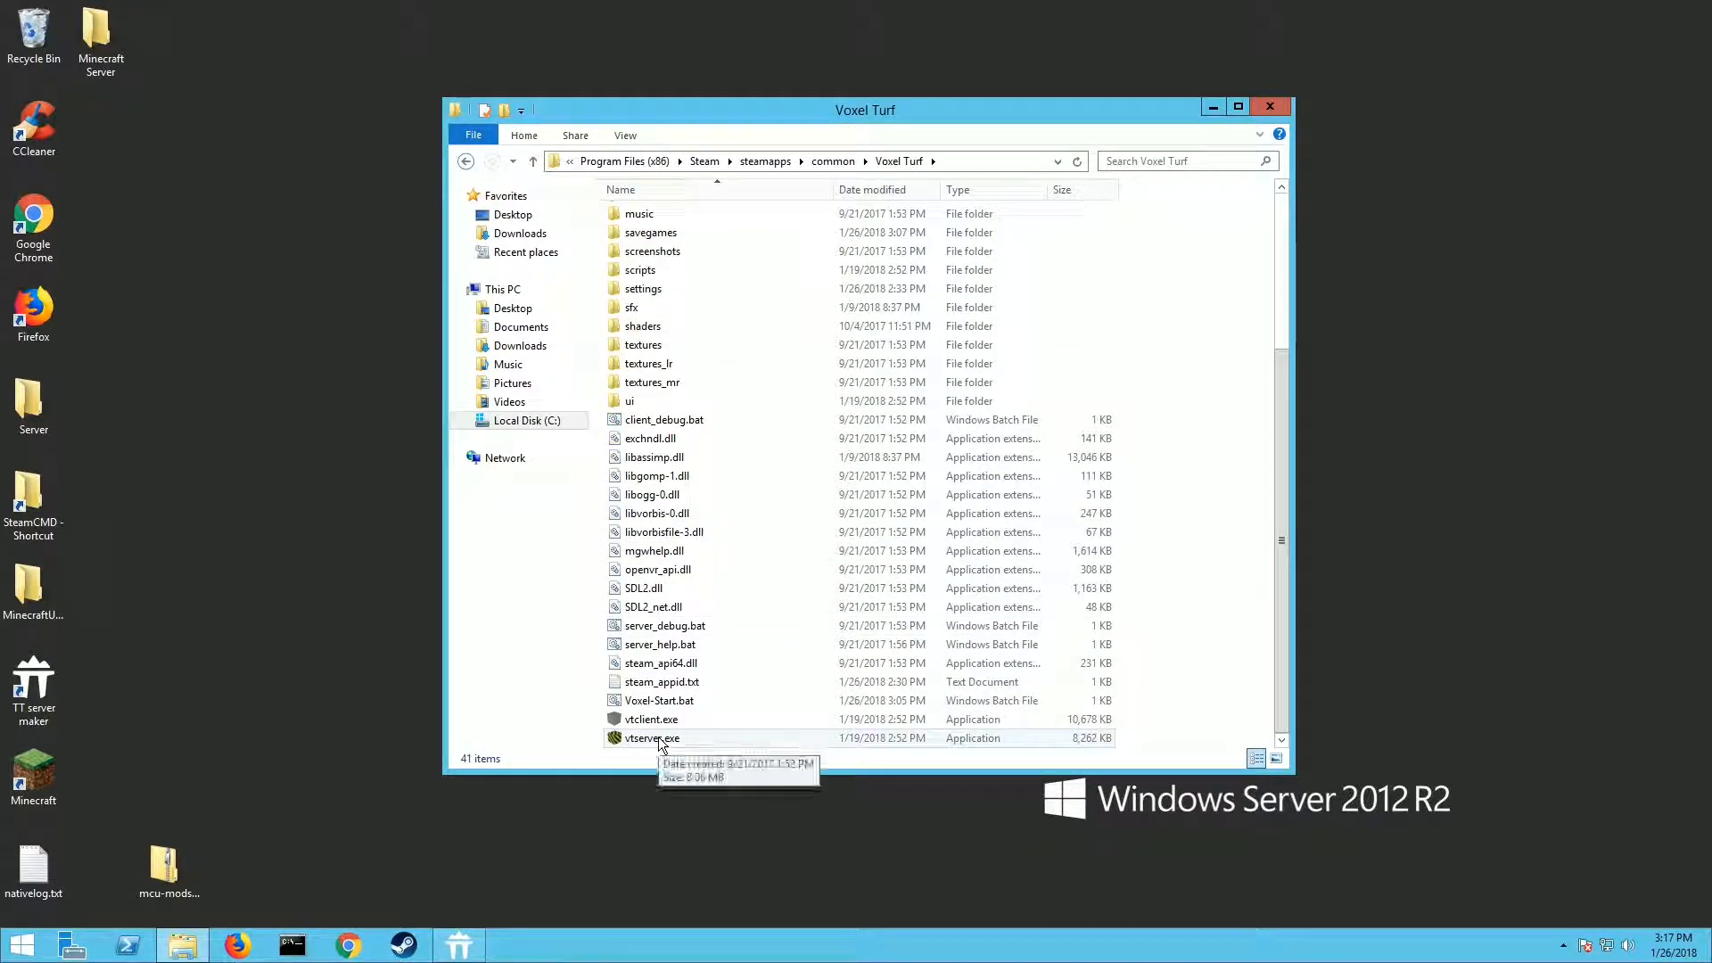
mouse_move(640, 742)
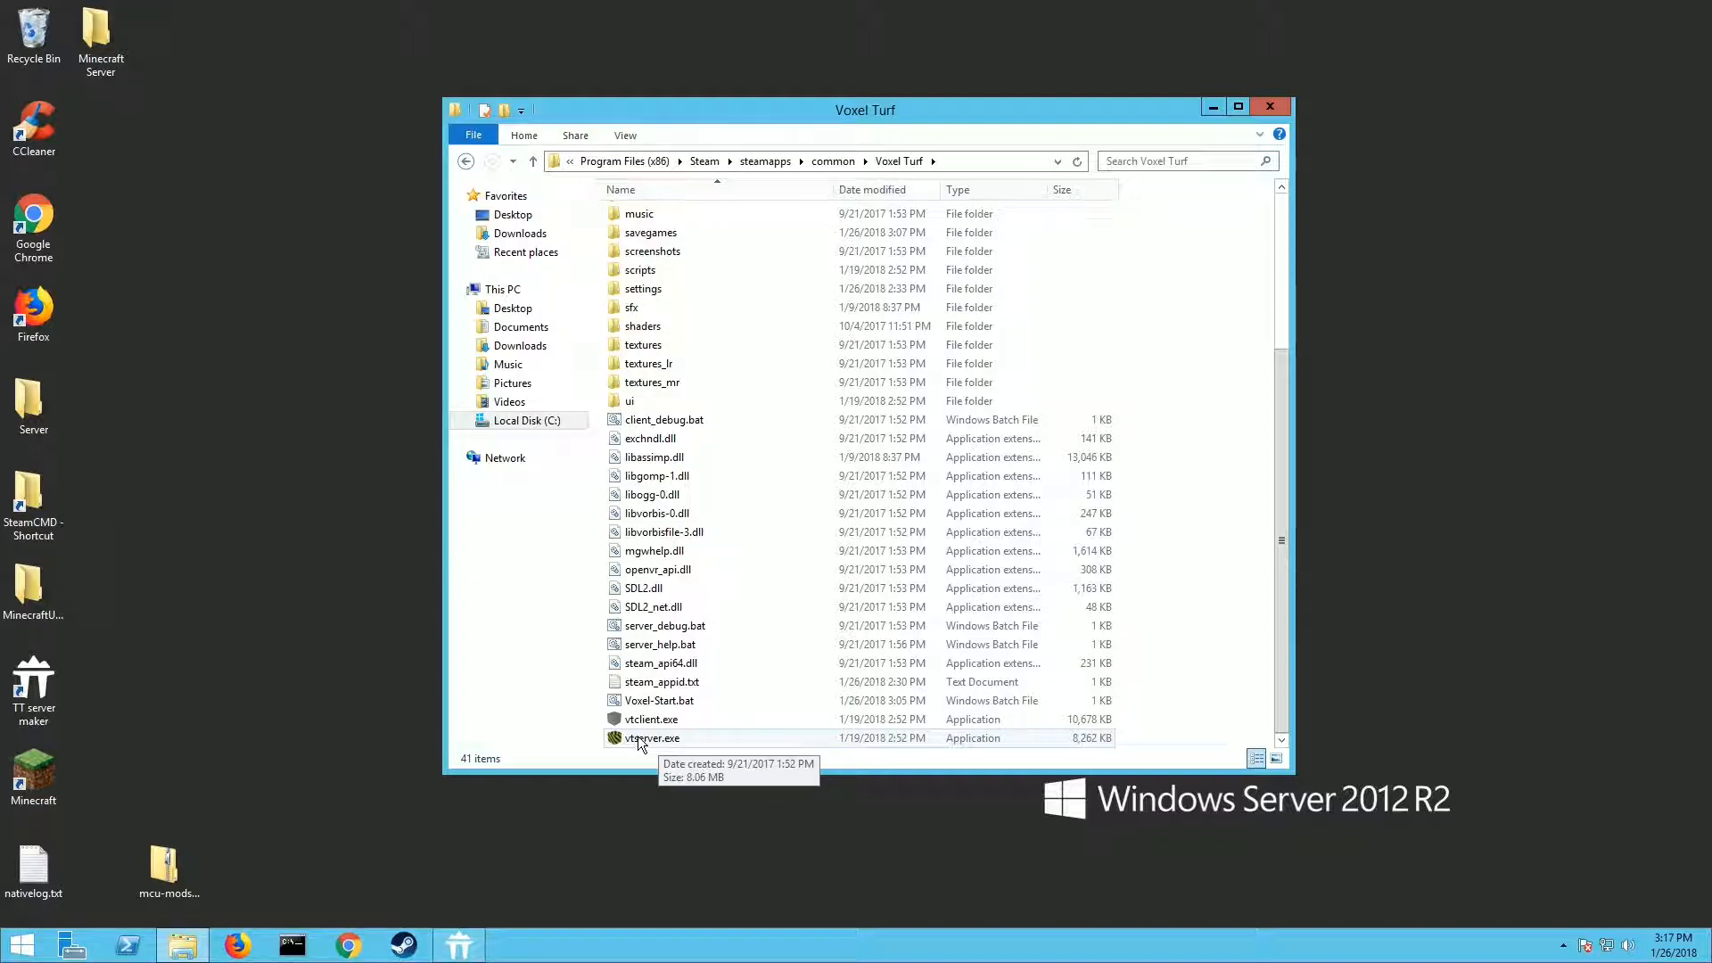
mouse_move(1204, 669)
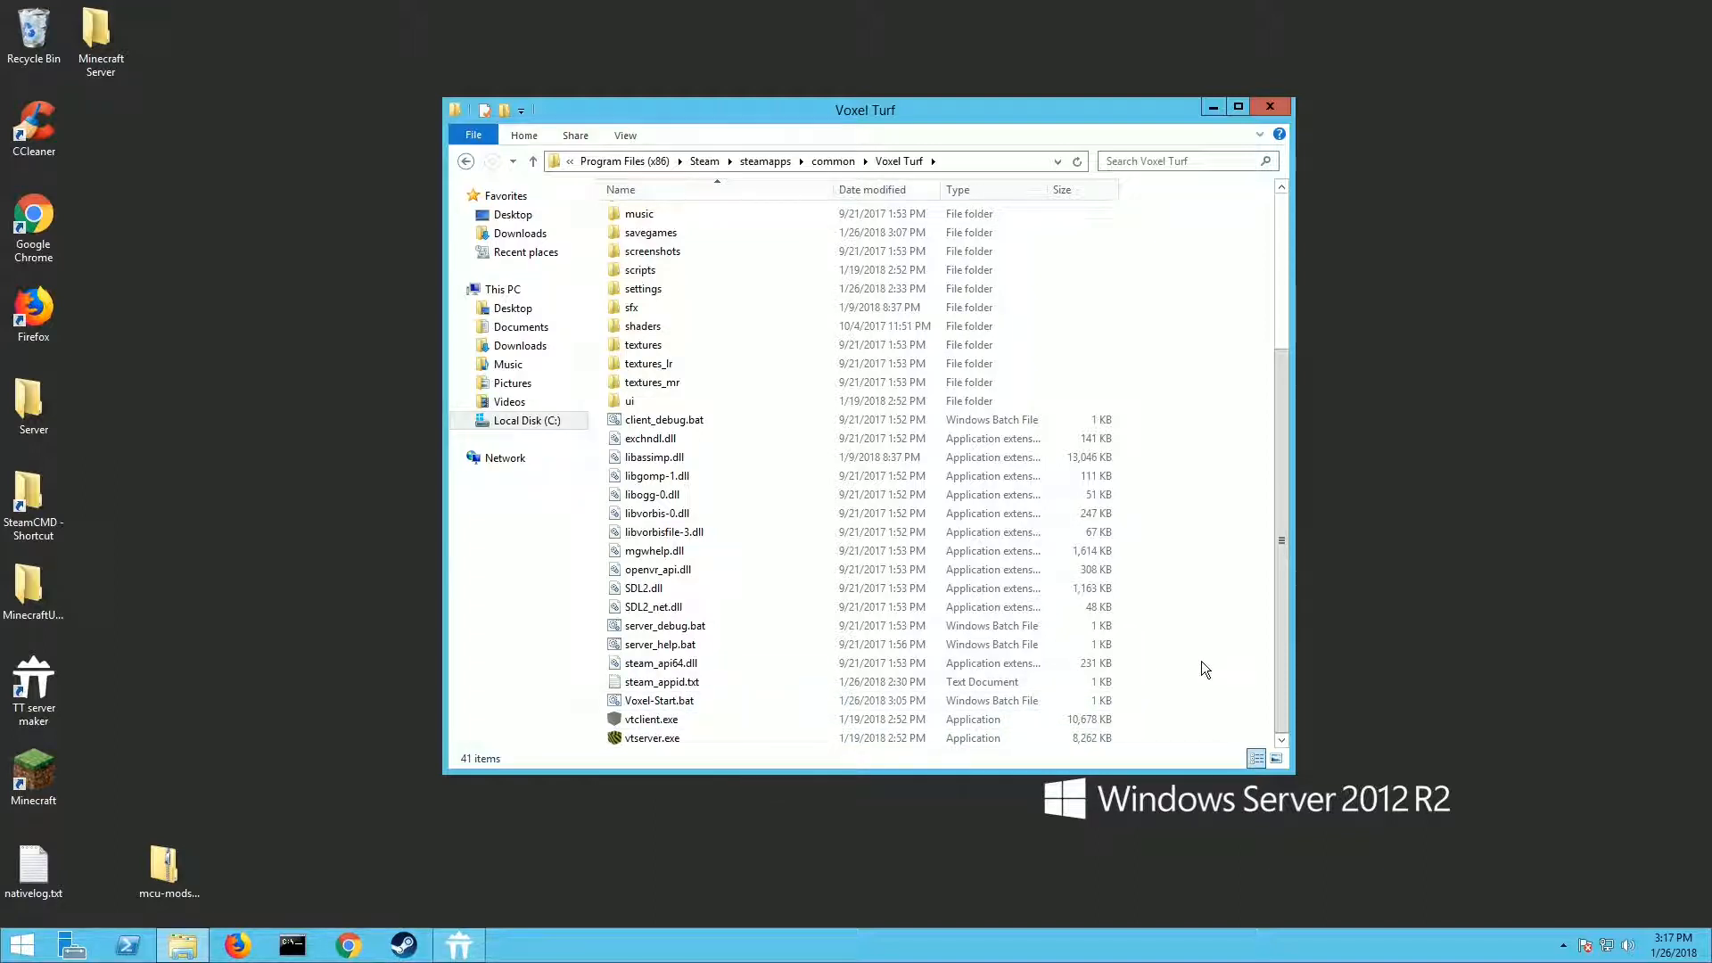
Create a new text document renamed Voxel-start2.bat, accepting the extension change warning
right_click(1189, 655)
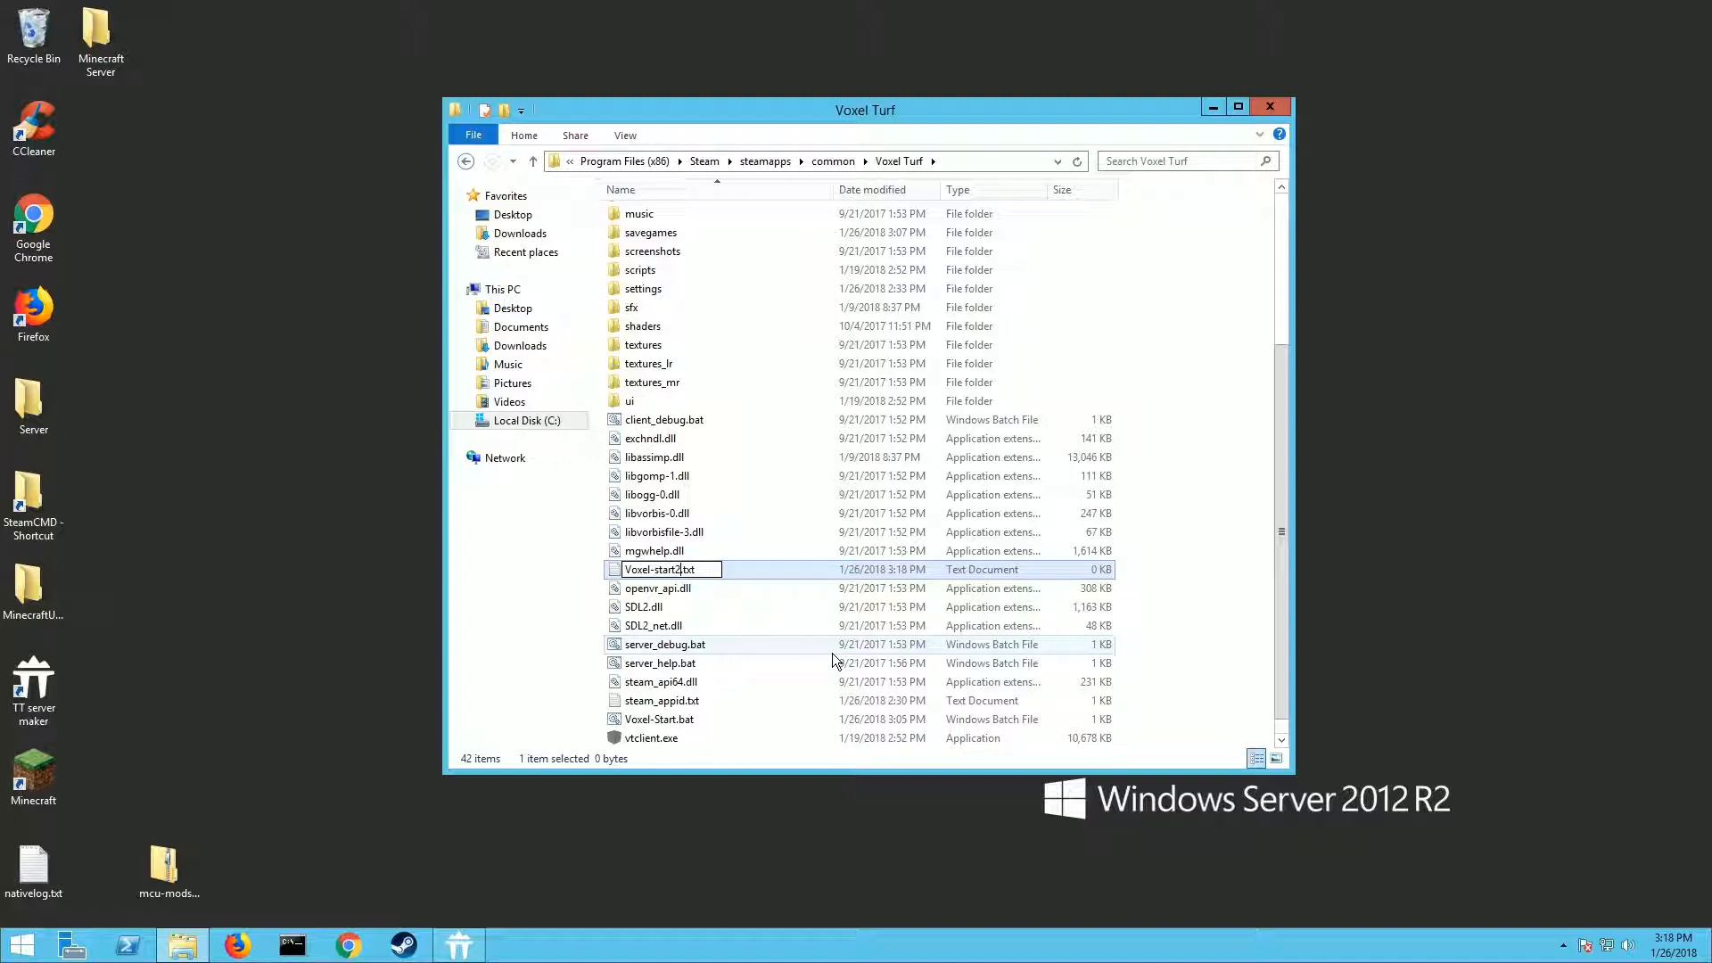
key("Backspace")
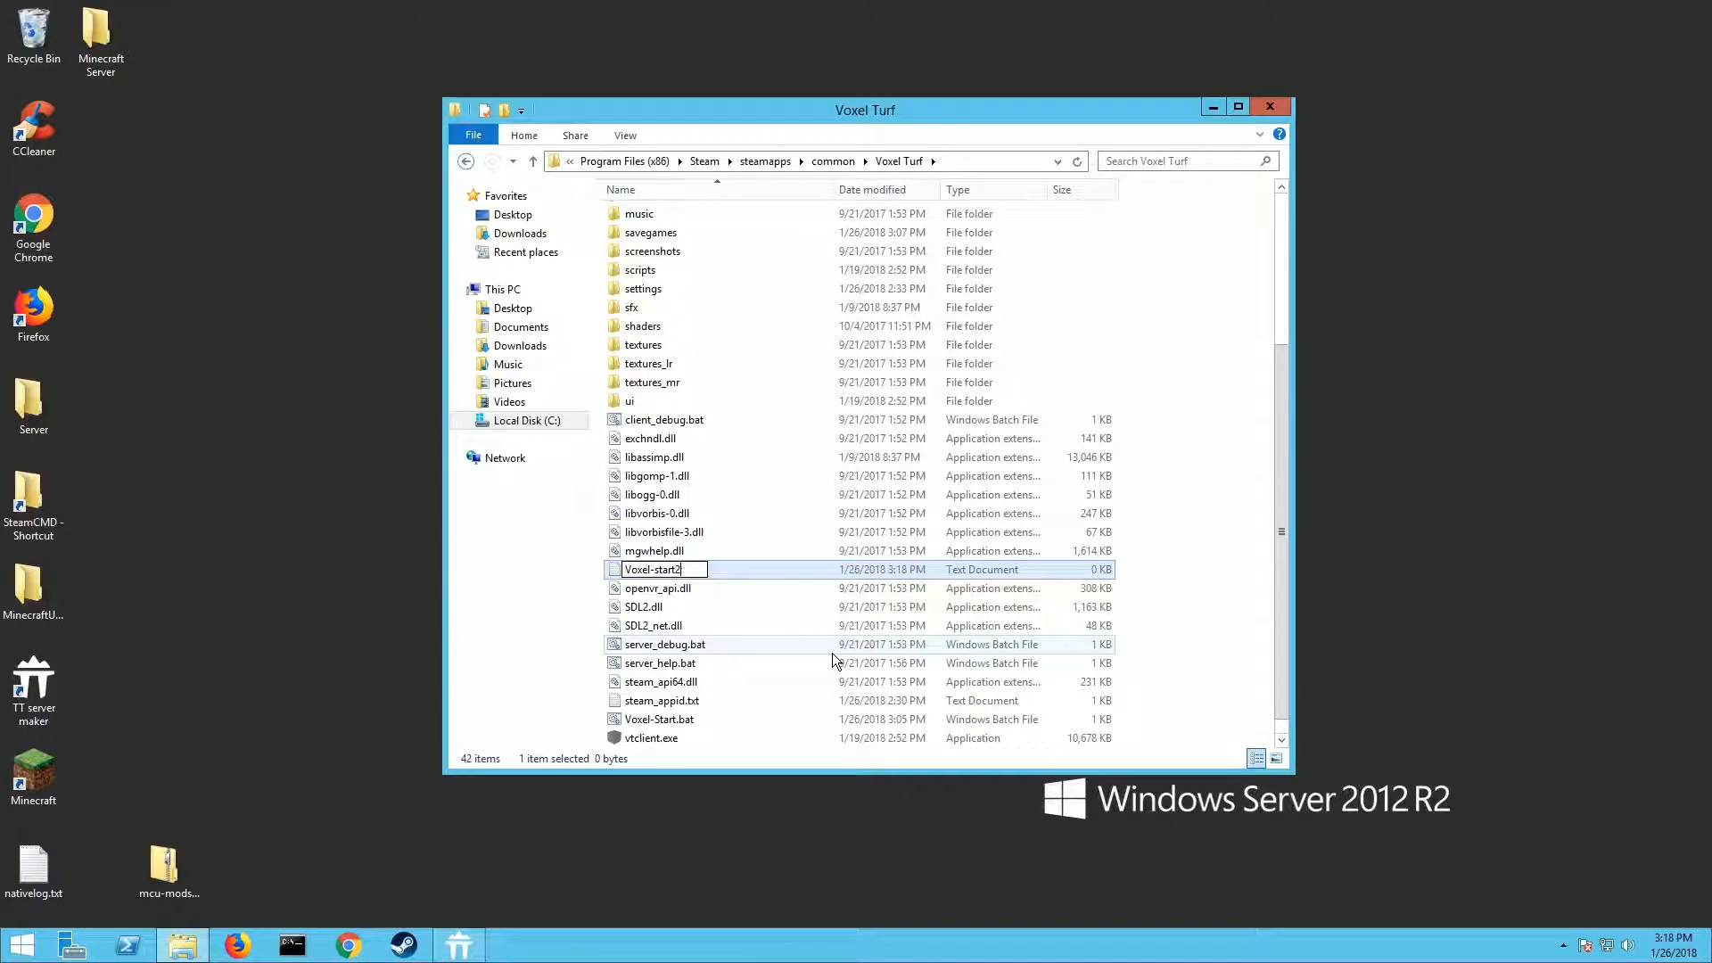
key("Return")
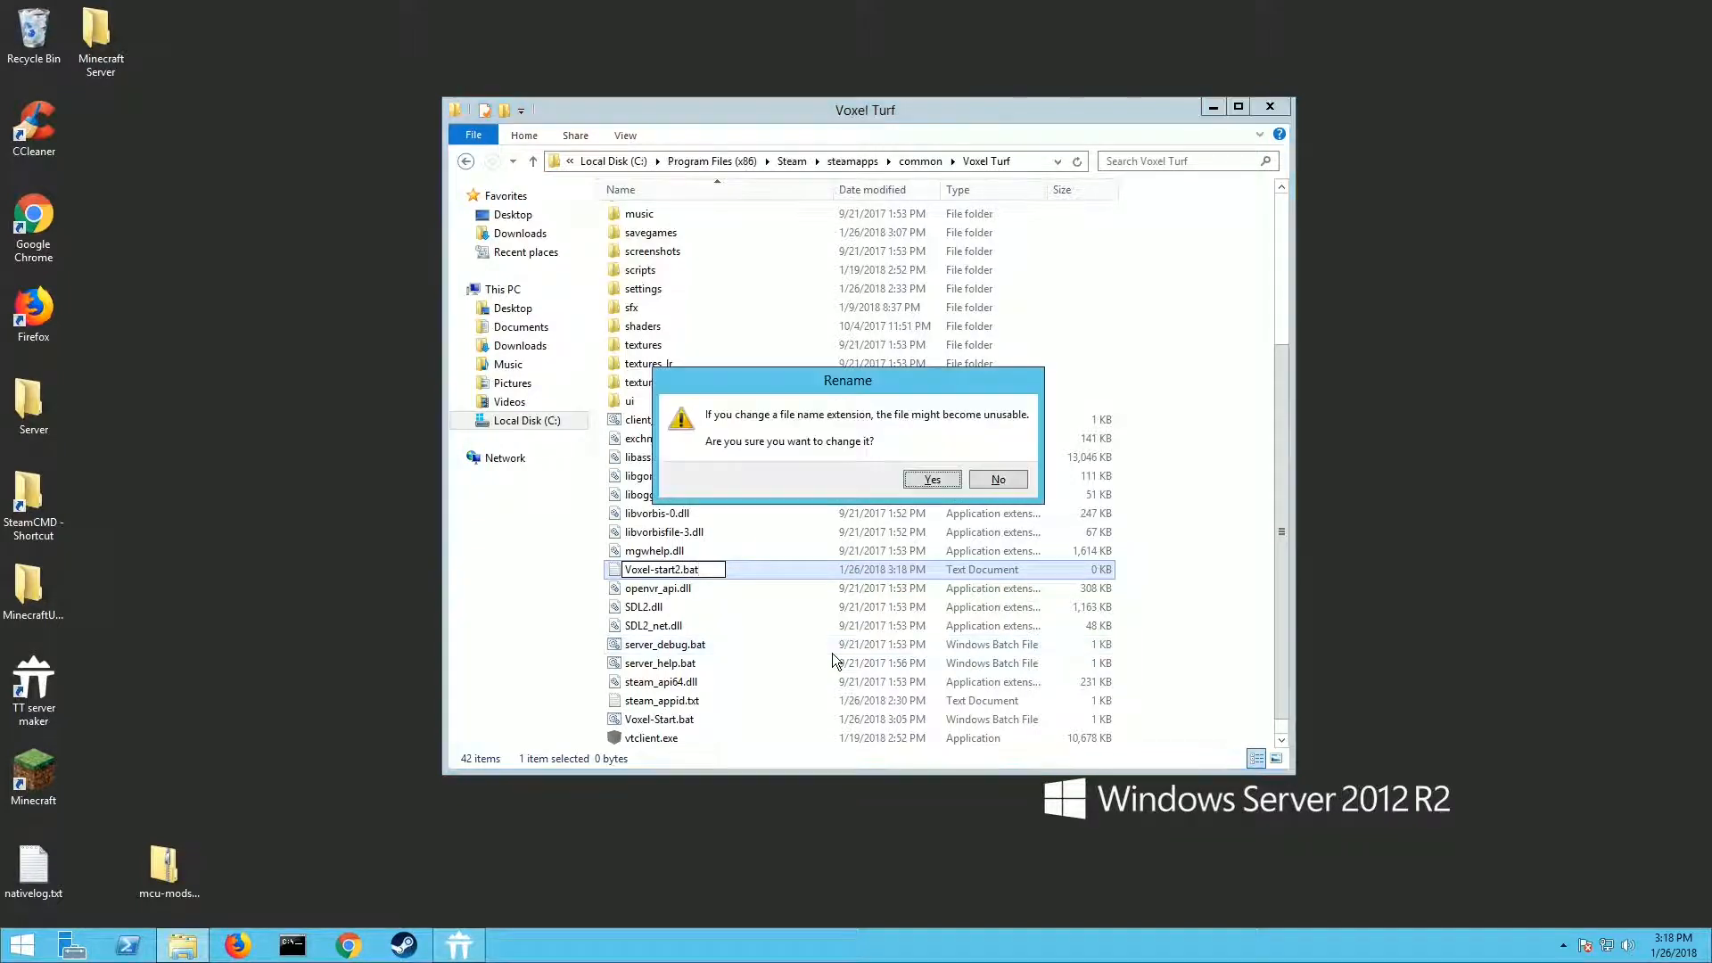
left_click(929, 480)
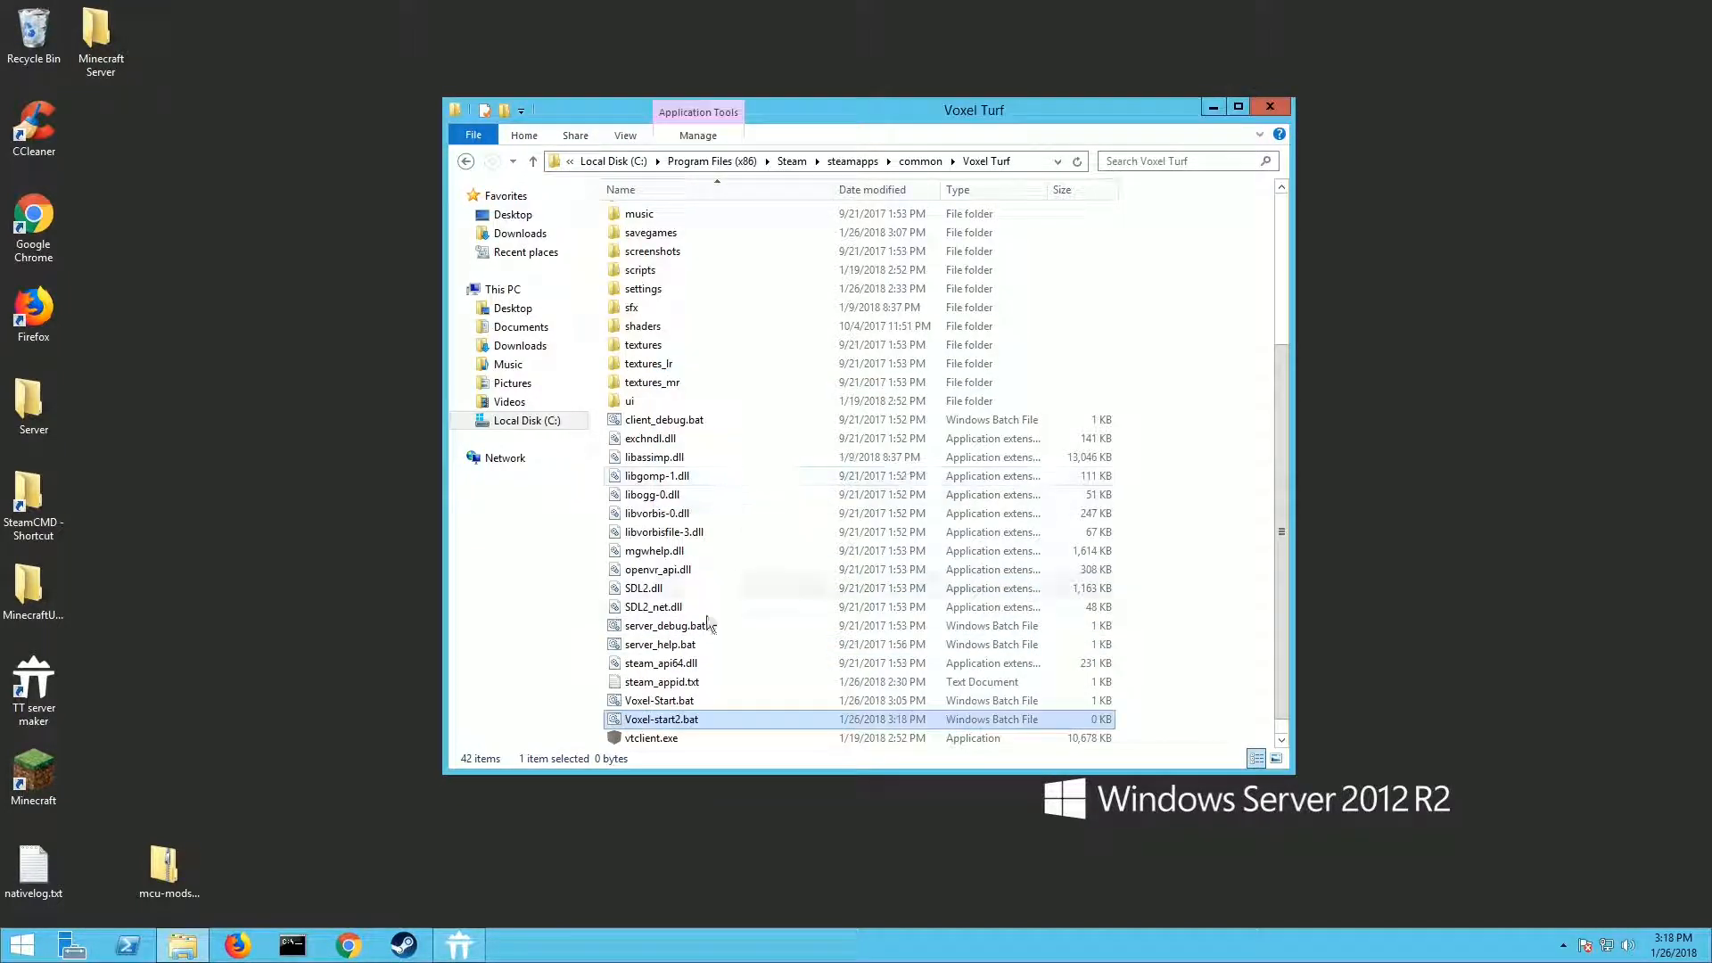
mouse_move(659, 718)
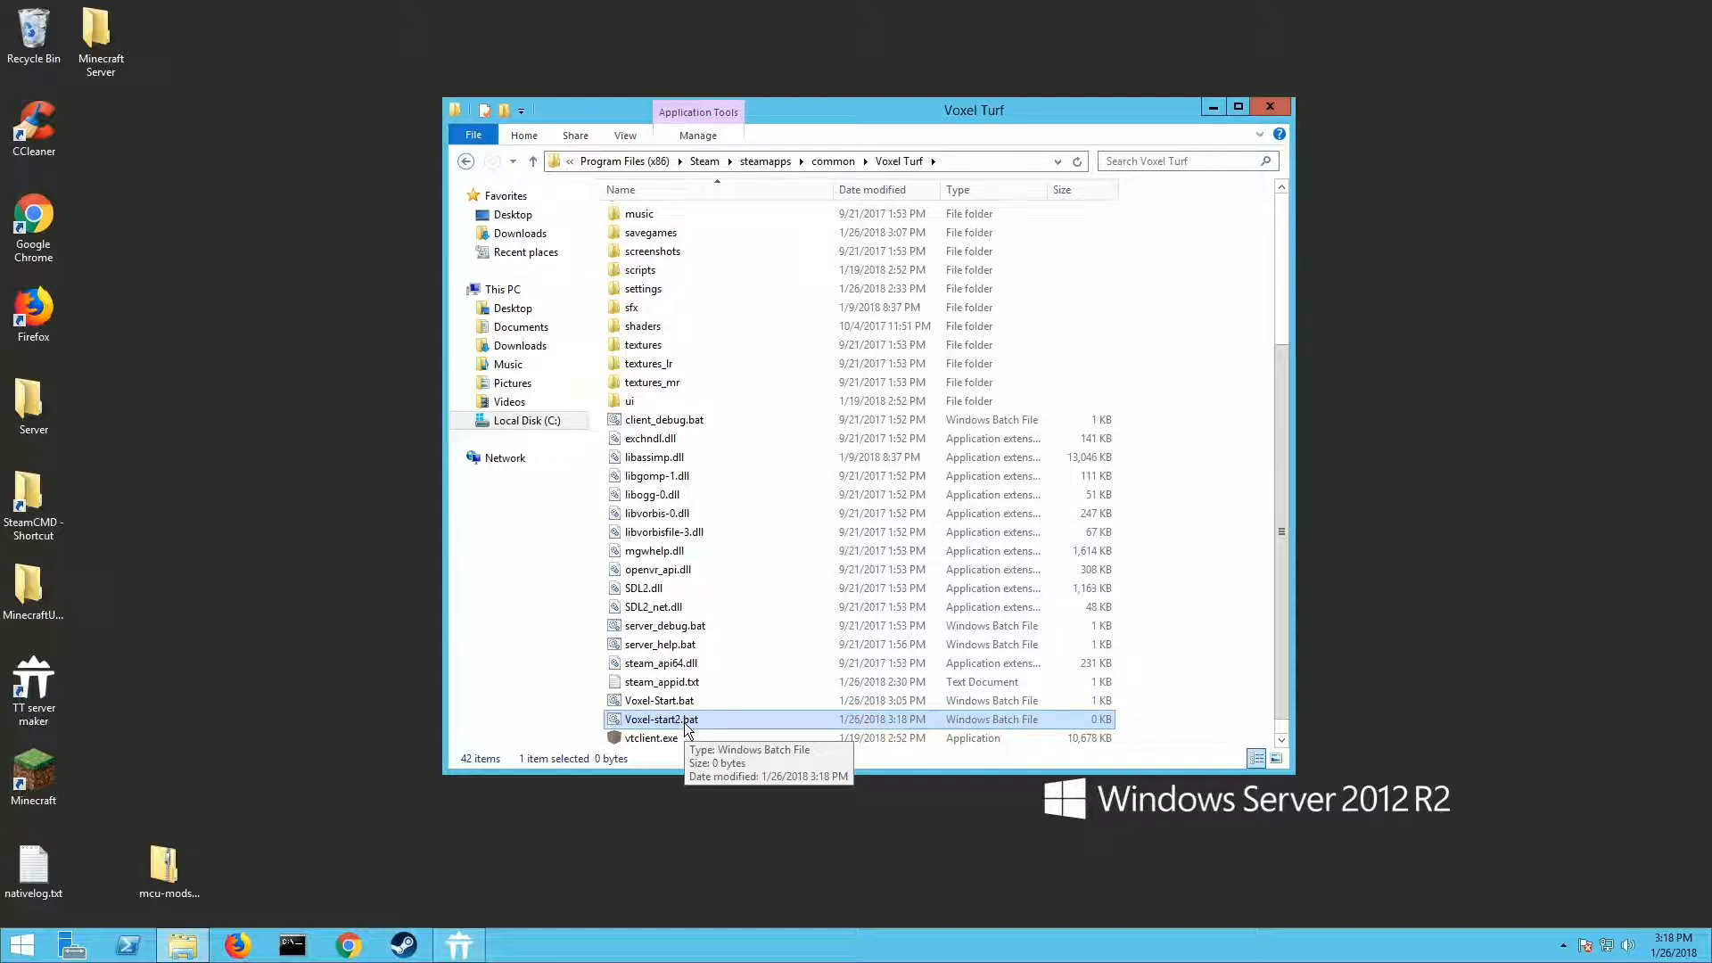
mouse_move(760, 41)
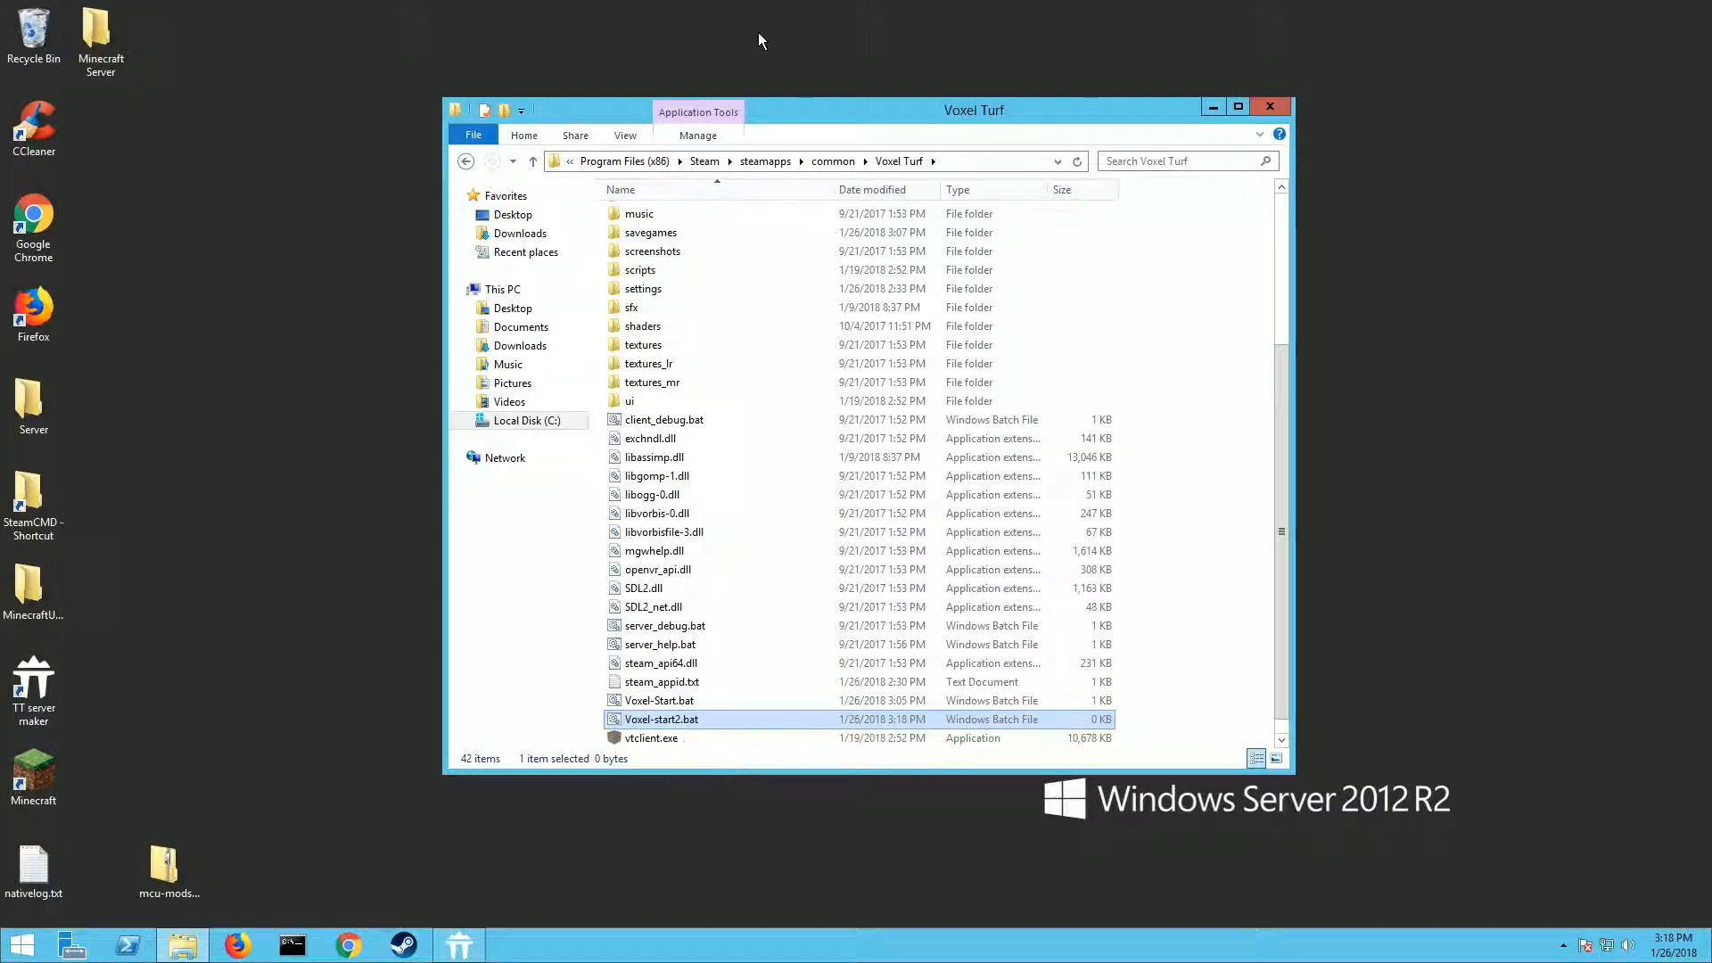
left_click(624, 134)
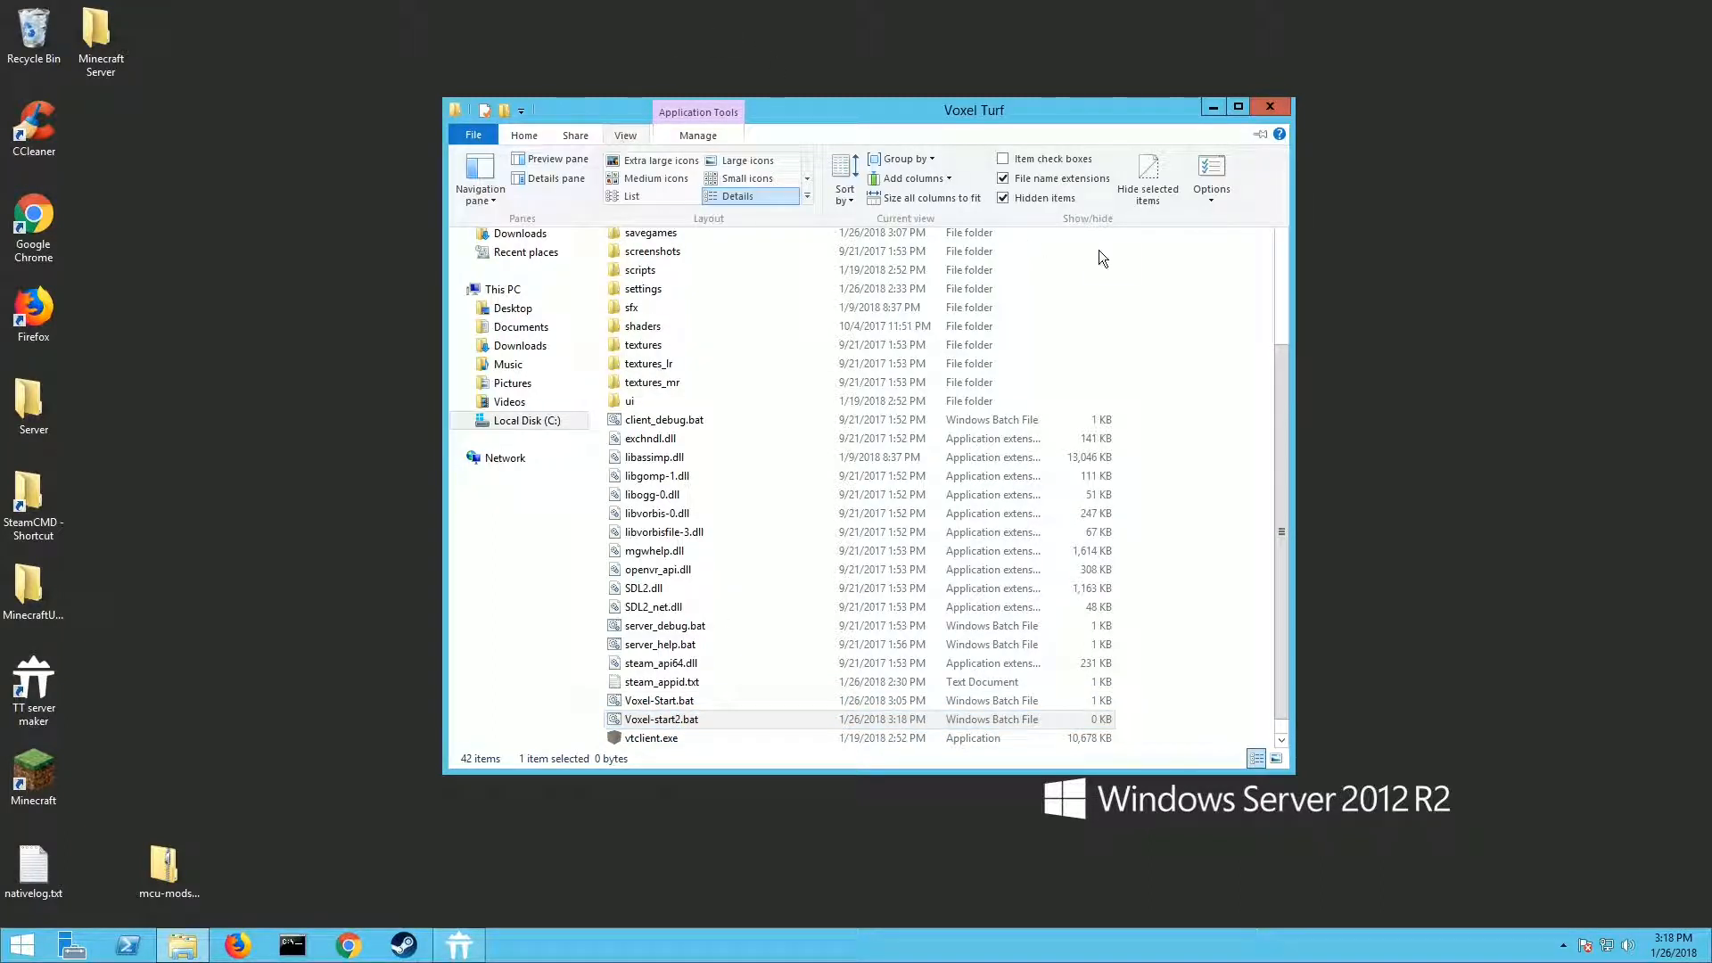
mouse_move(1009, 178)
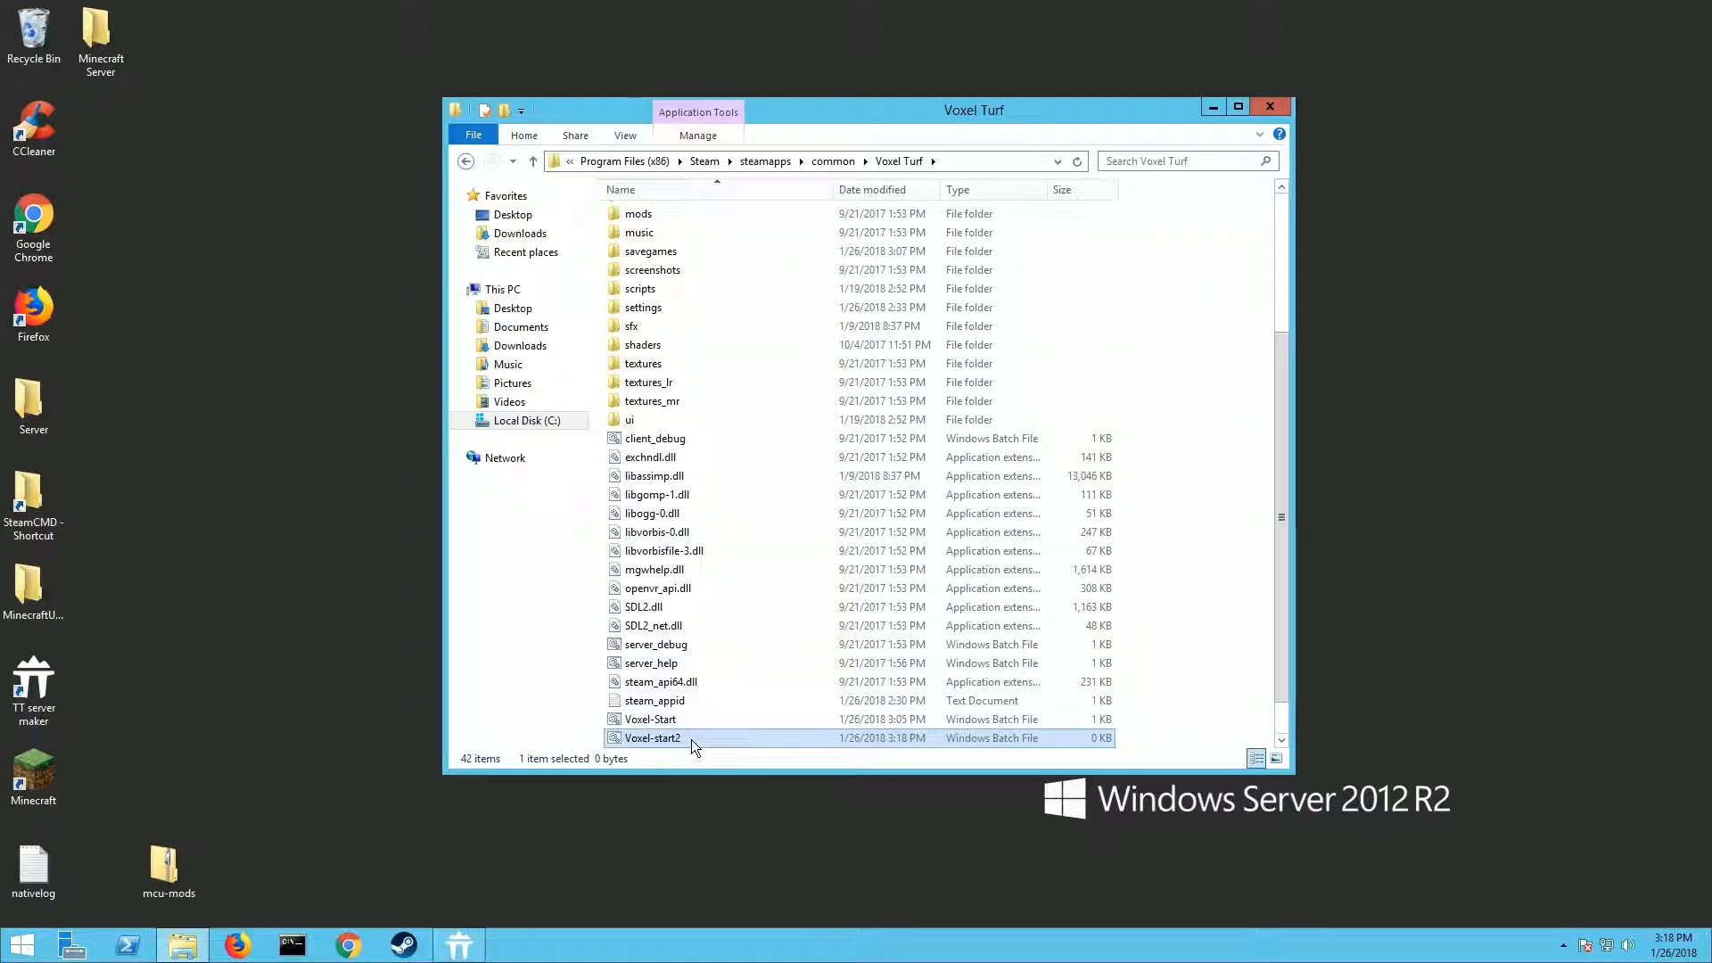
left_click(624, 134)
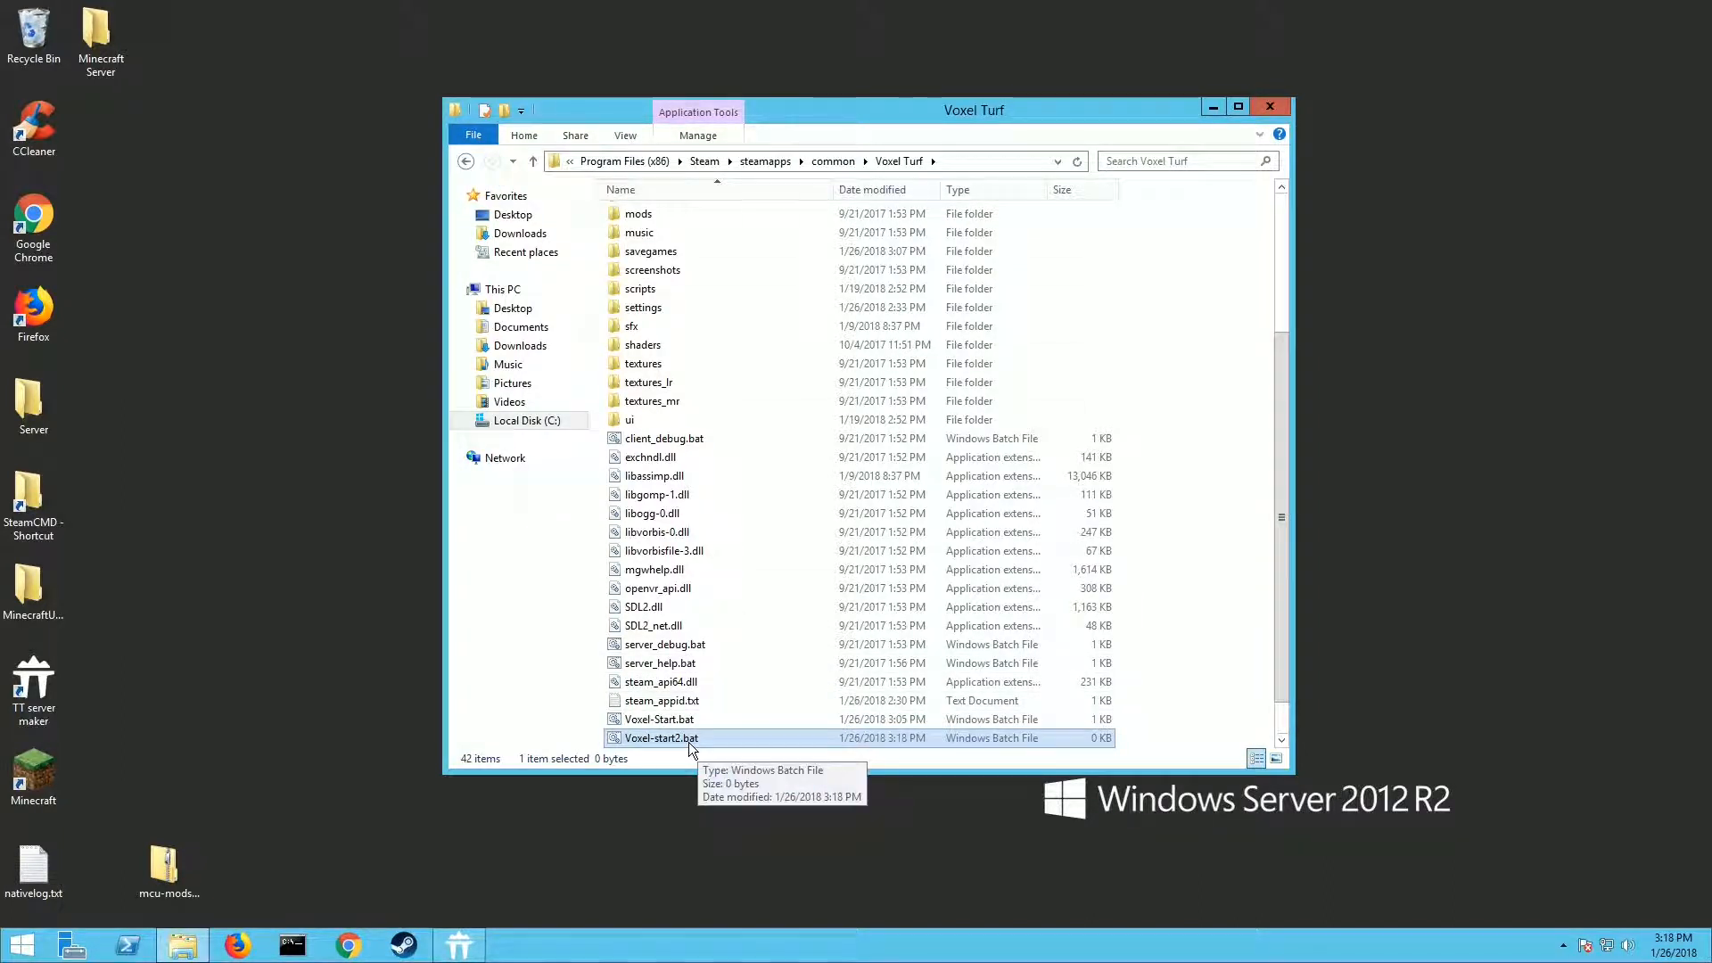
mouse_move(678, 741)
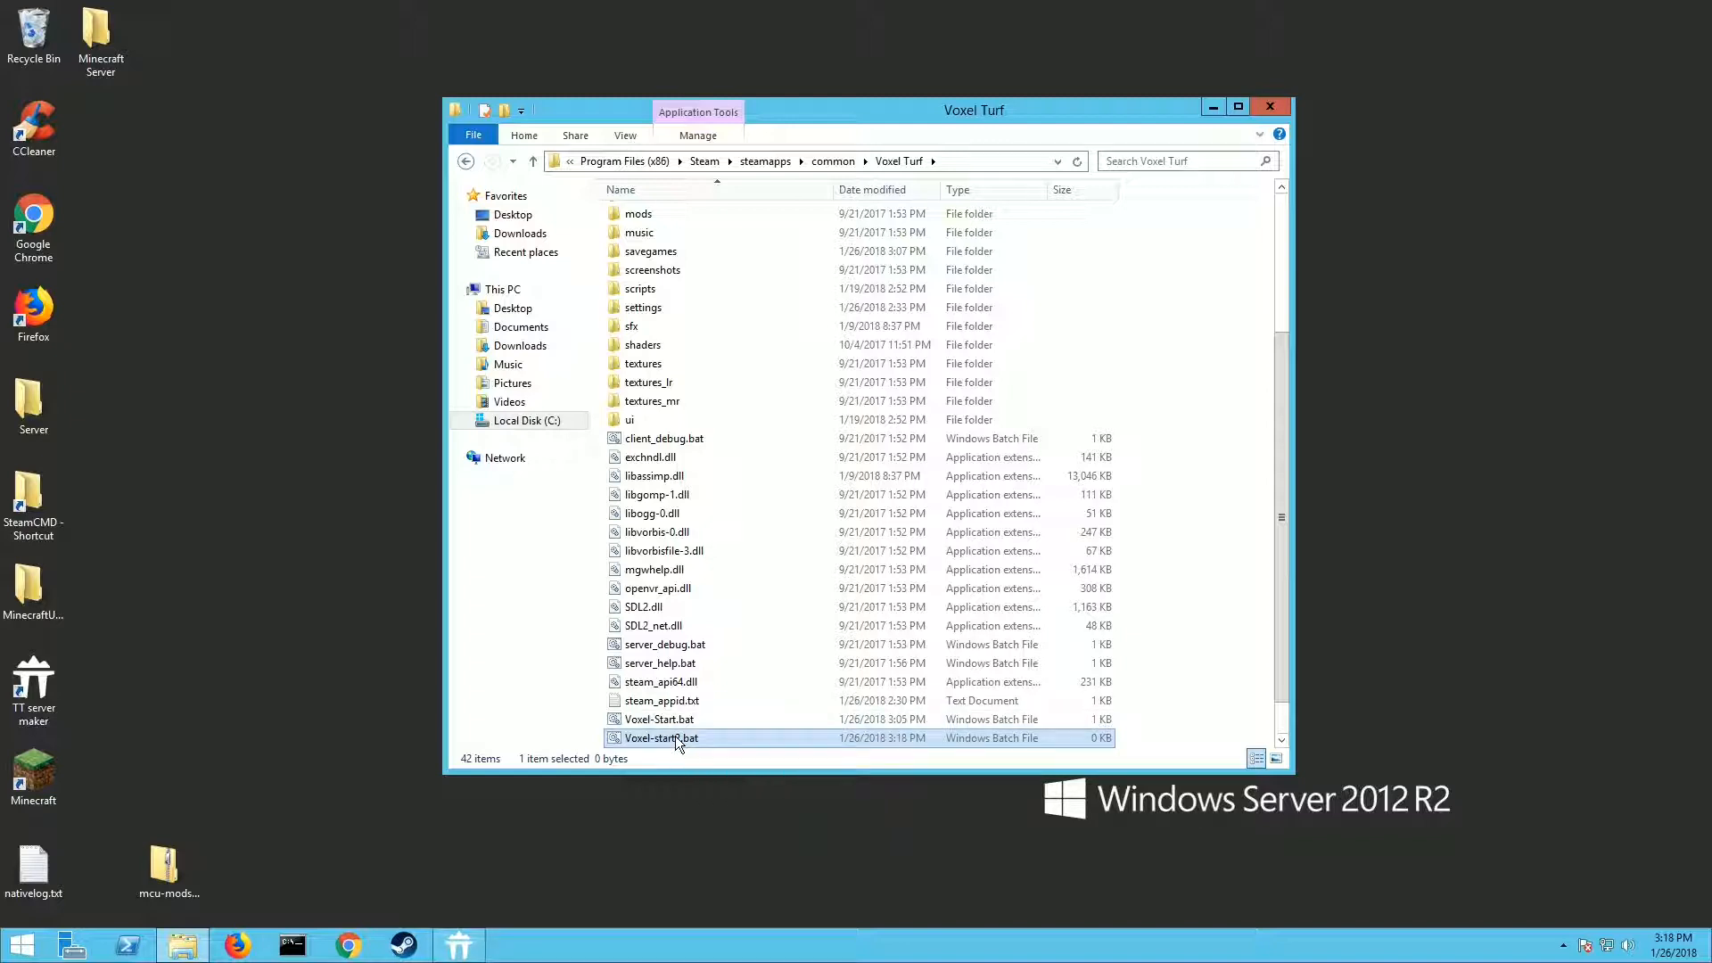
right_click(660, 737)
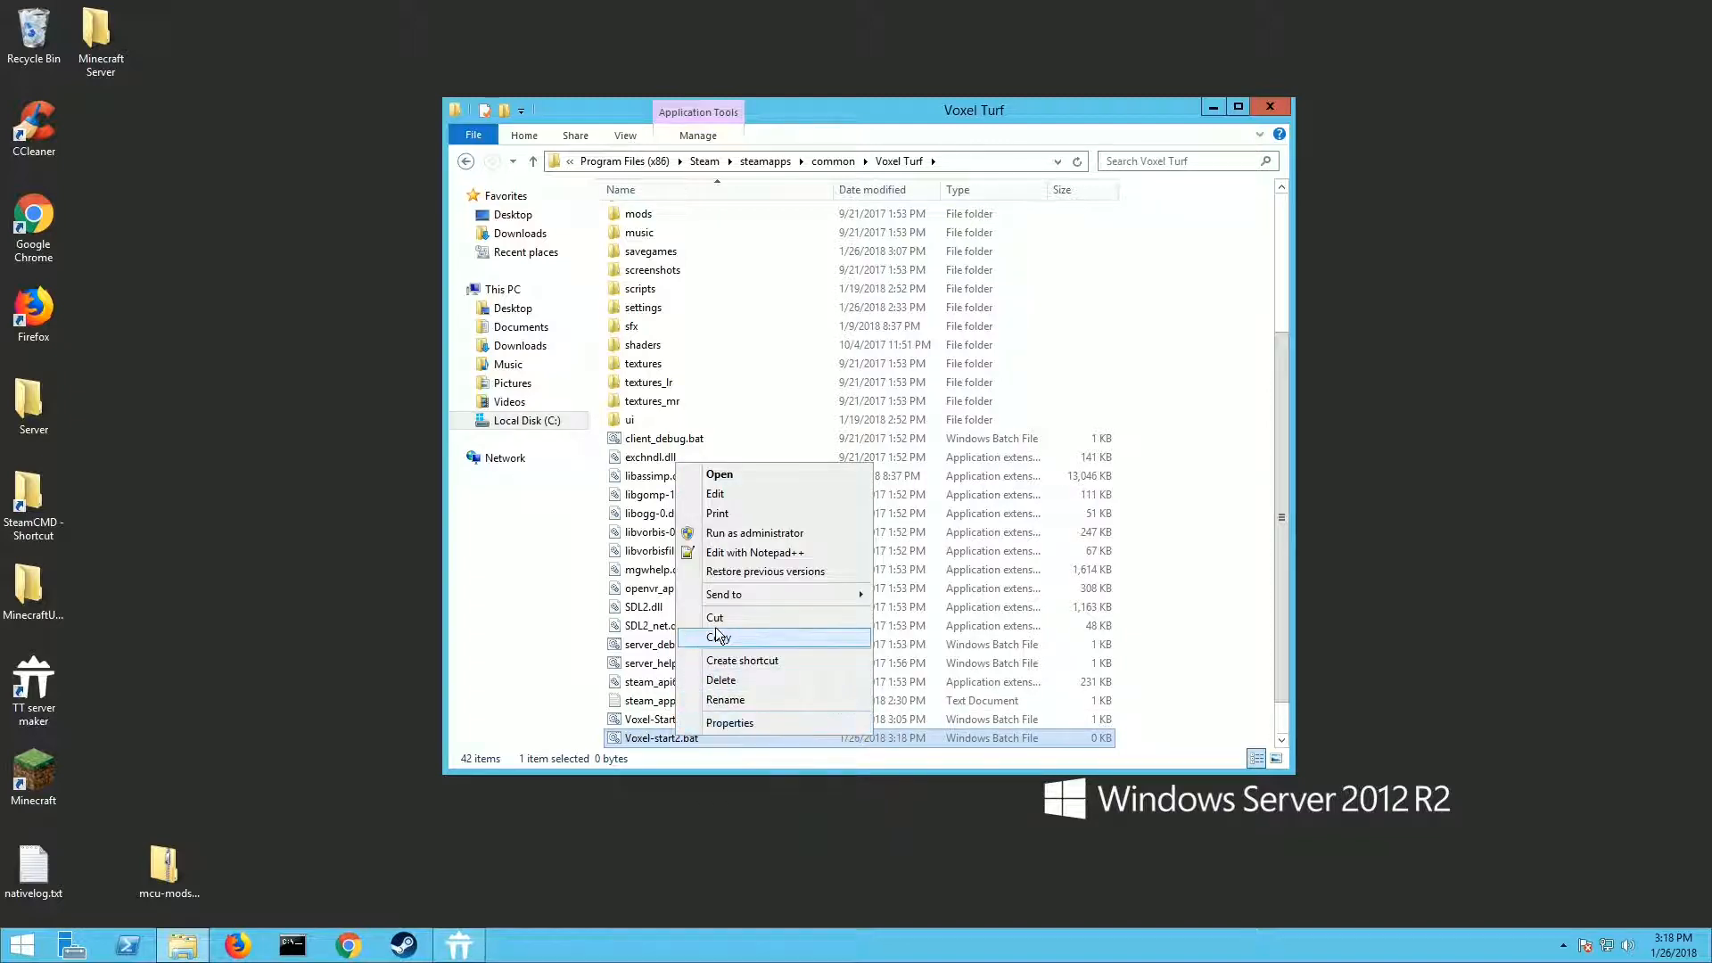
mouse_move(752, 551)
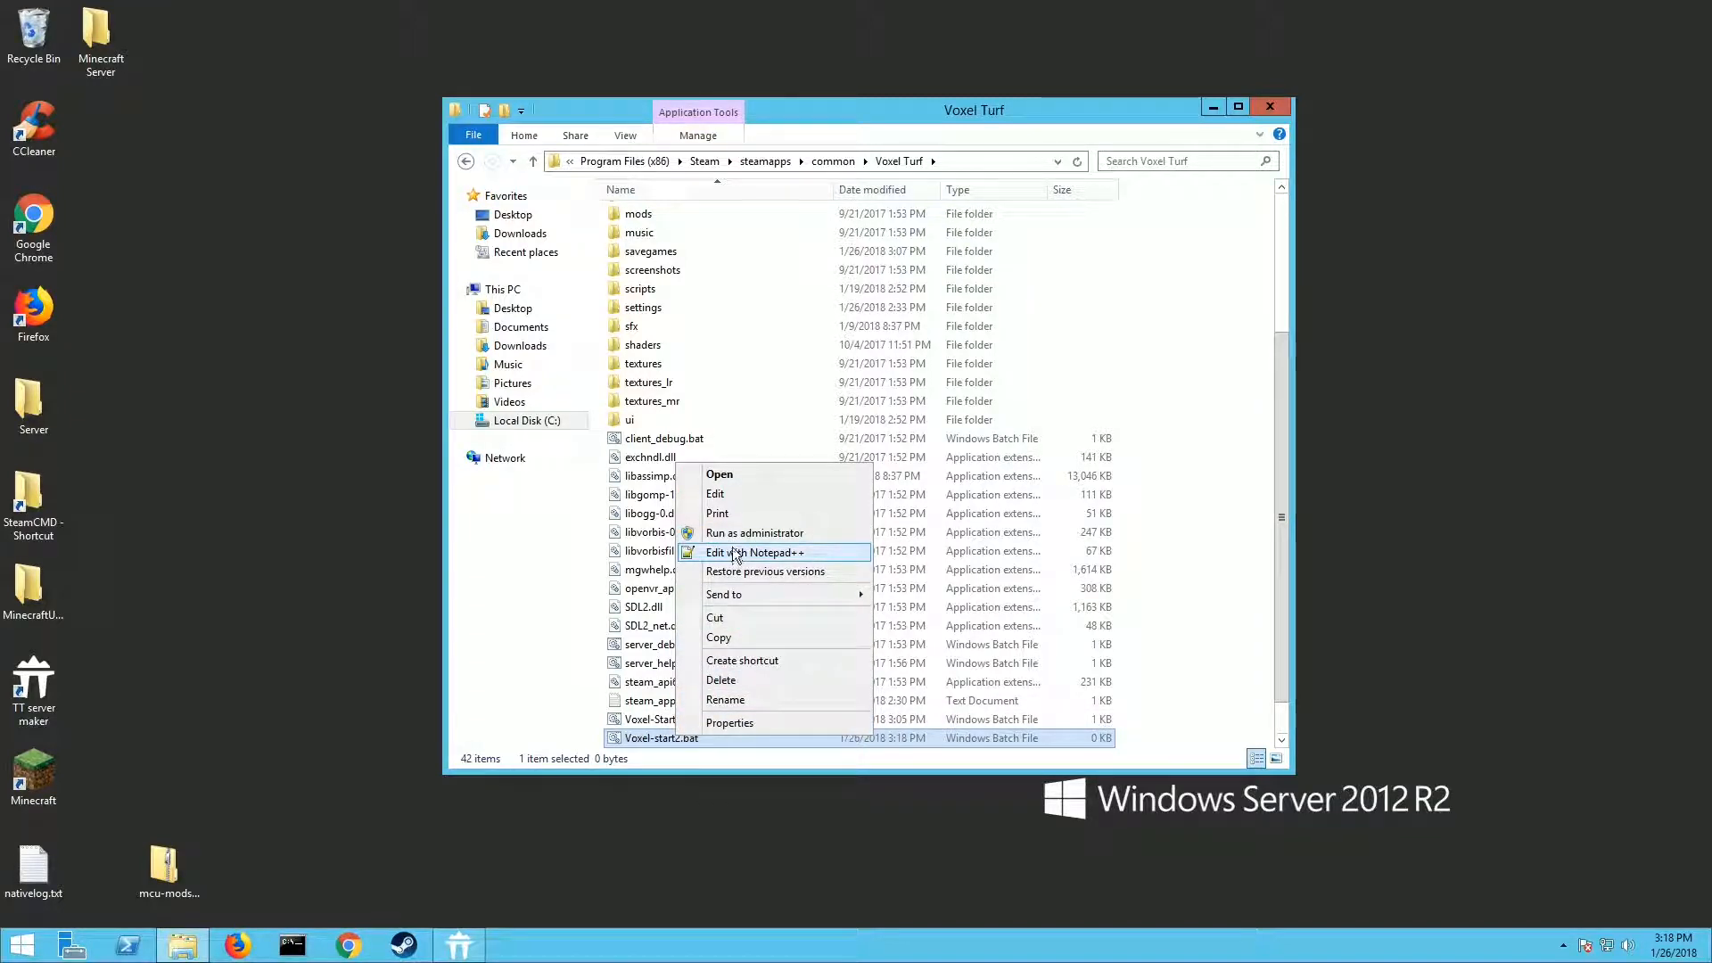
mouse_move(729, 565)
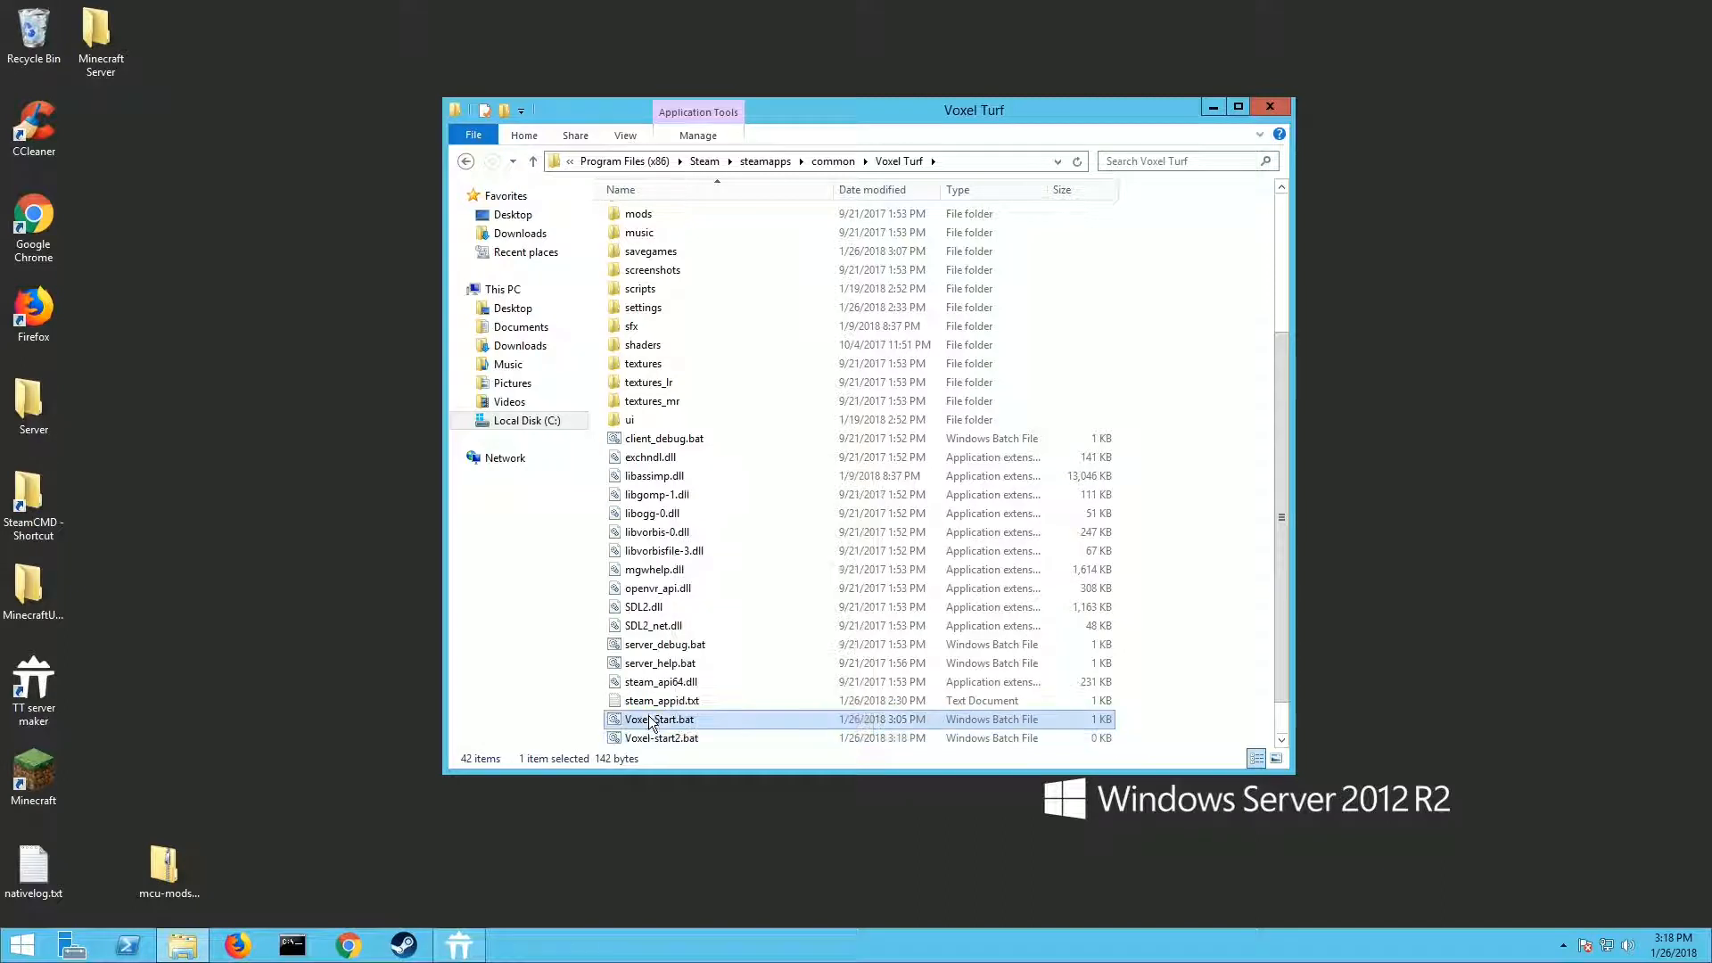
Run Voxel-Start.bat, then end the vtserver.exe process from Task Manager's detailed list
double_click(658, 719)
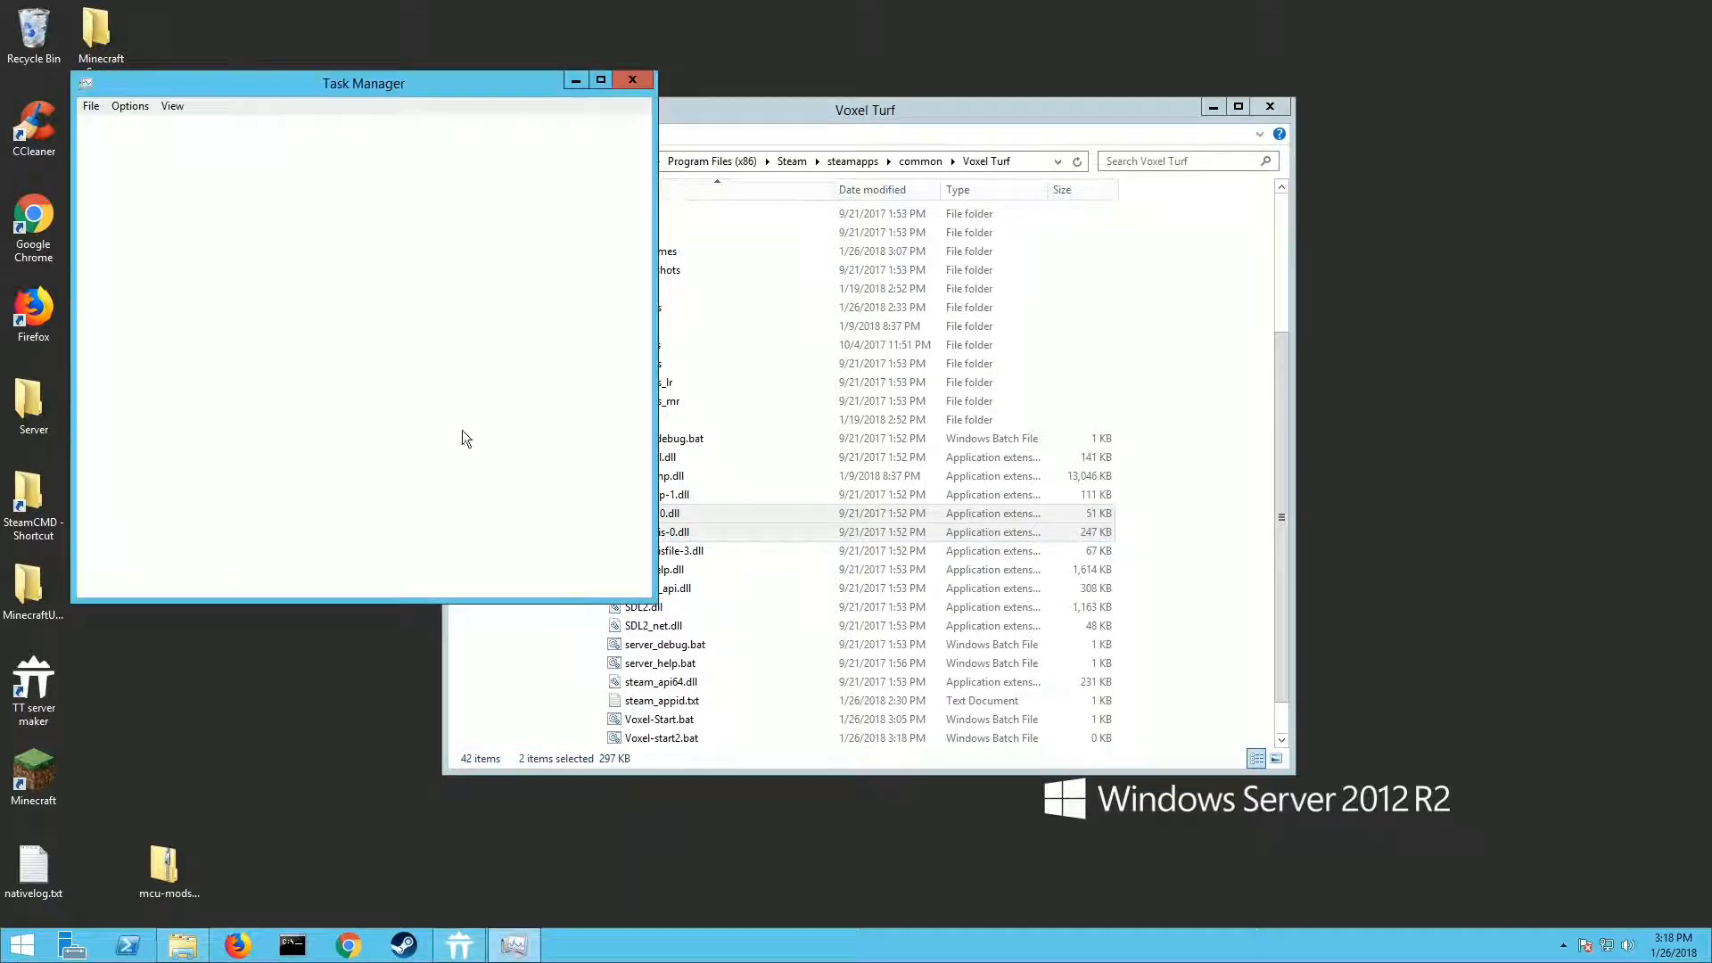
left_click(137, 576)
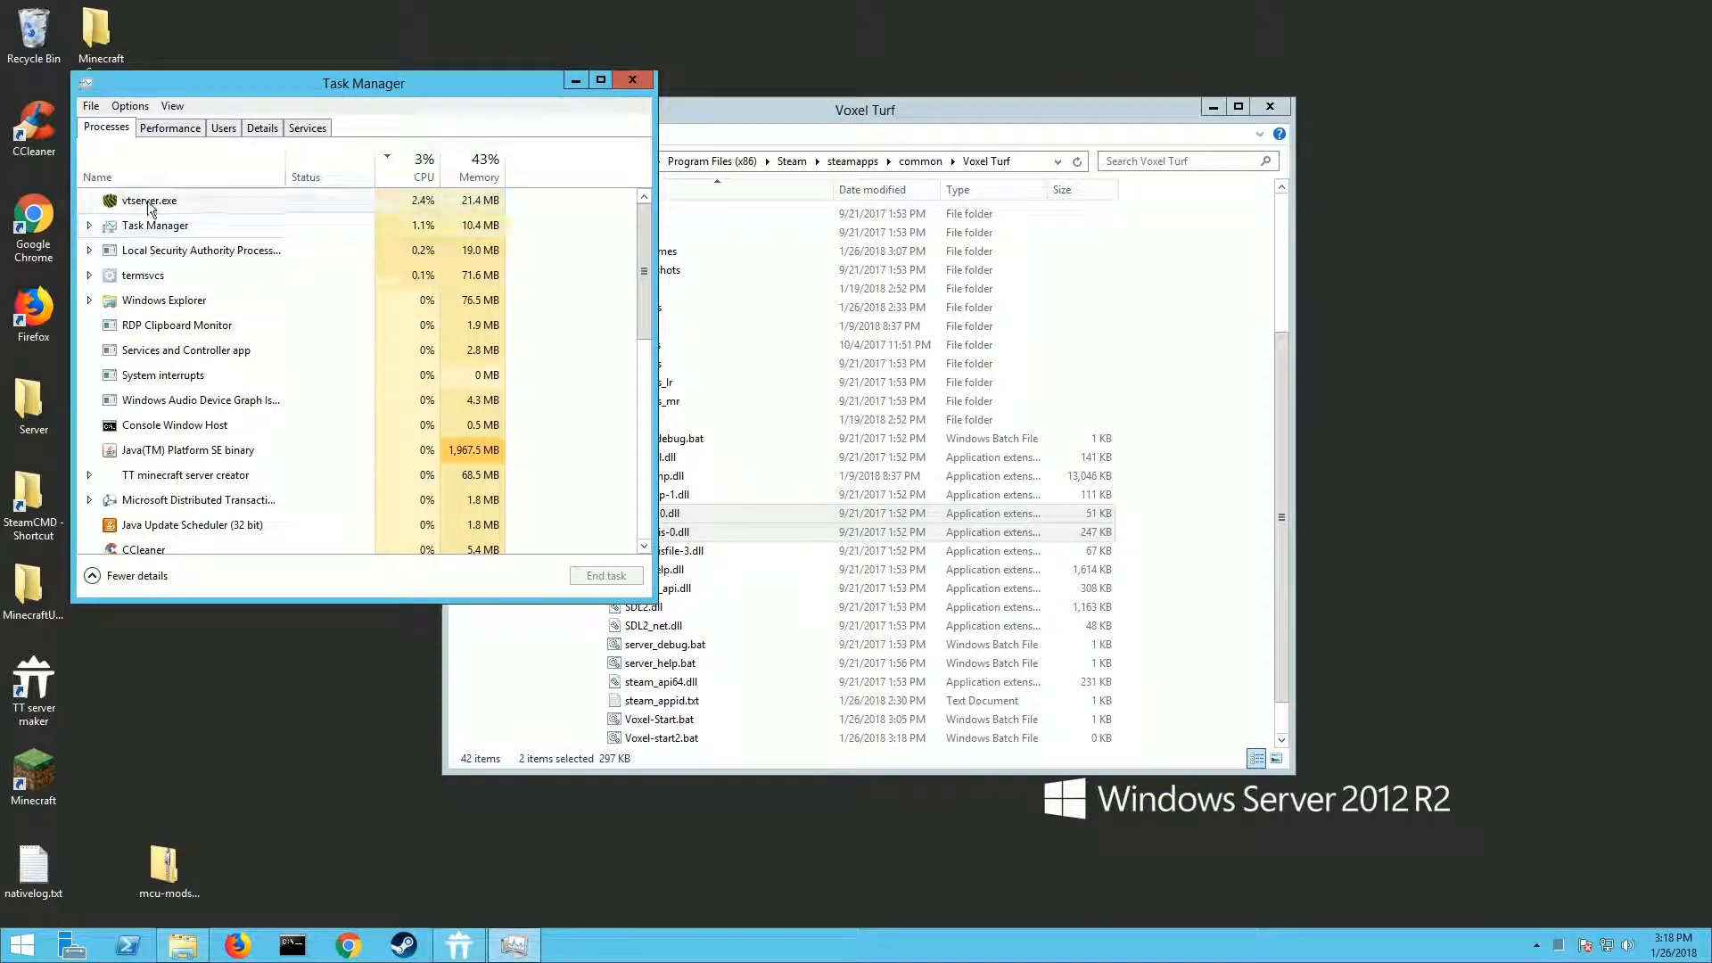
left_click(604, 576)
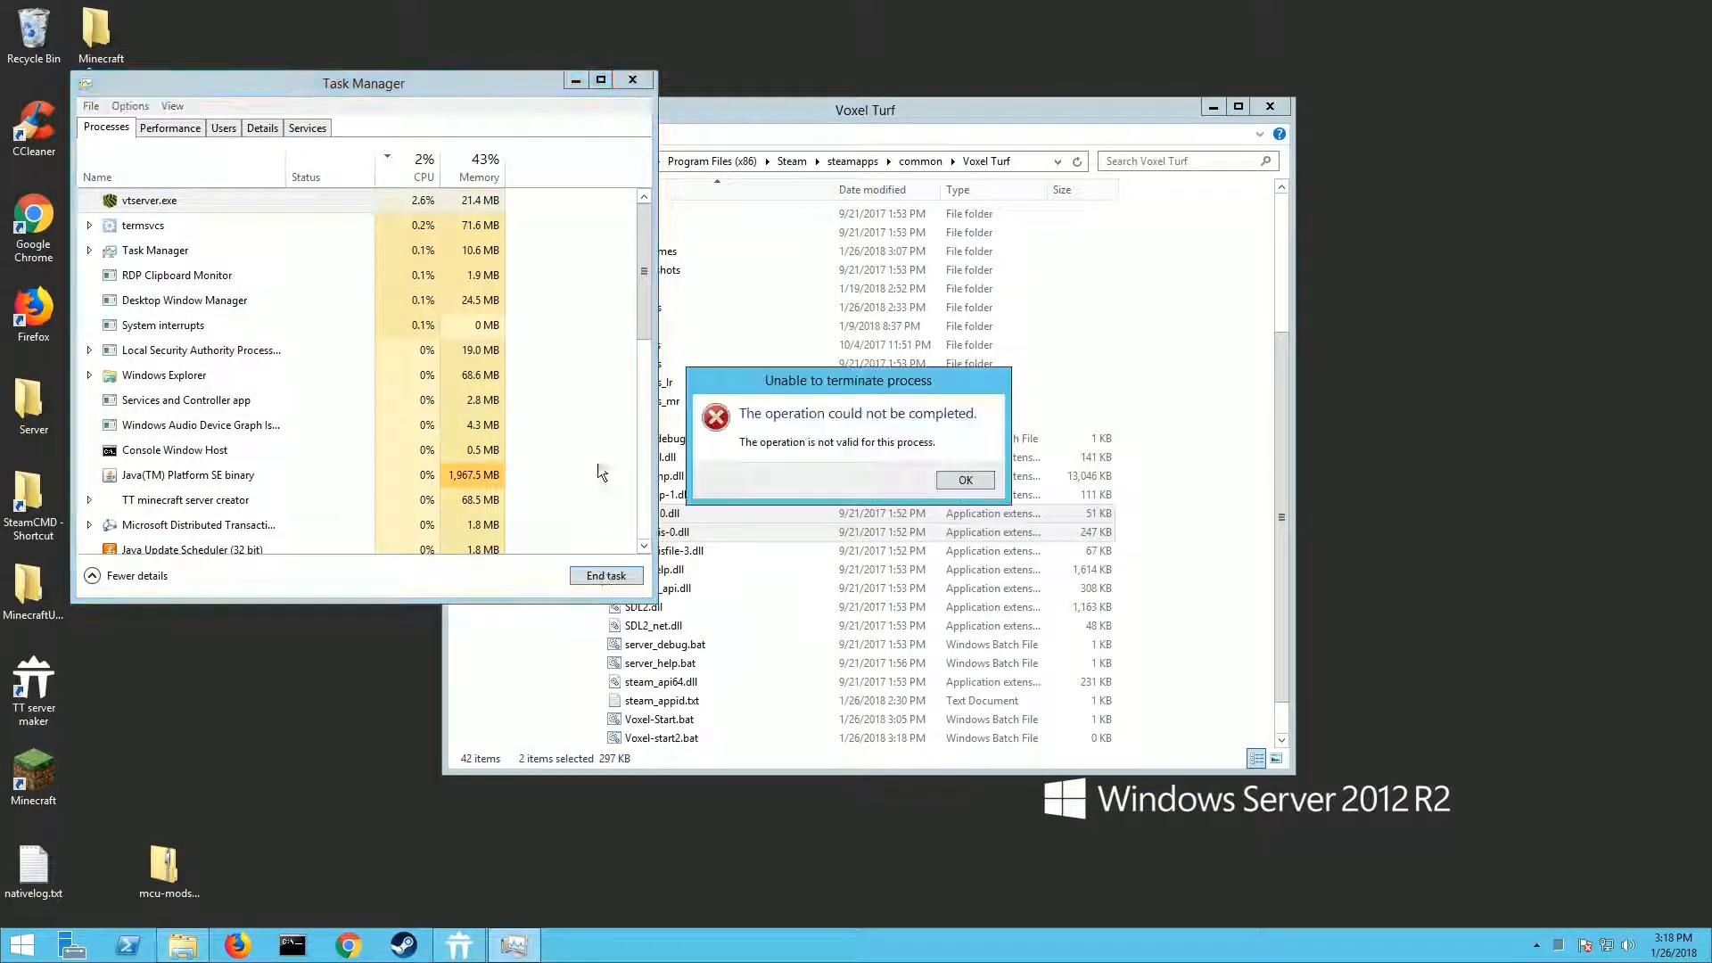
Dismiss the termination error and close Task Manager, returning to the Voxel Turf folder
left_click(963, 480)
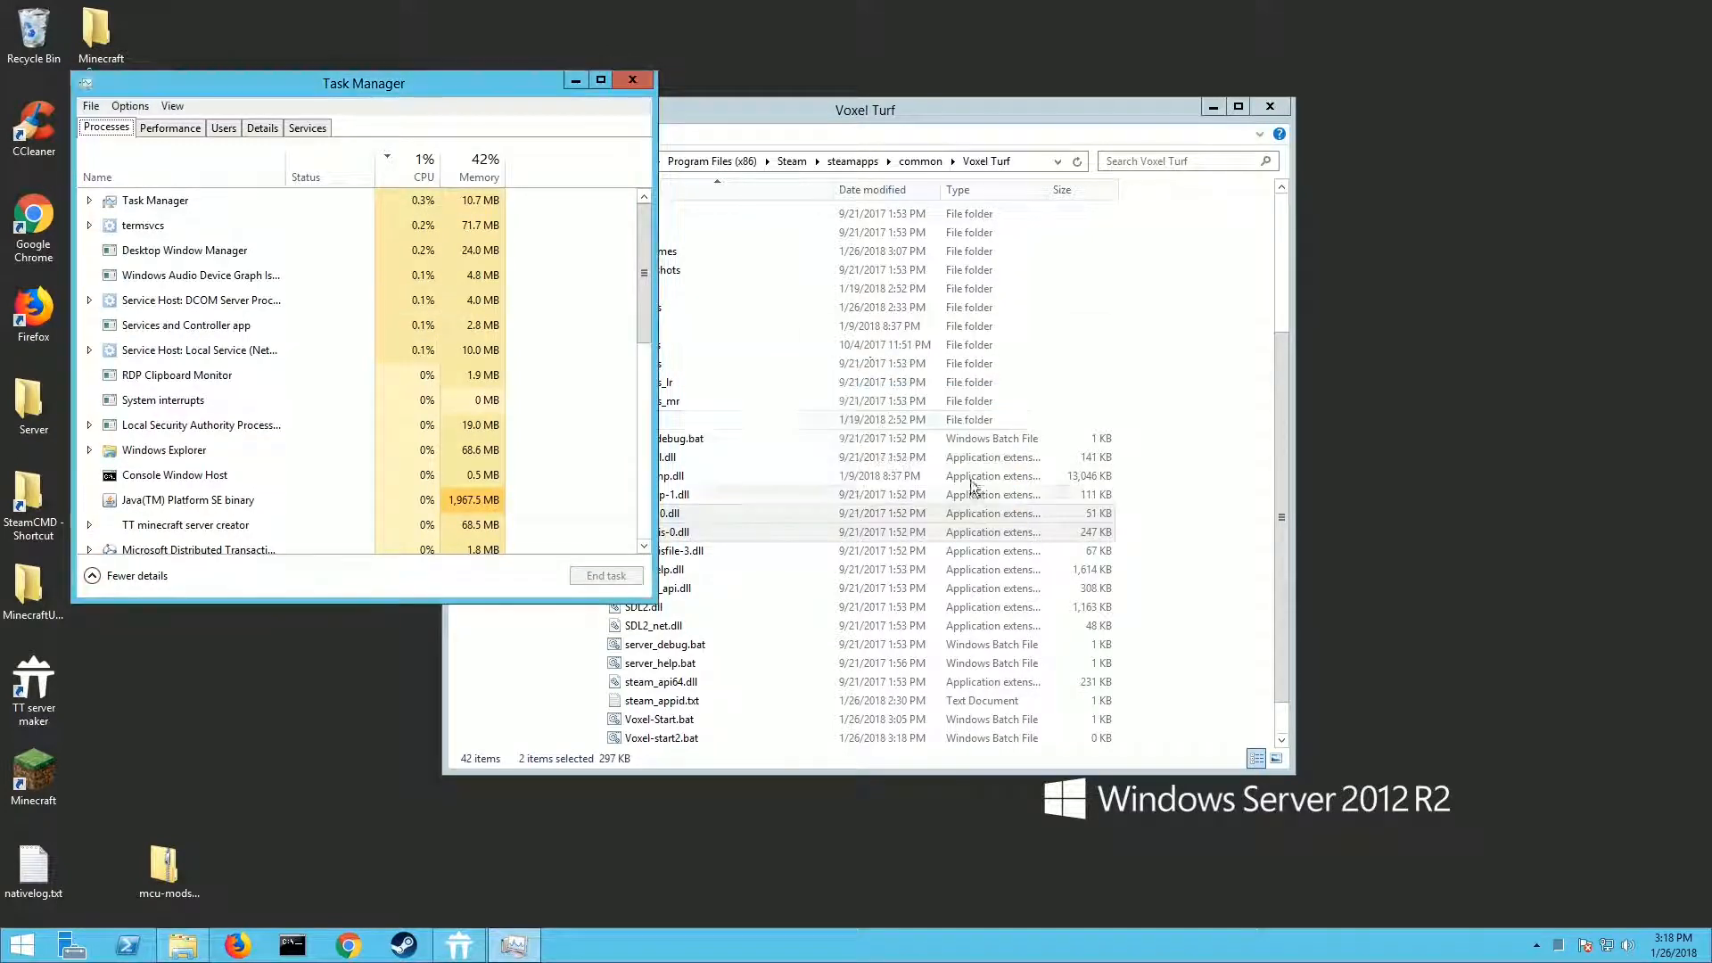
left_click(632, 79)
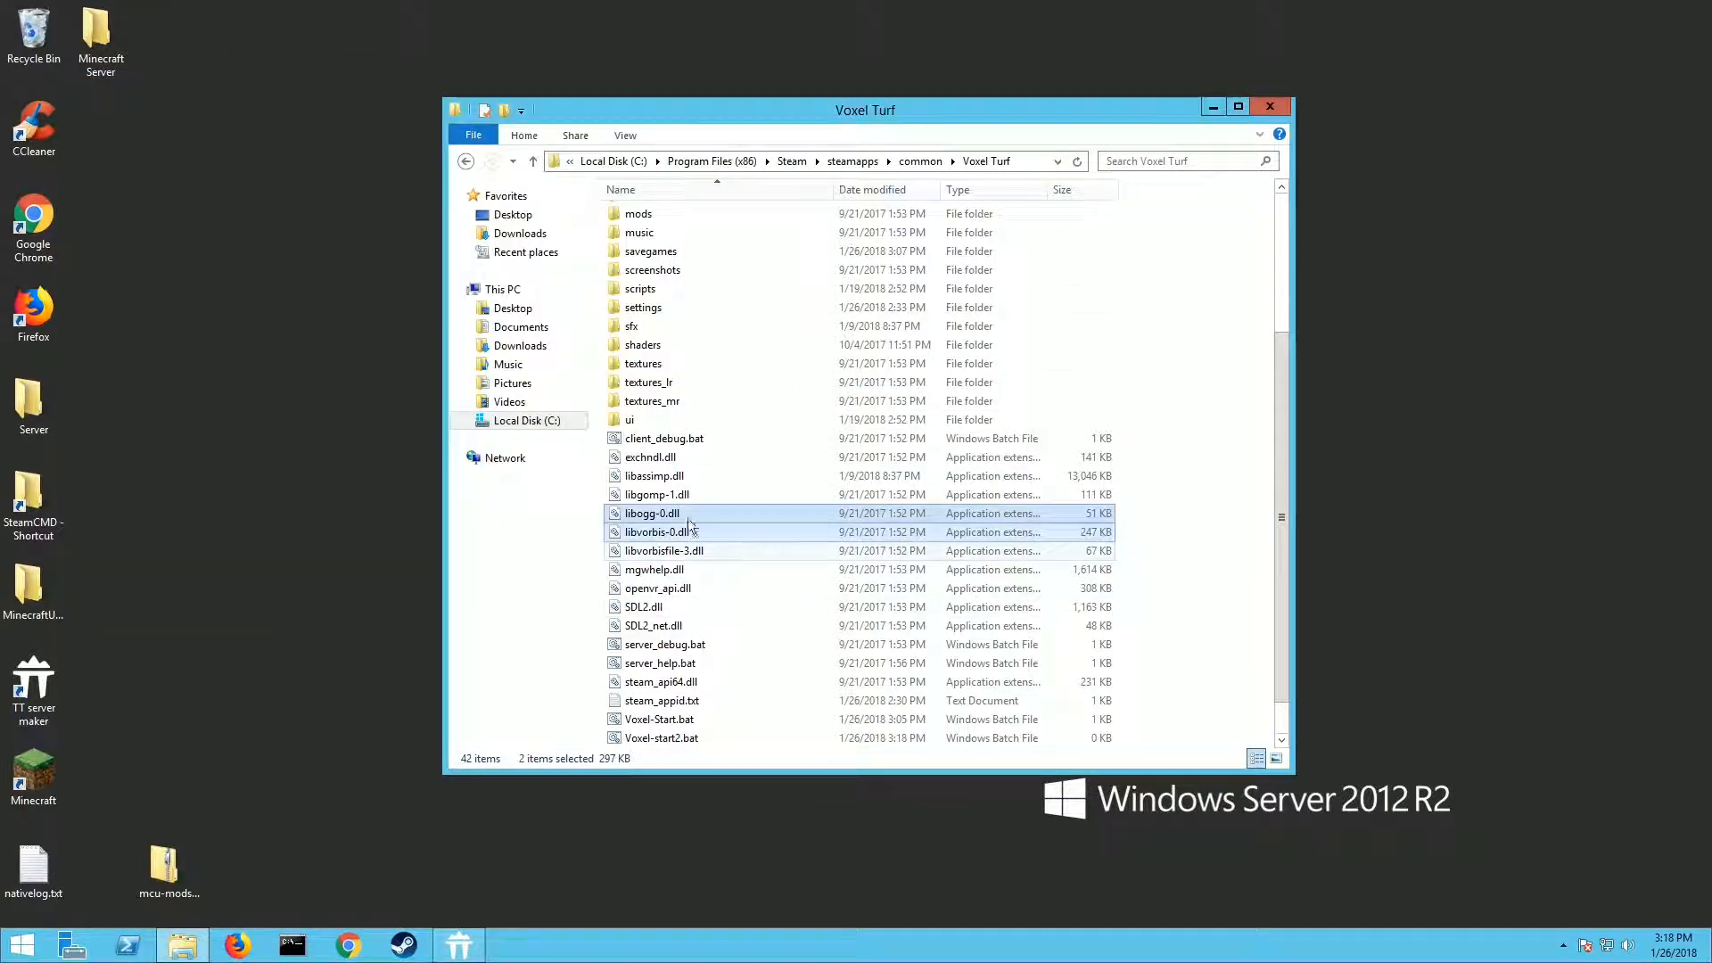
scroll("down", 3)
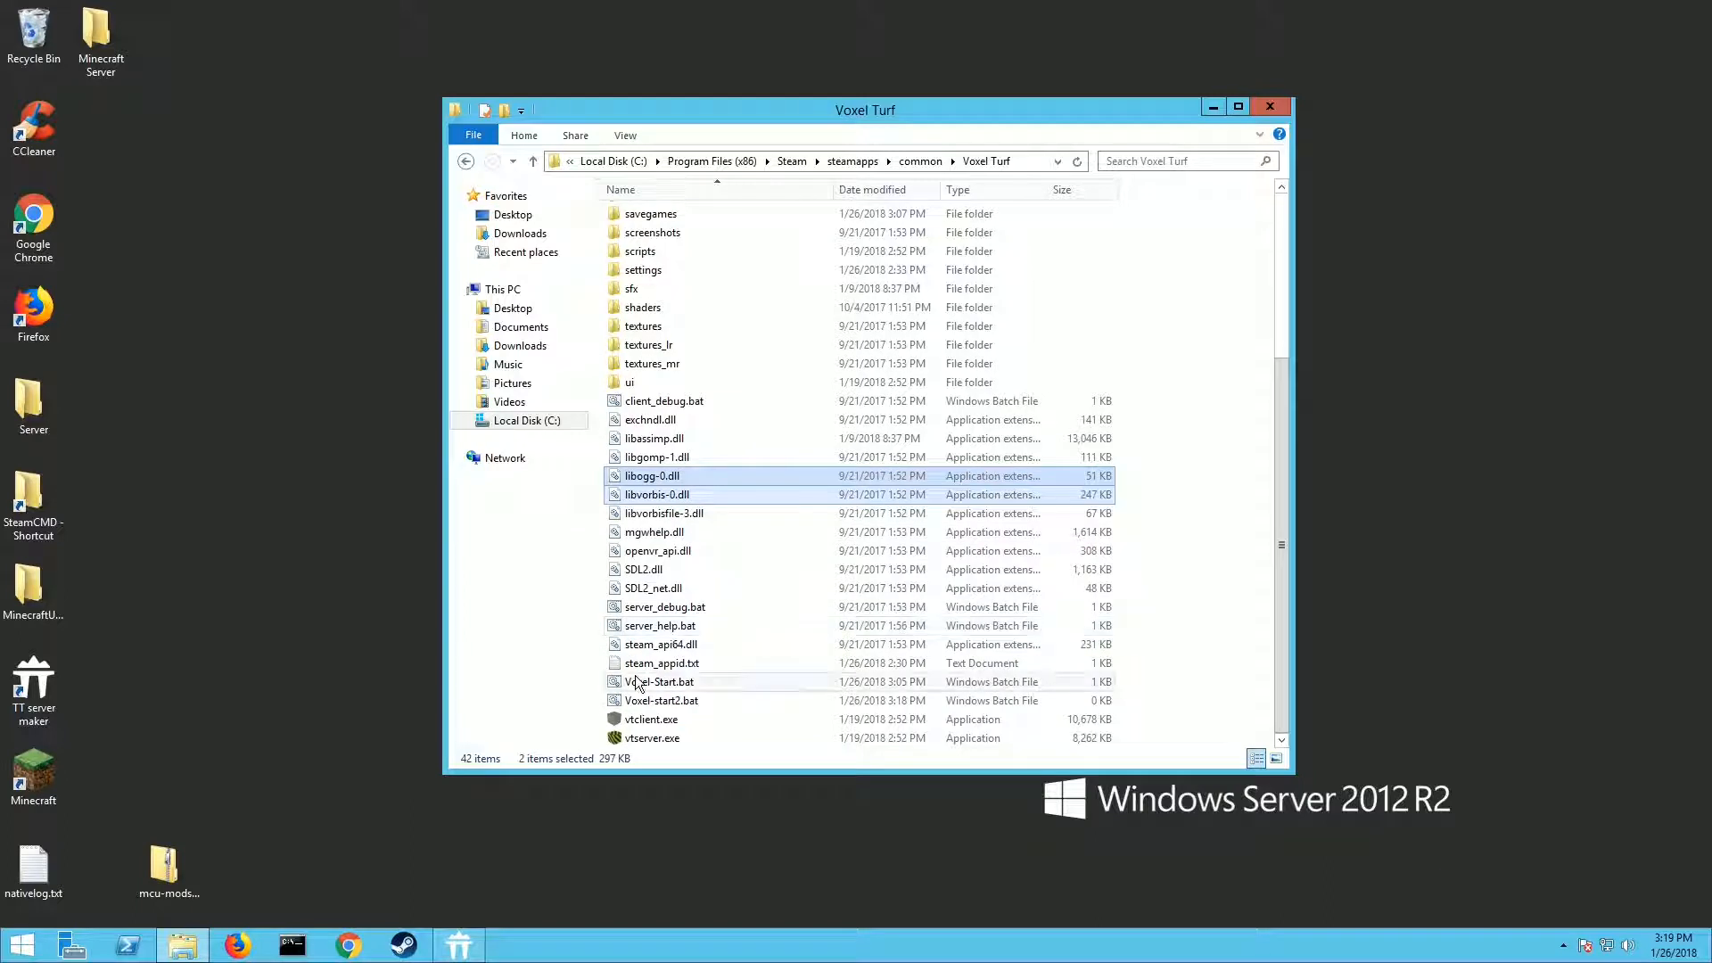
Edit Voxel-Start.bat with Notepad++ to show its vtserver.exe launch line
right_click(658, 681)
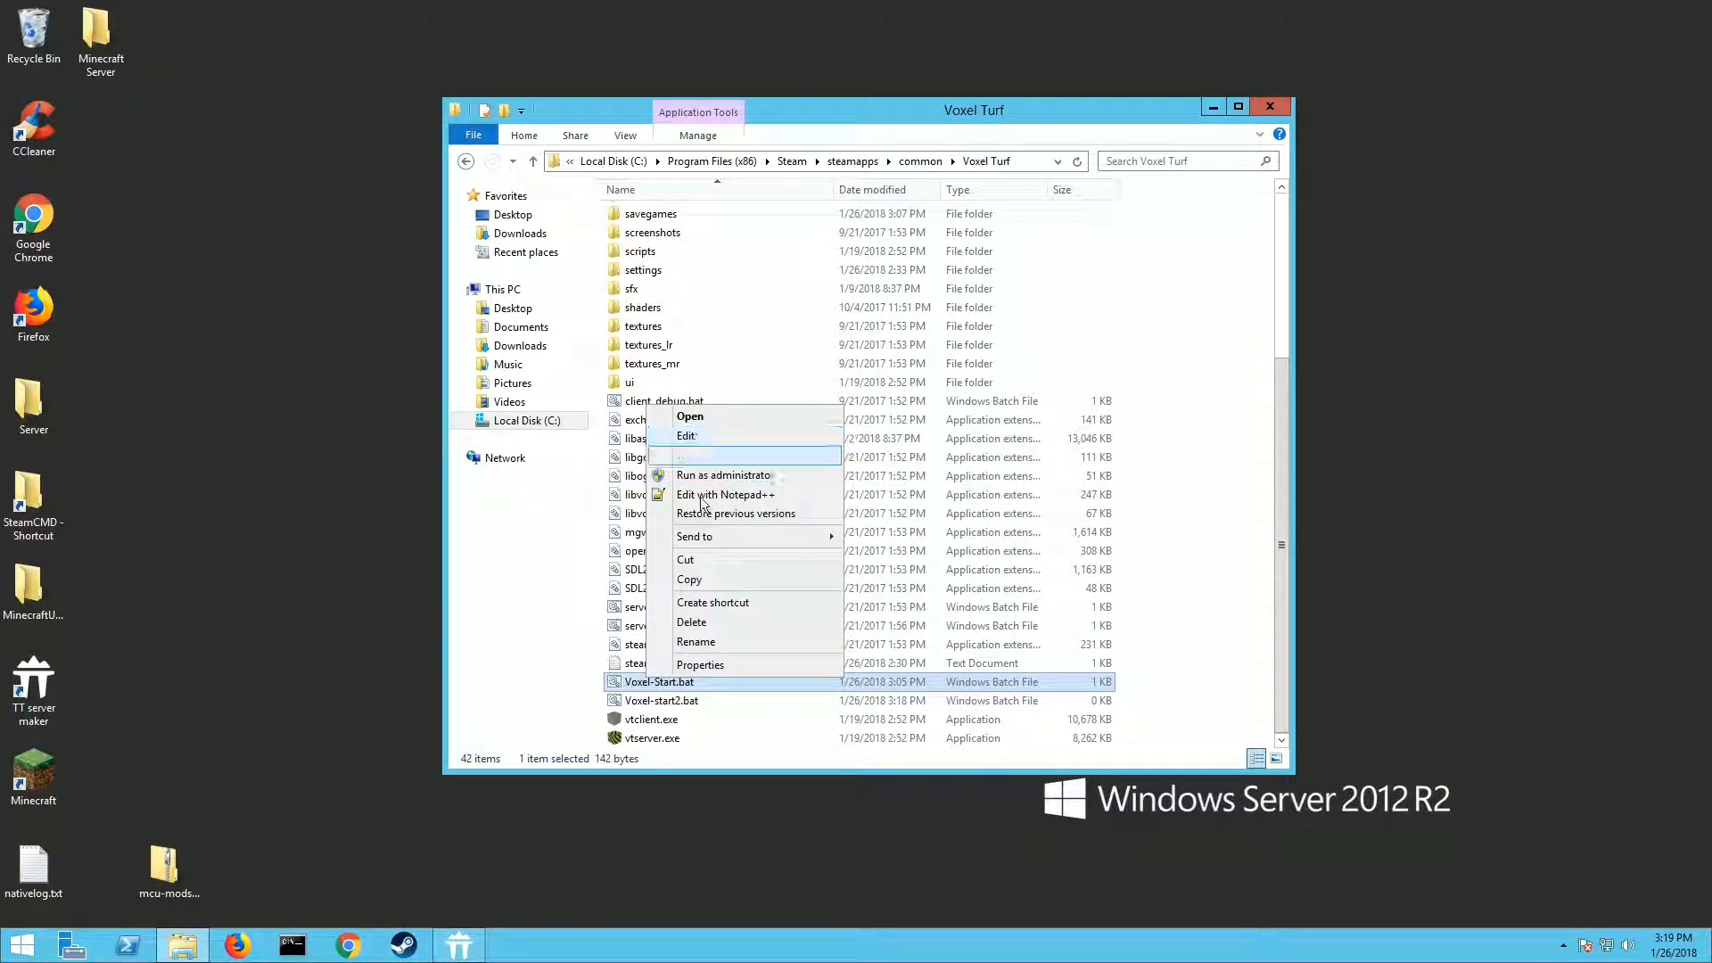
left_click(726, 494)
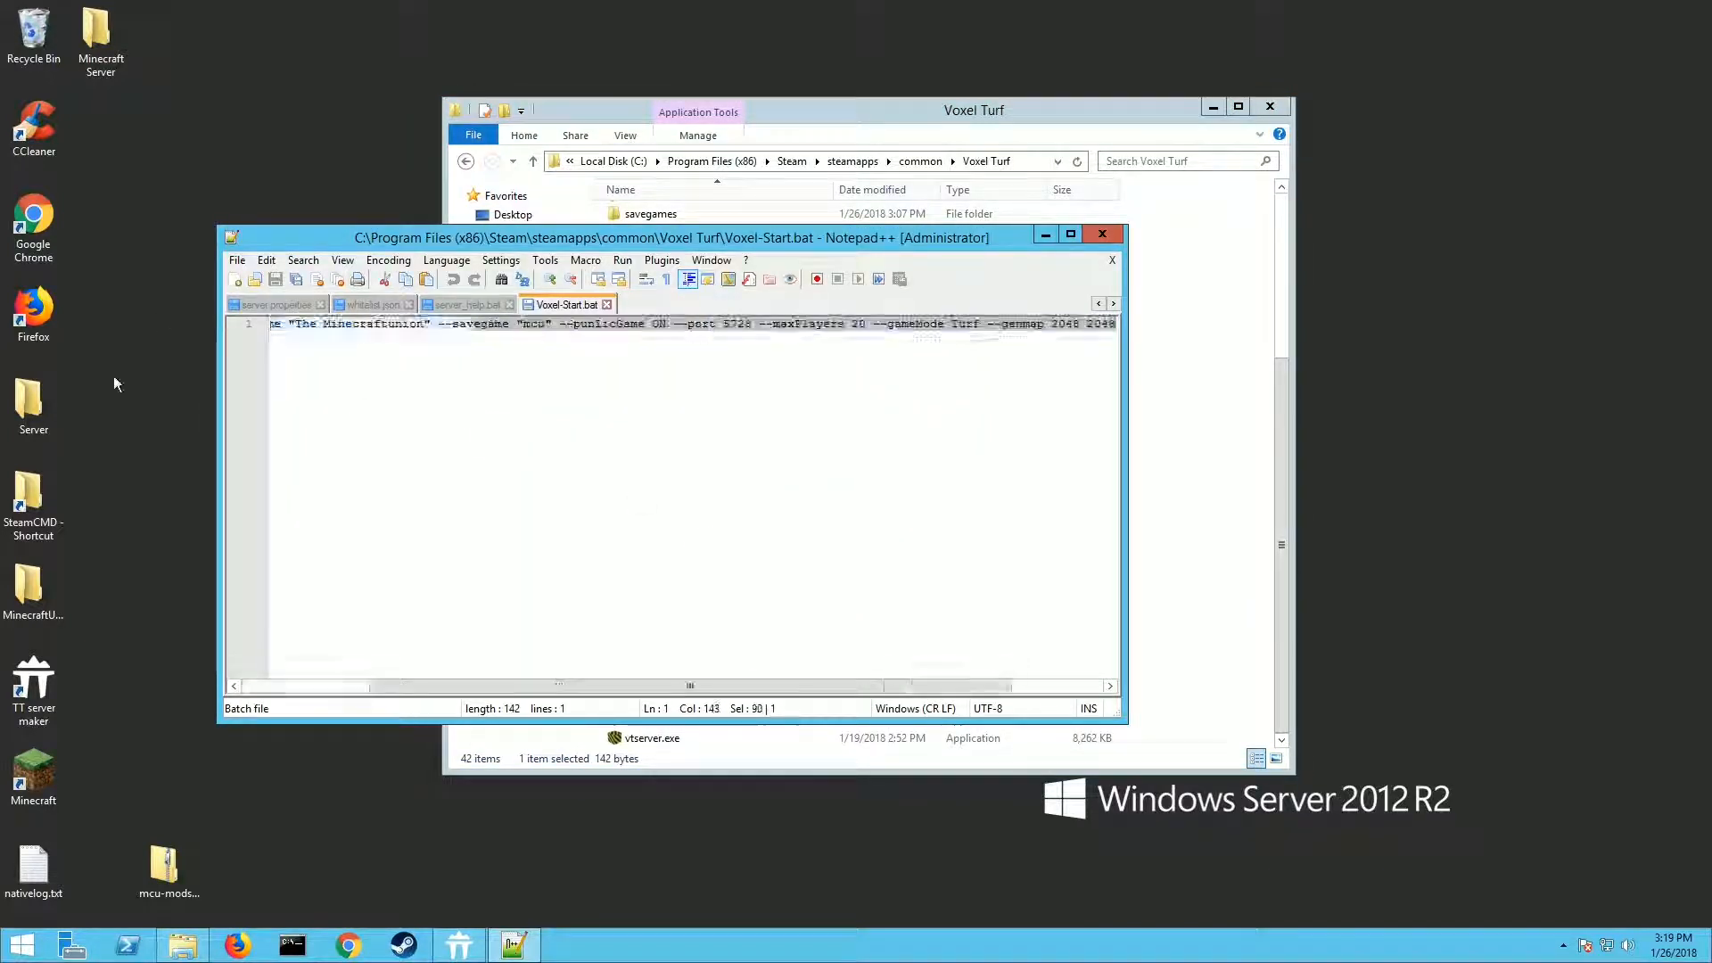
left_click(369, 369)
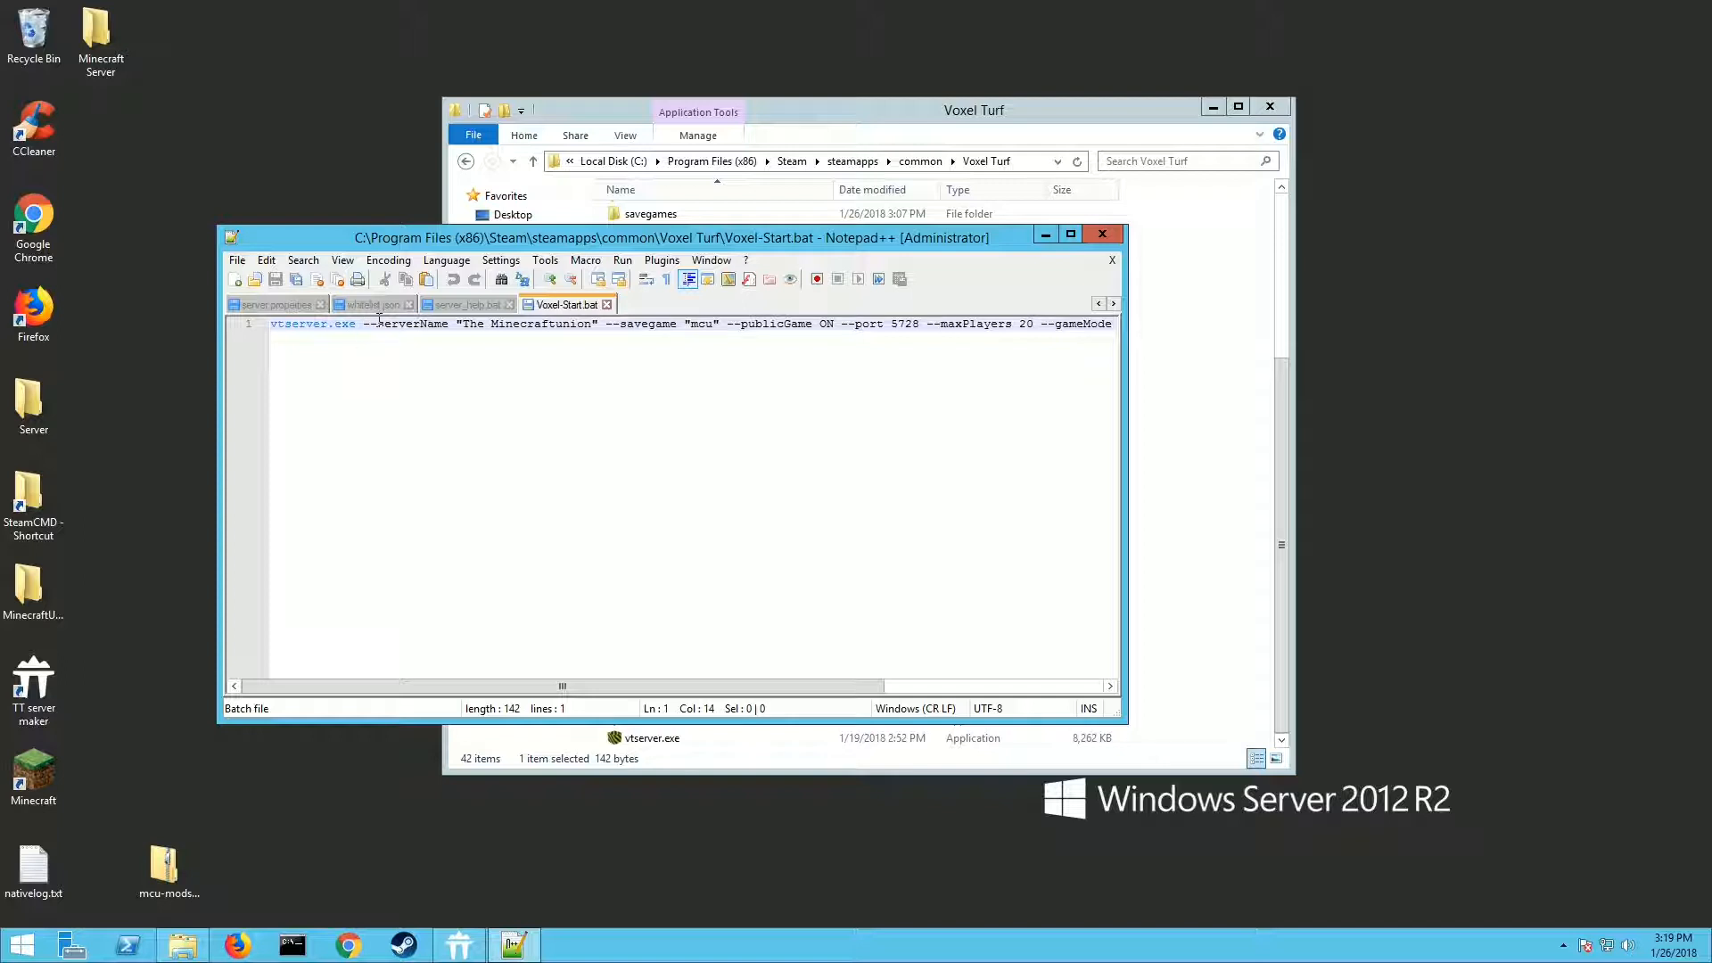
mouse_move(426, 337)
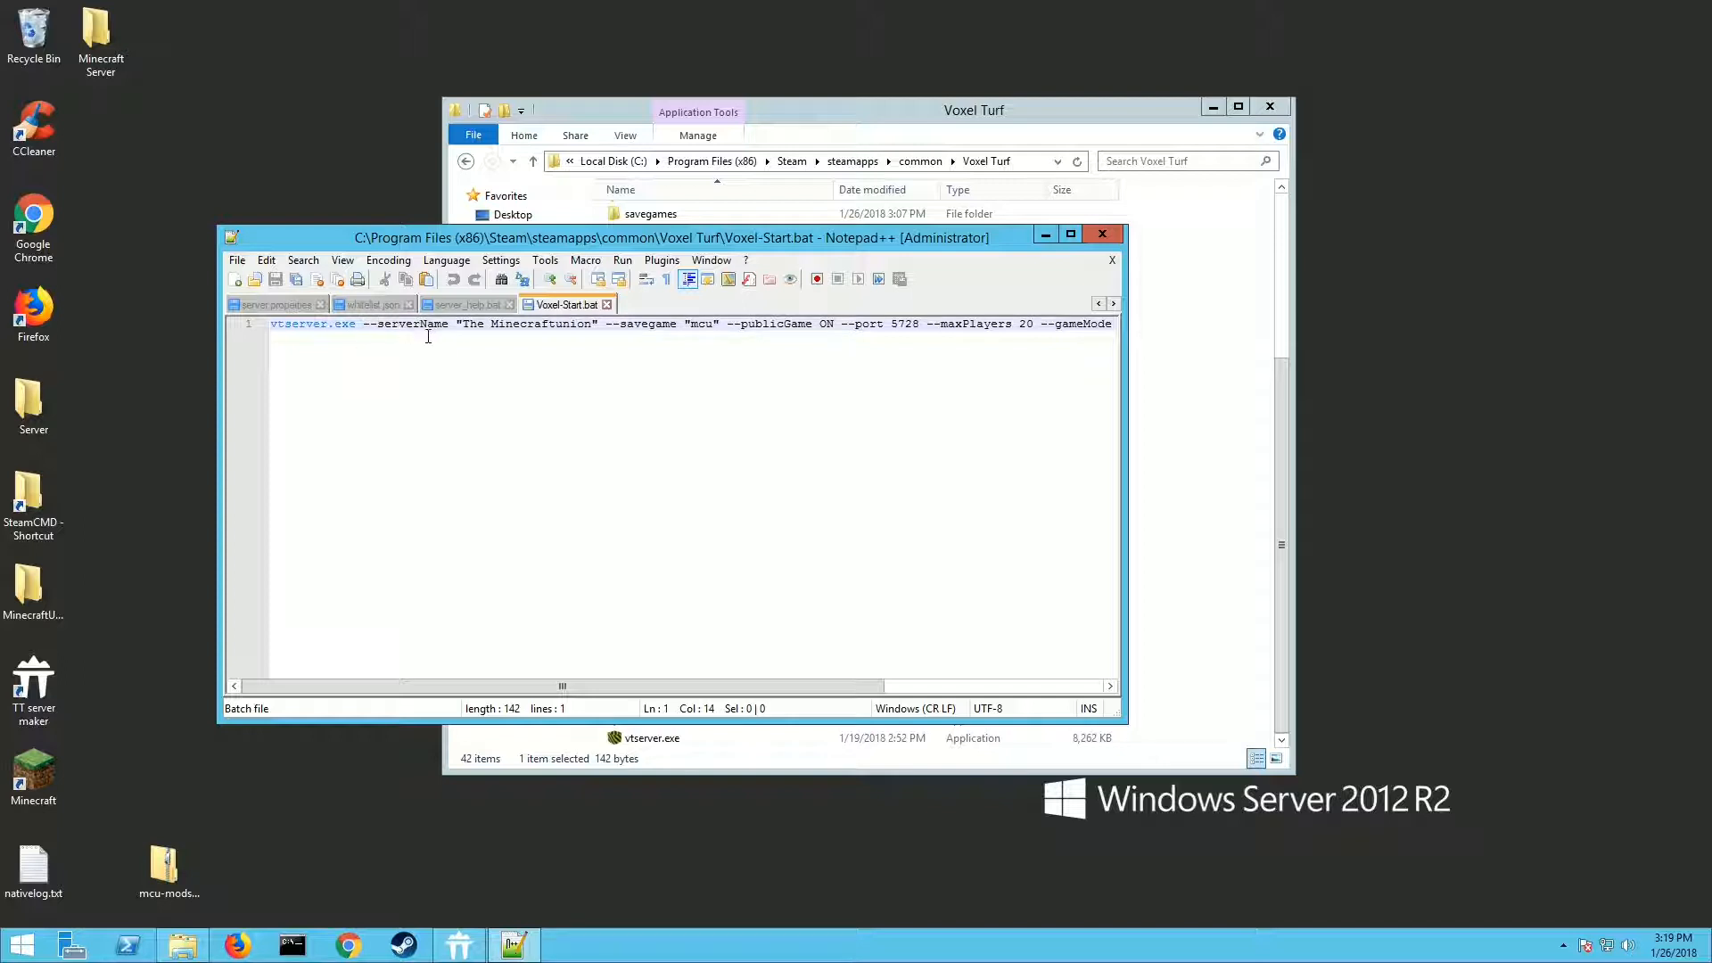
Maximize Notepad++ and review the command through gameMode Turf and genmap 2048 2048
left_click(1070, 234)
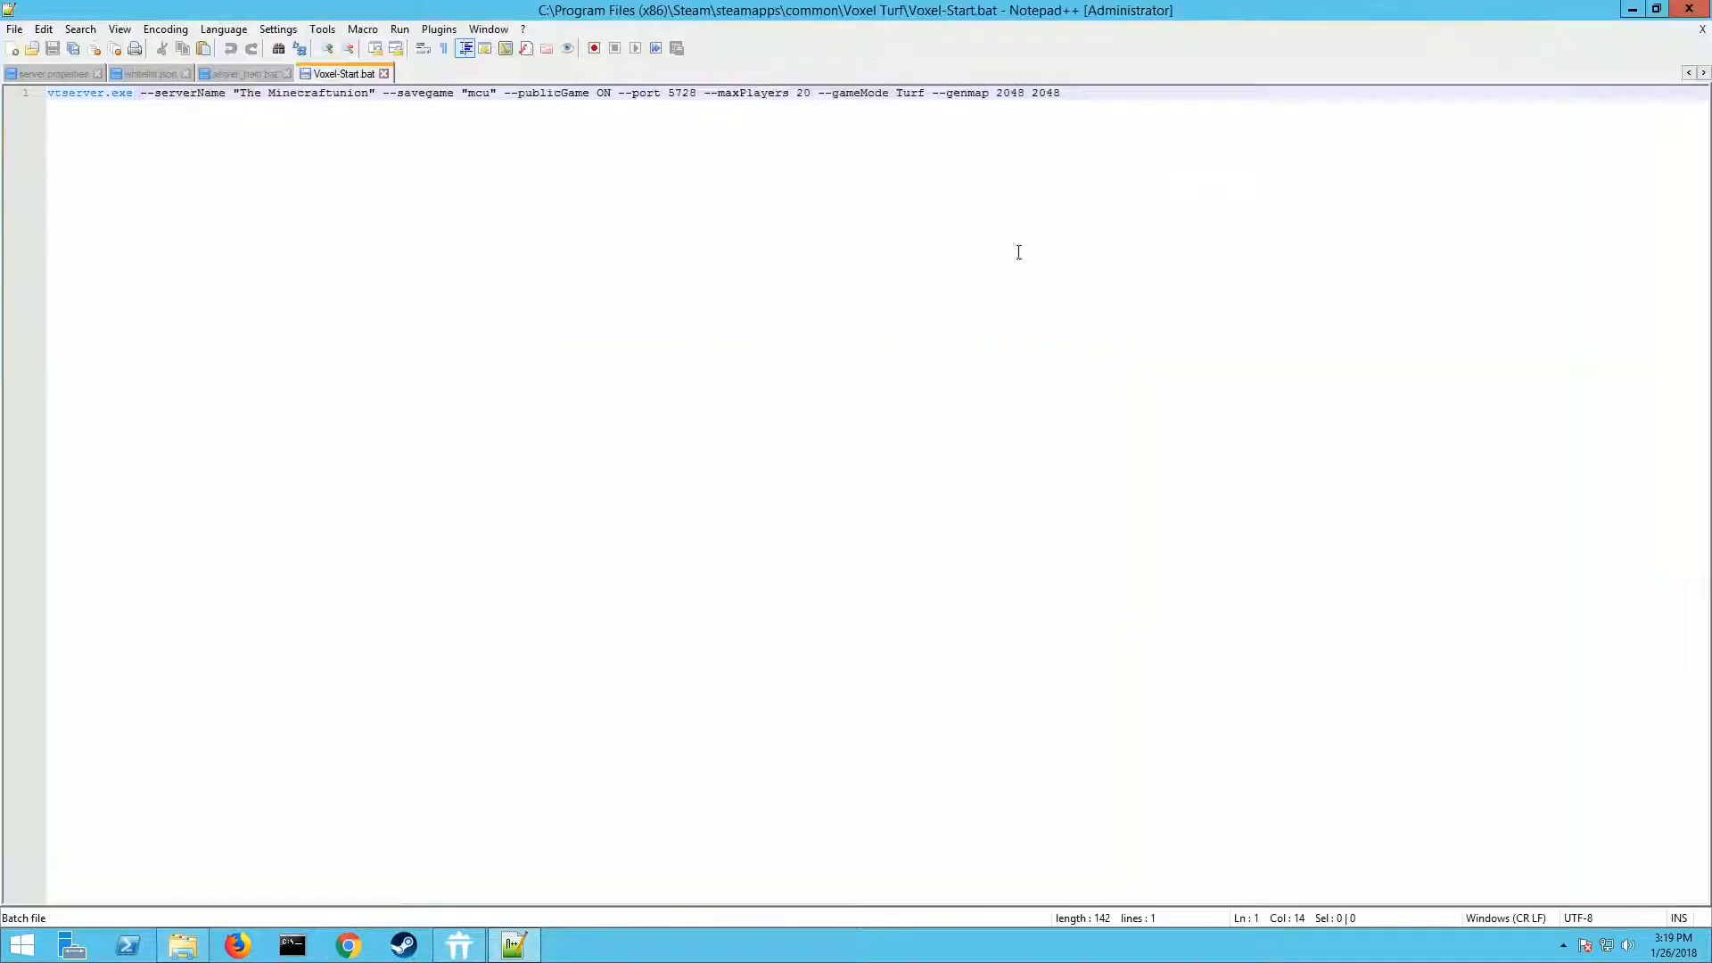
mouse_move(319, 201)
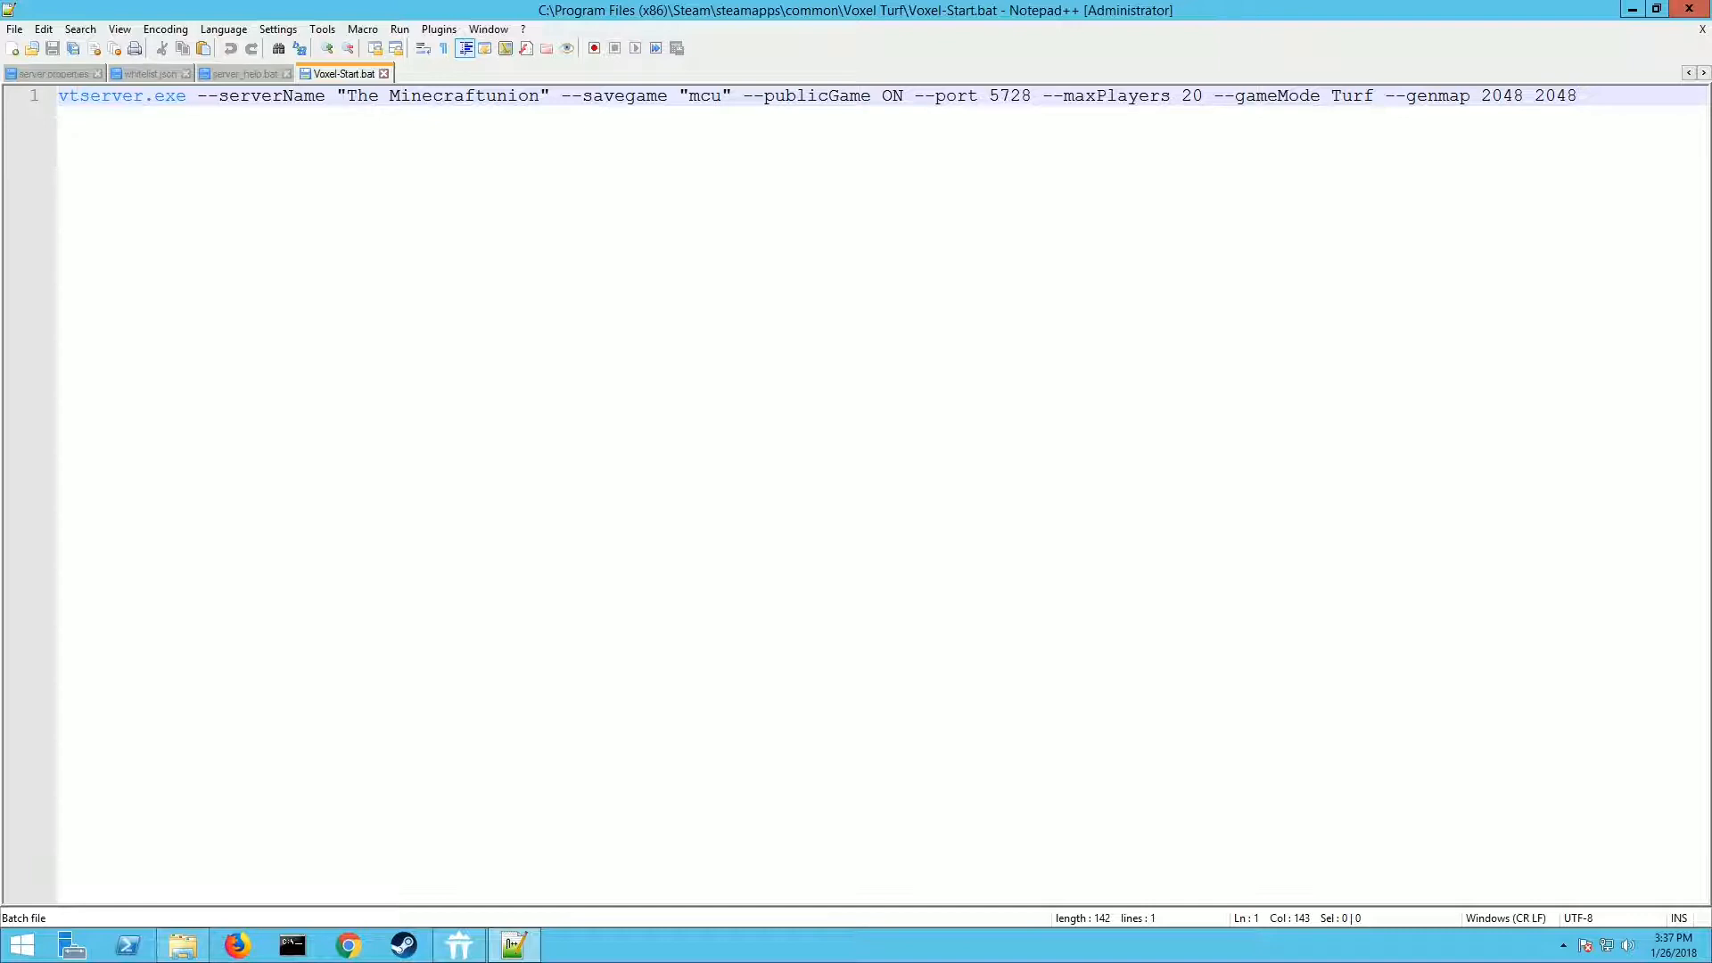
left_click(1443, 95)
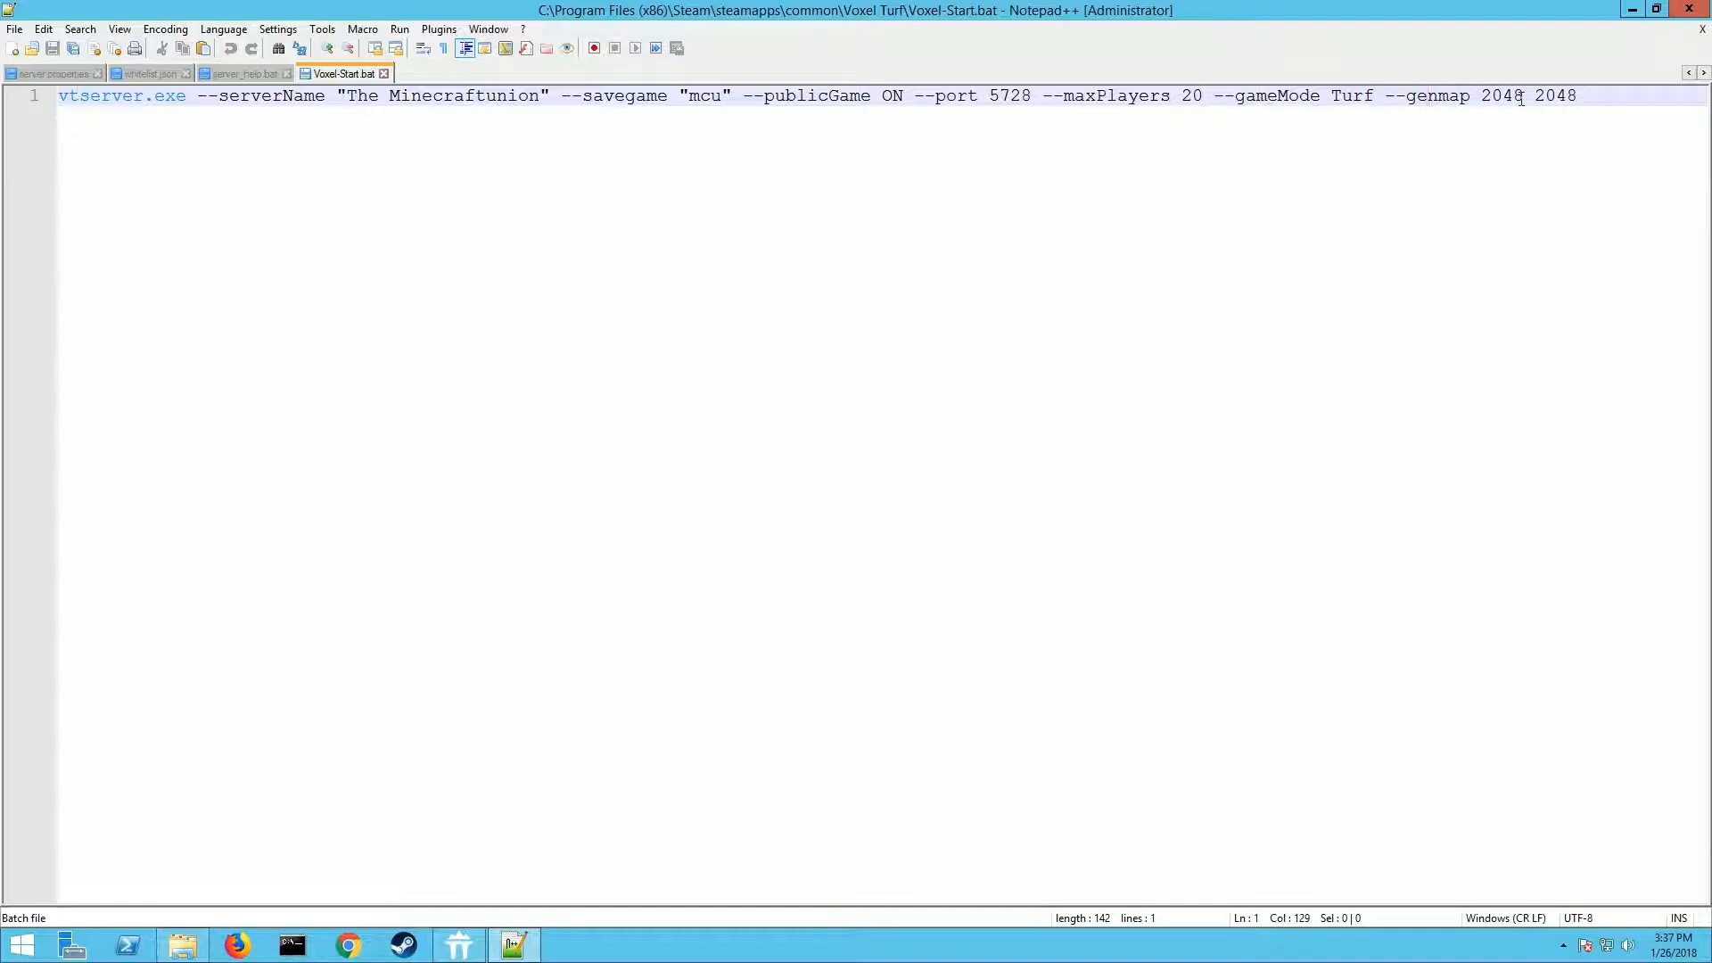
left_click(1583, 96)
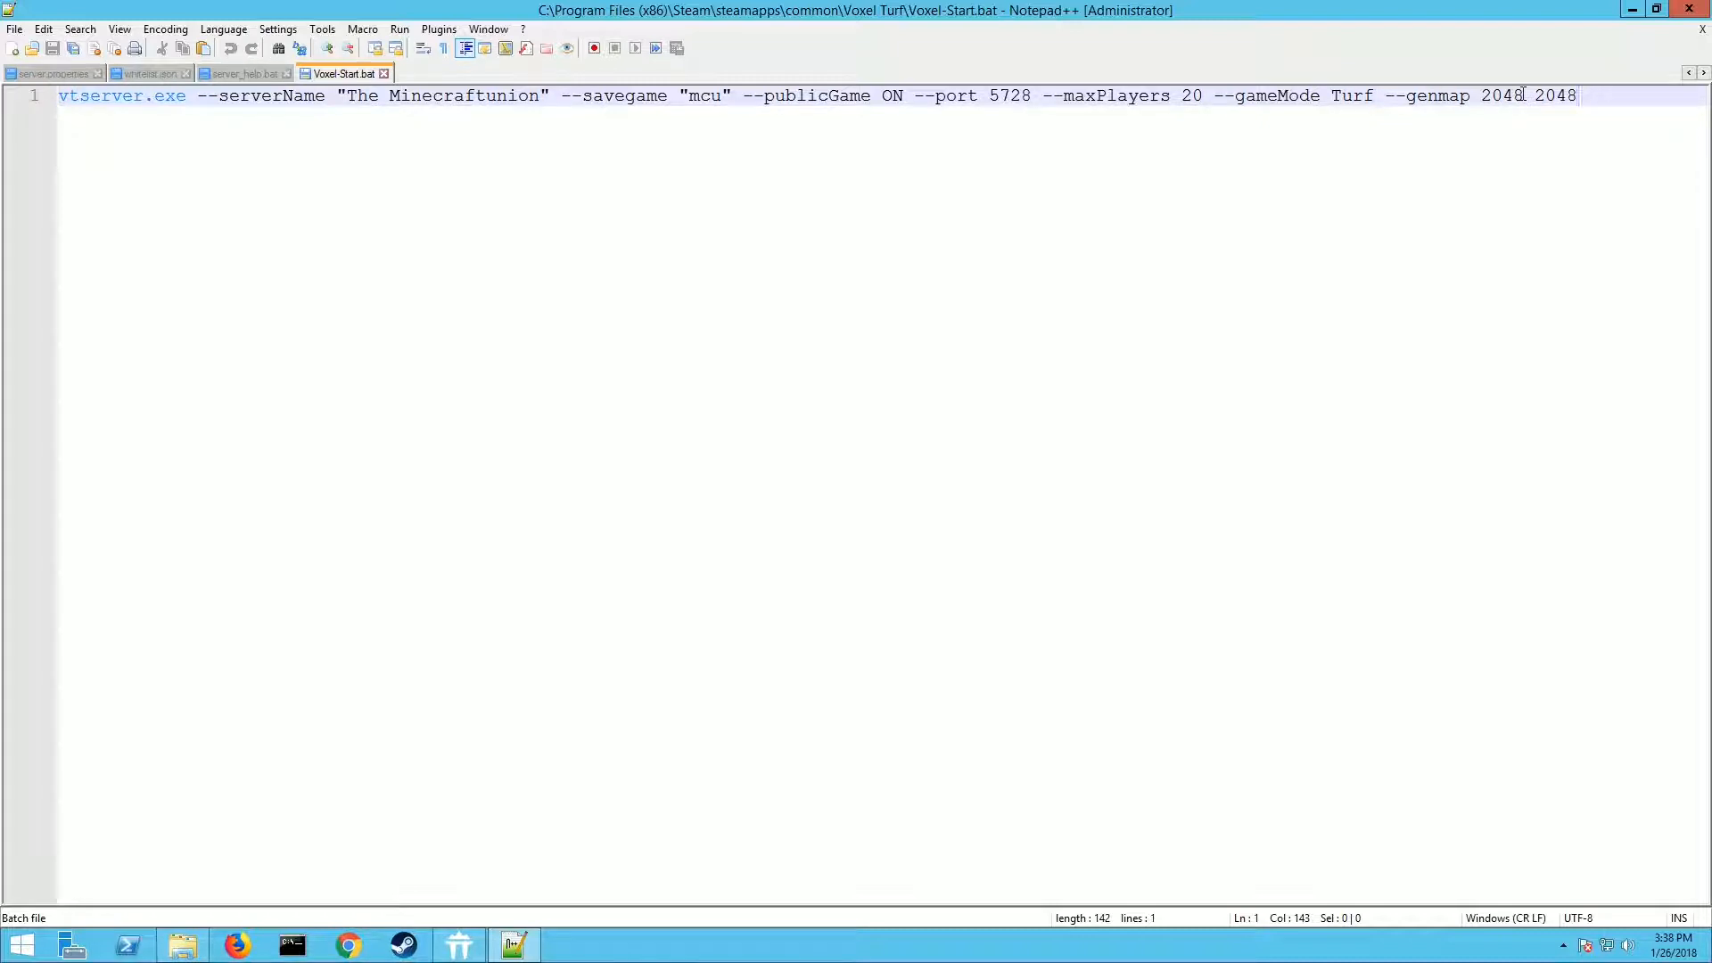
mouse_move(1581, 94)
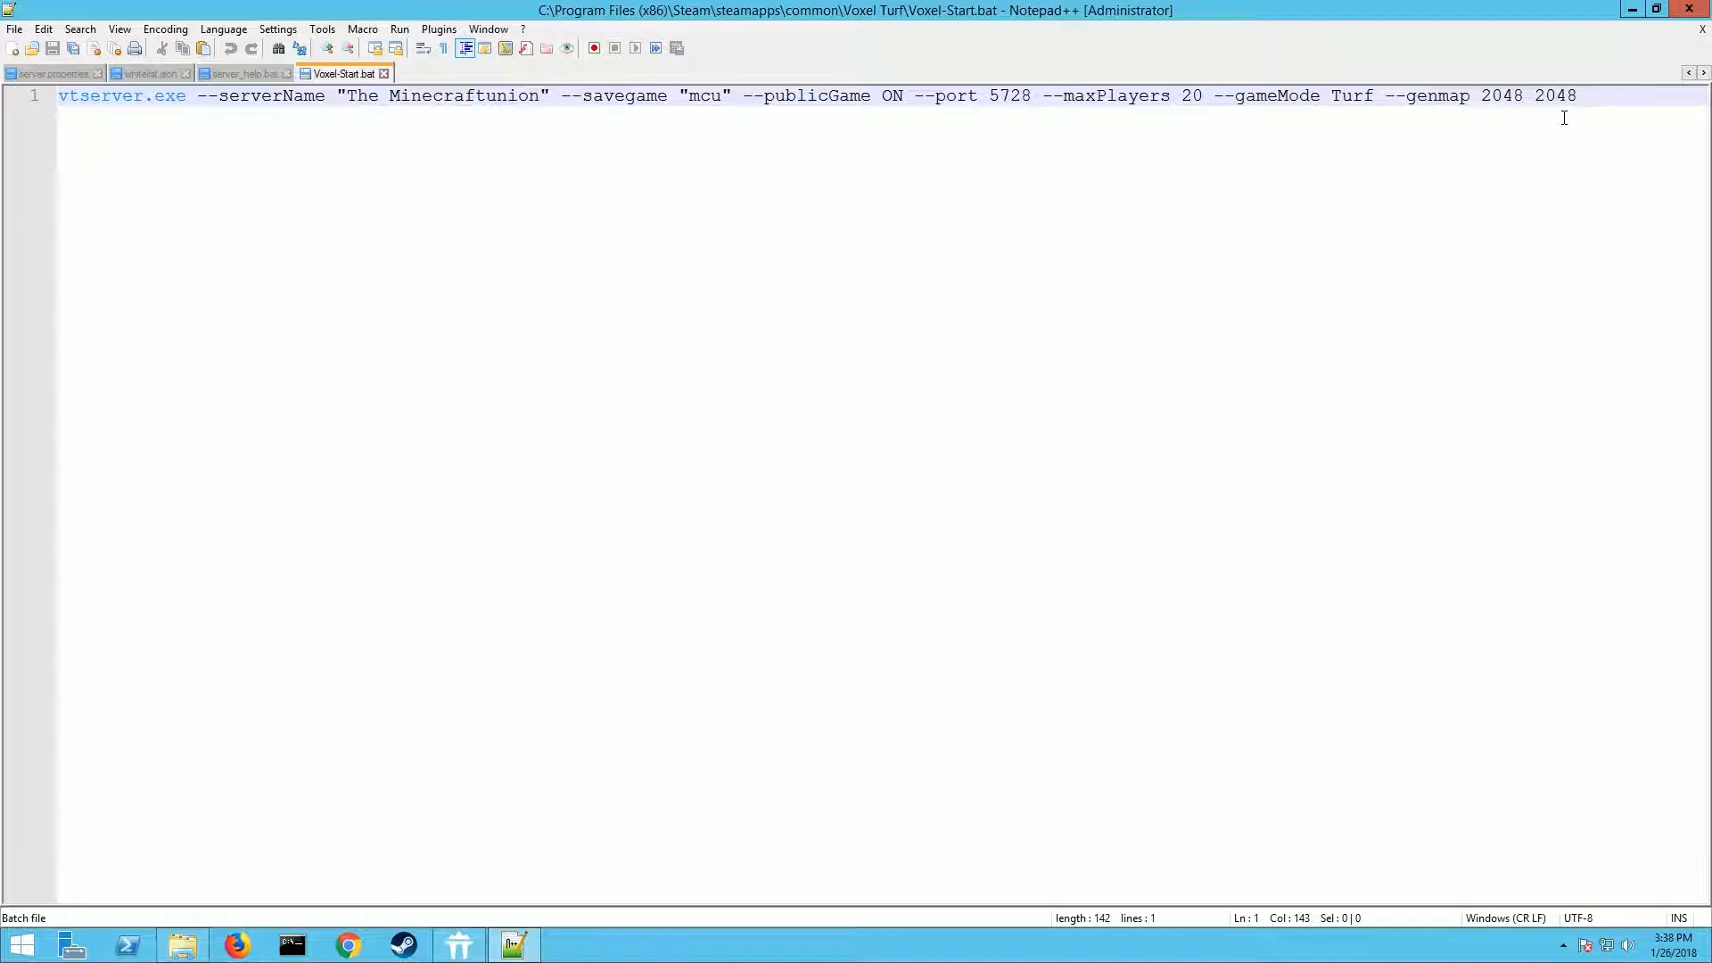
mouse_move(736, 117)
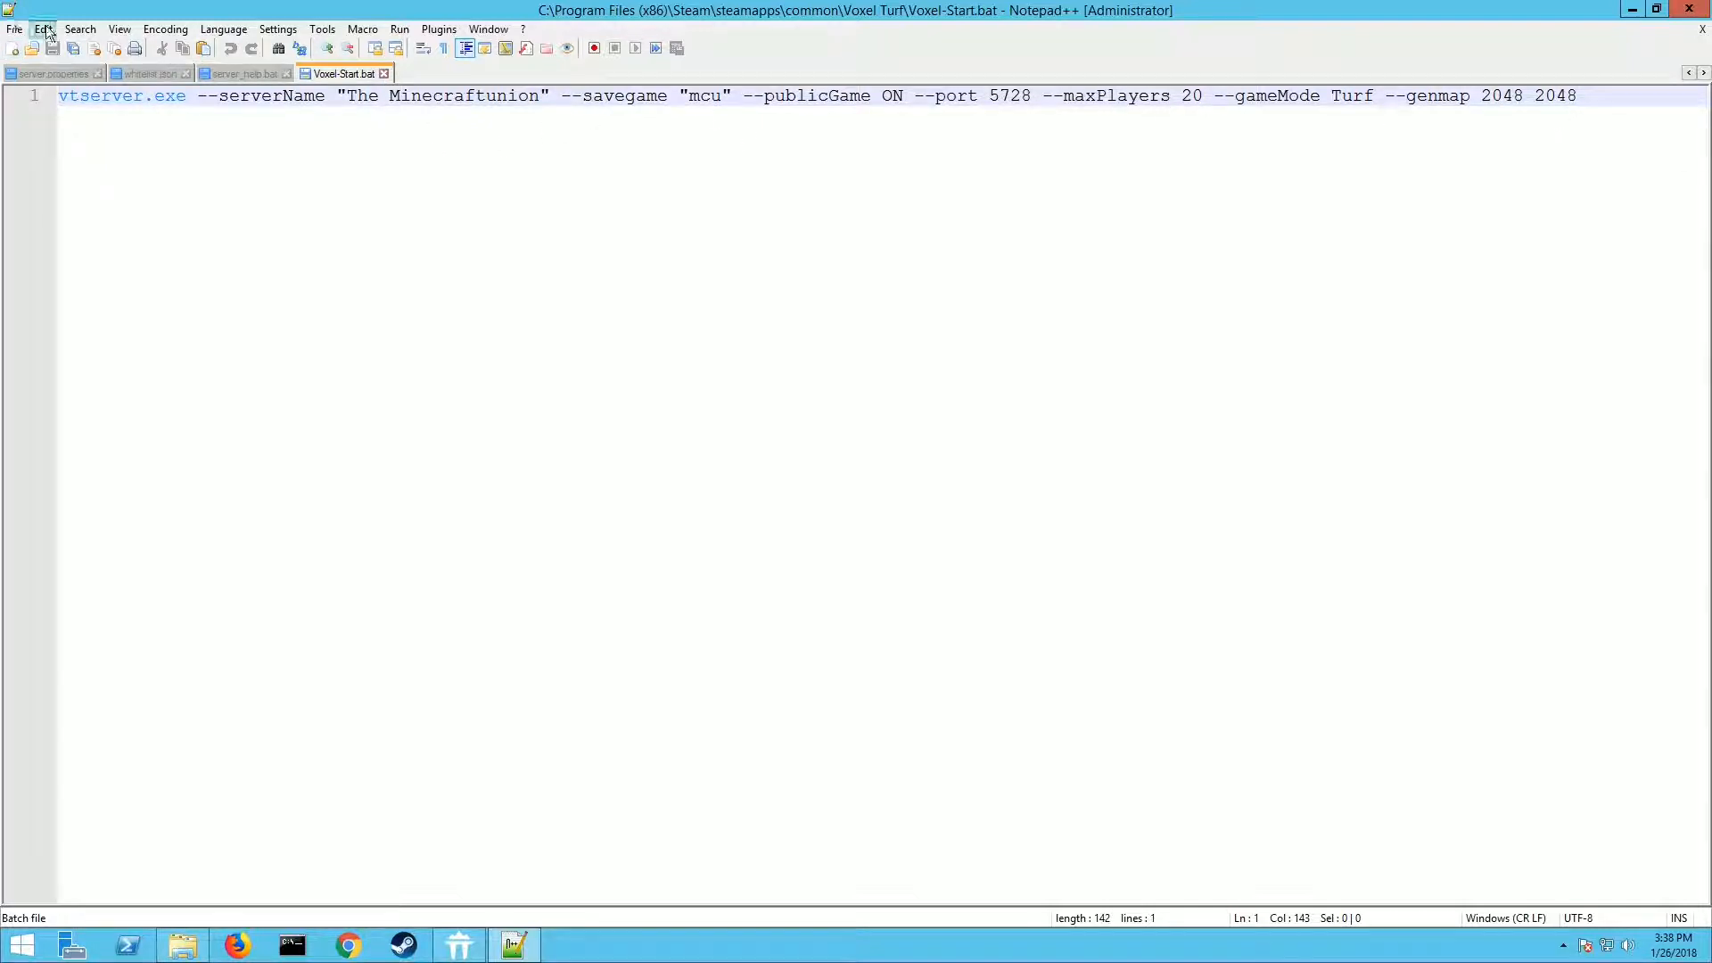
Close Notepad++, run Voxel-Start.bat from the Voxel Turf folder and minimize the server console
left_click(14, 28)
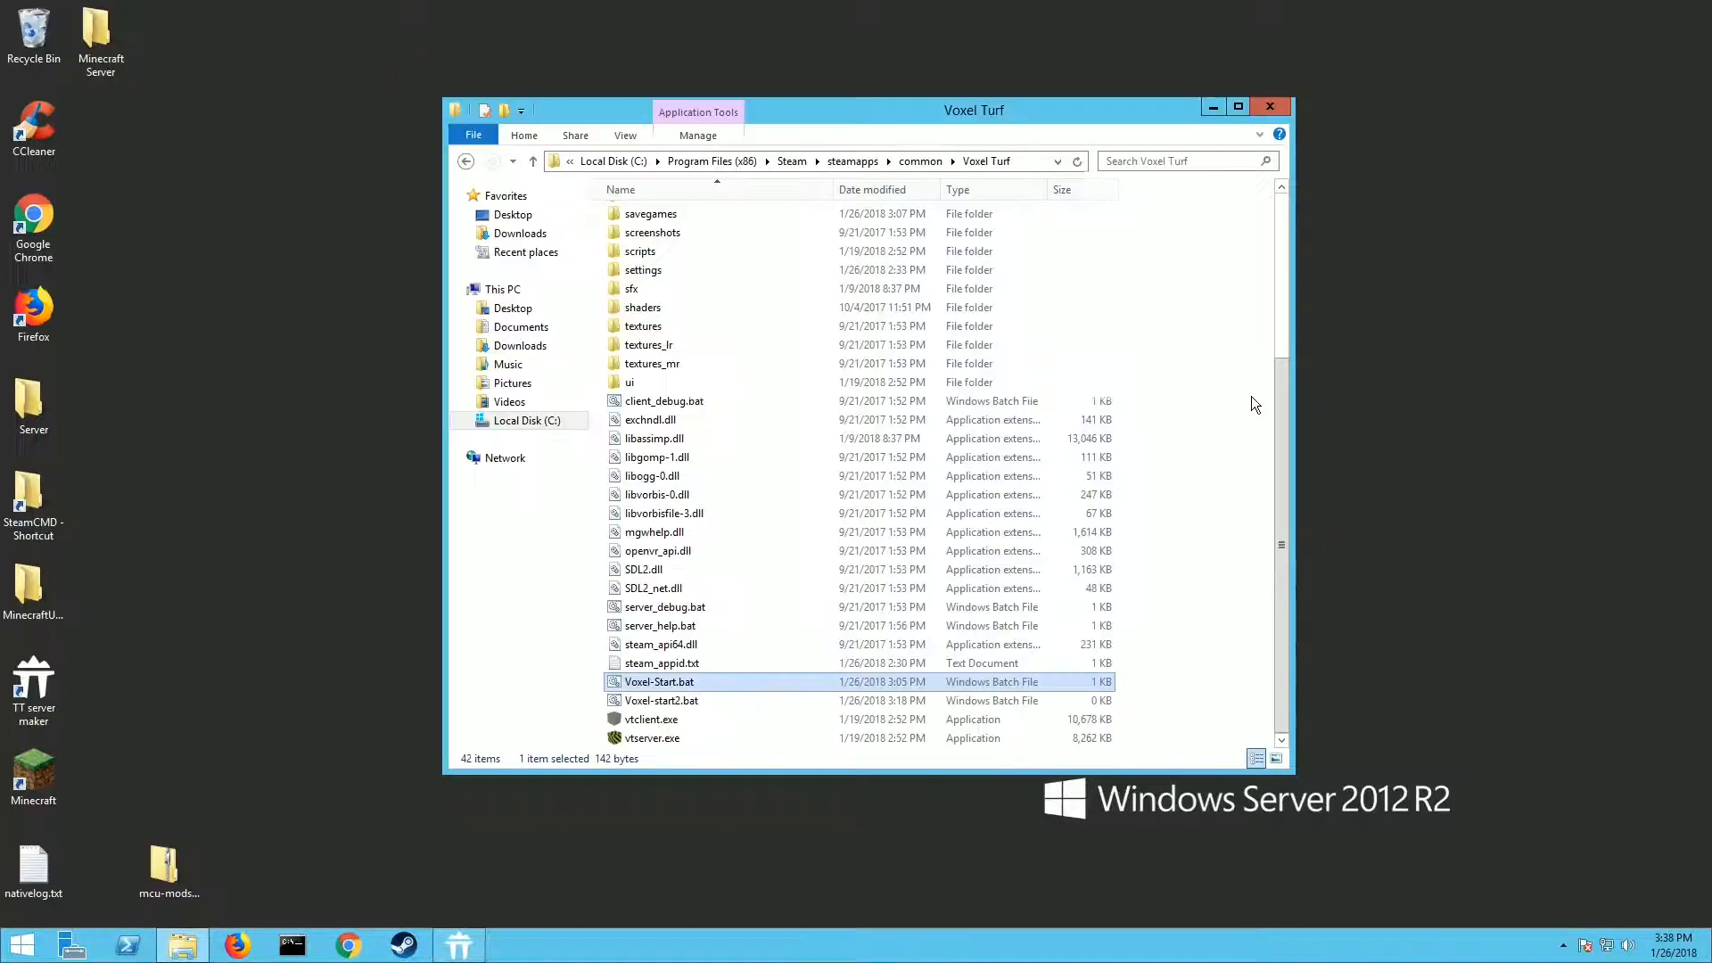
left_click(660, 643)
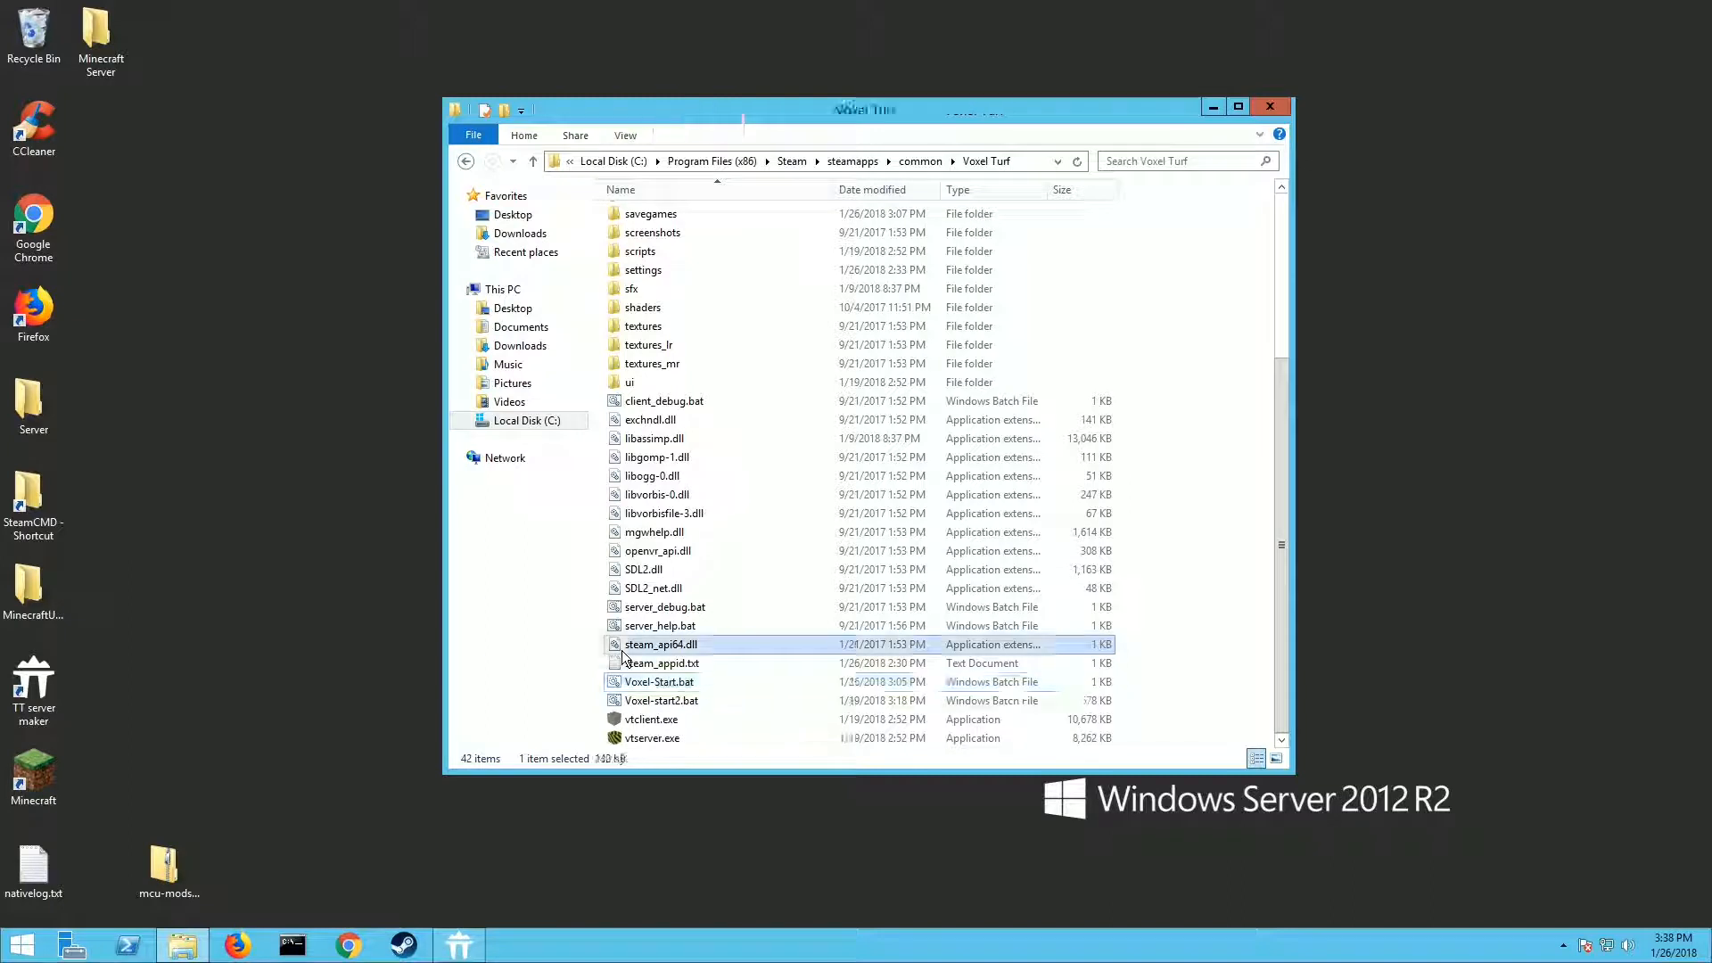
left_click(658, 682)
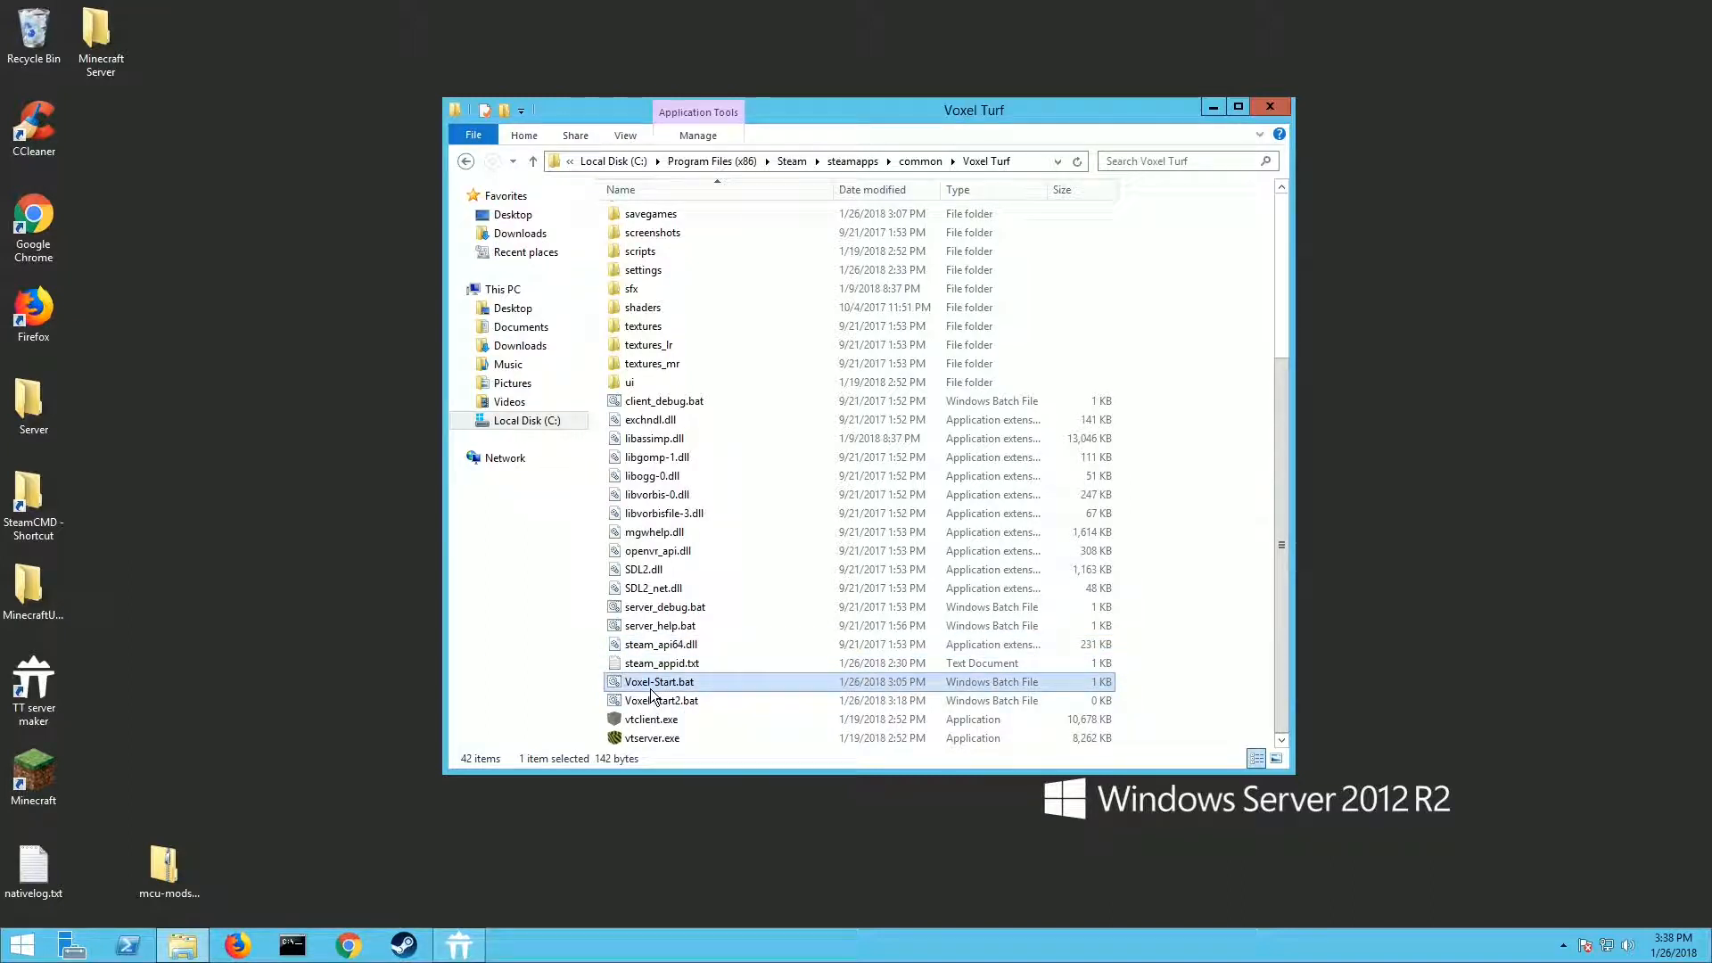
mouse_move(658, 681)
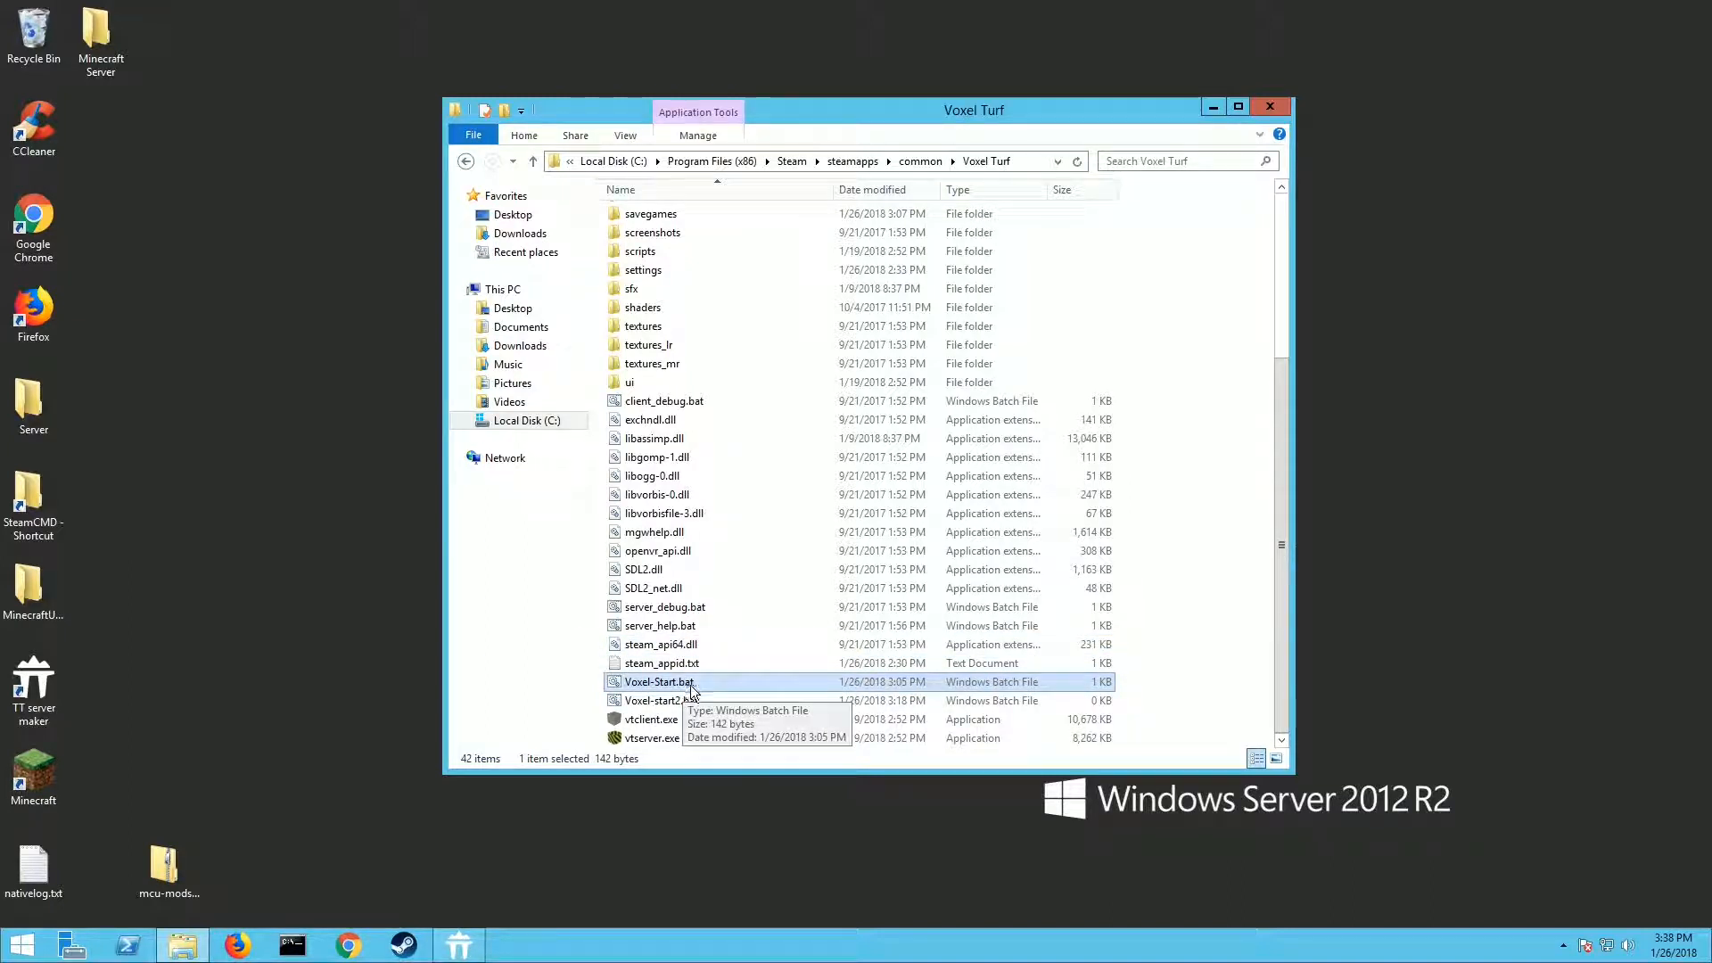
double_click(658, 681)
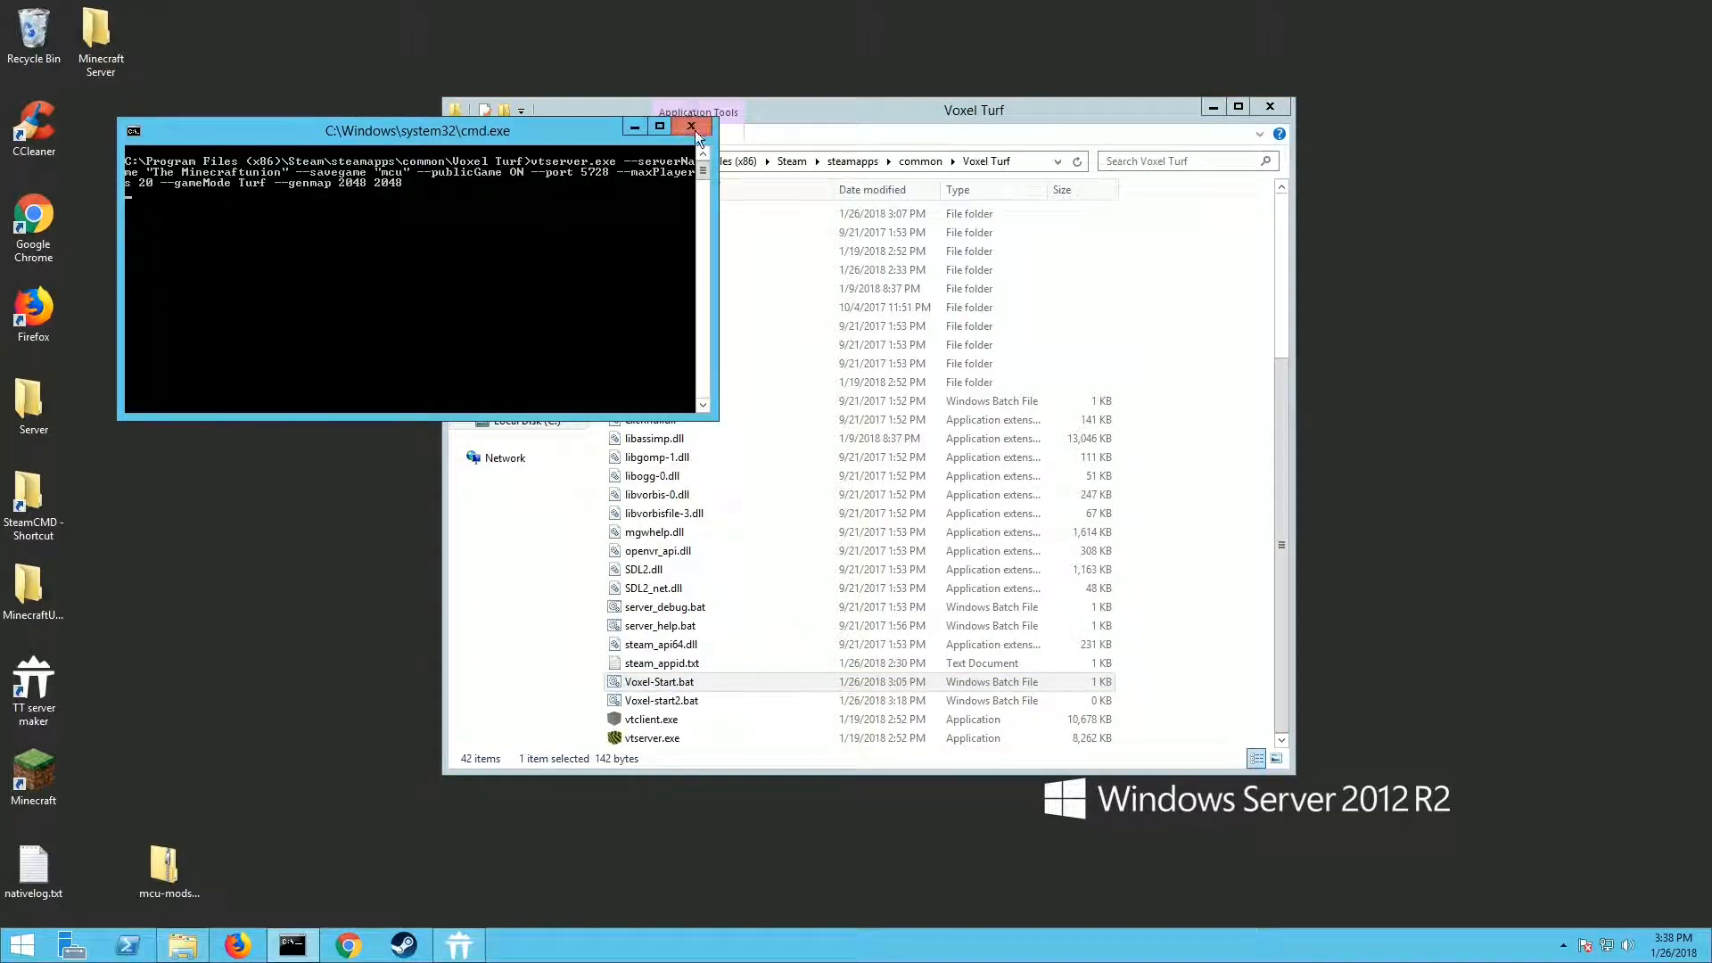
left_click(690, 128)
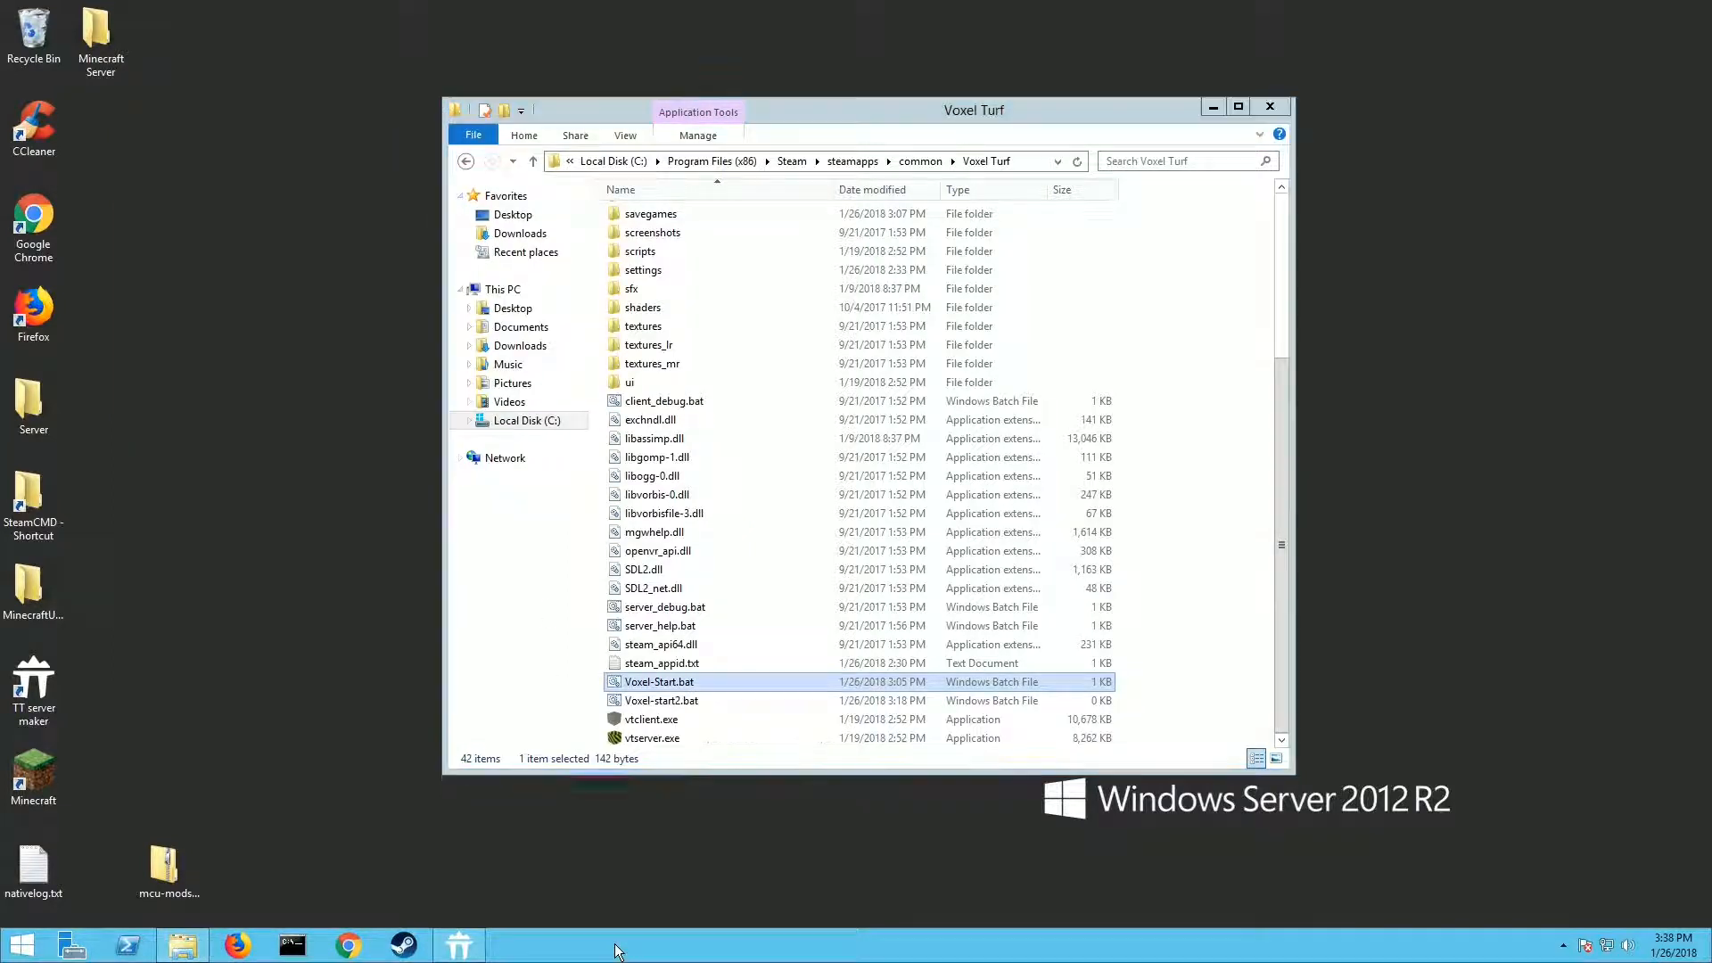
Launch Task Manager from the taskbar and select vtserver.exe in the Processes list
right_click(617, 951)
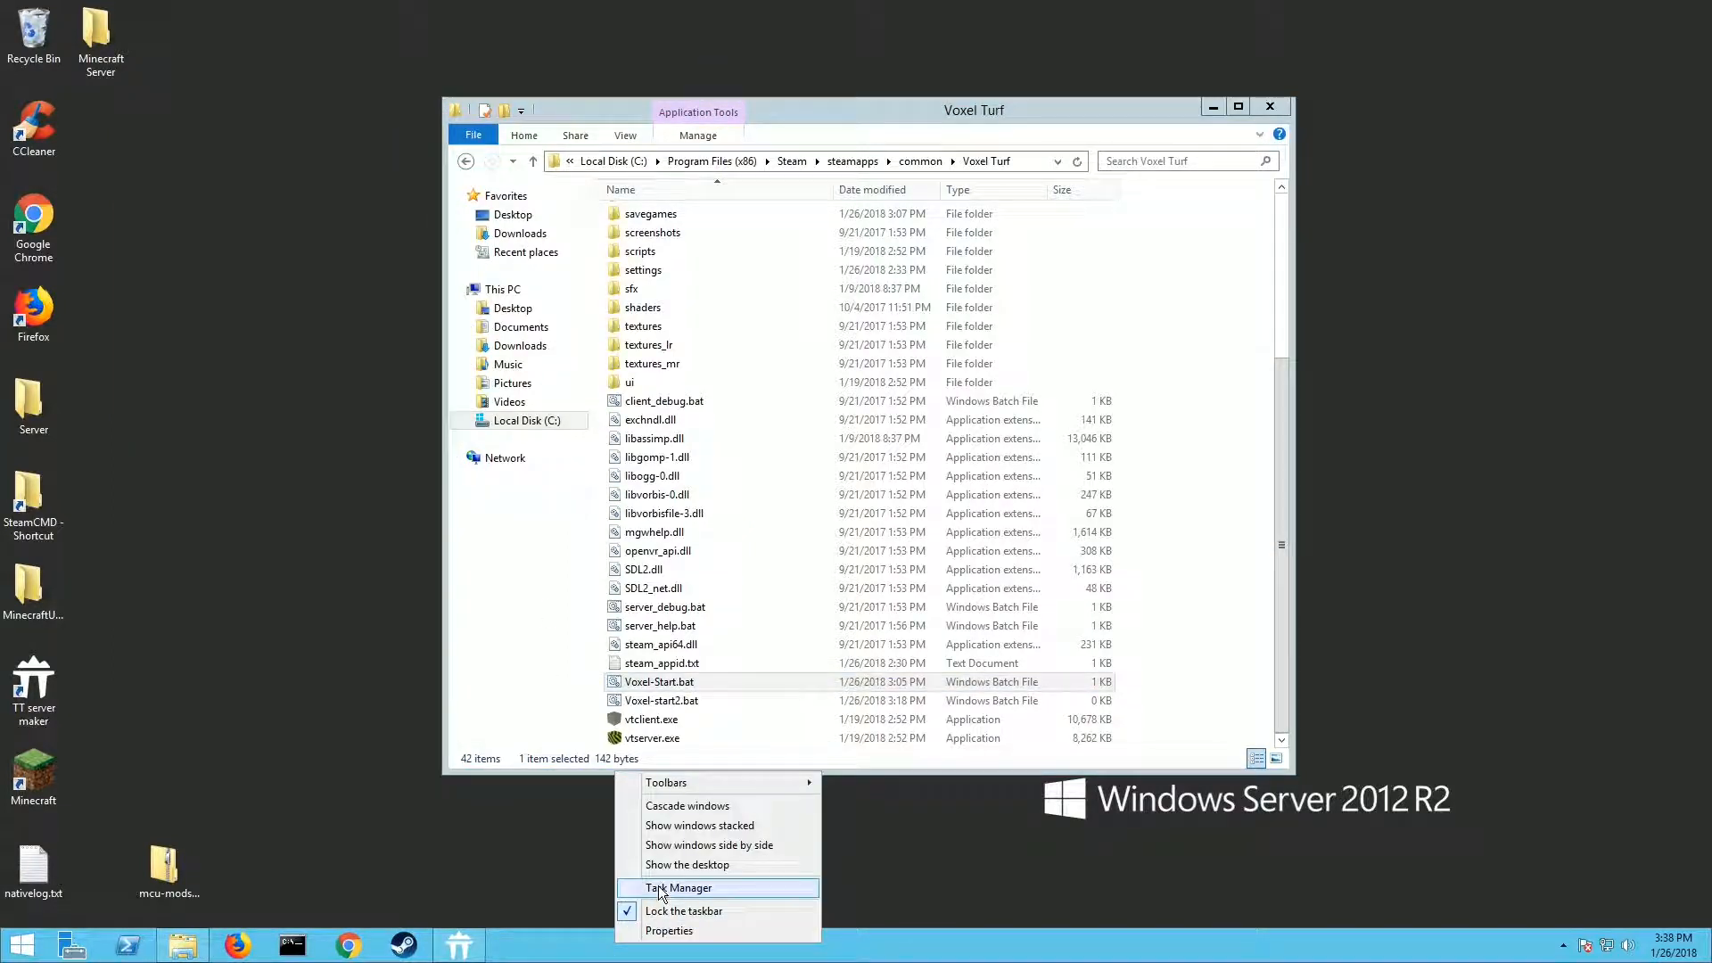
left_click(678, 886)
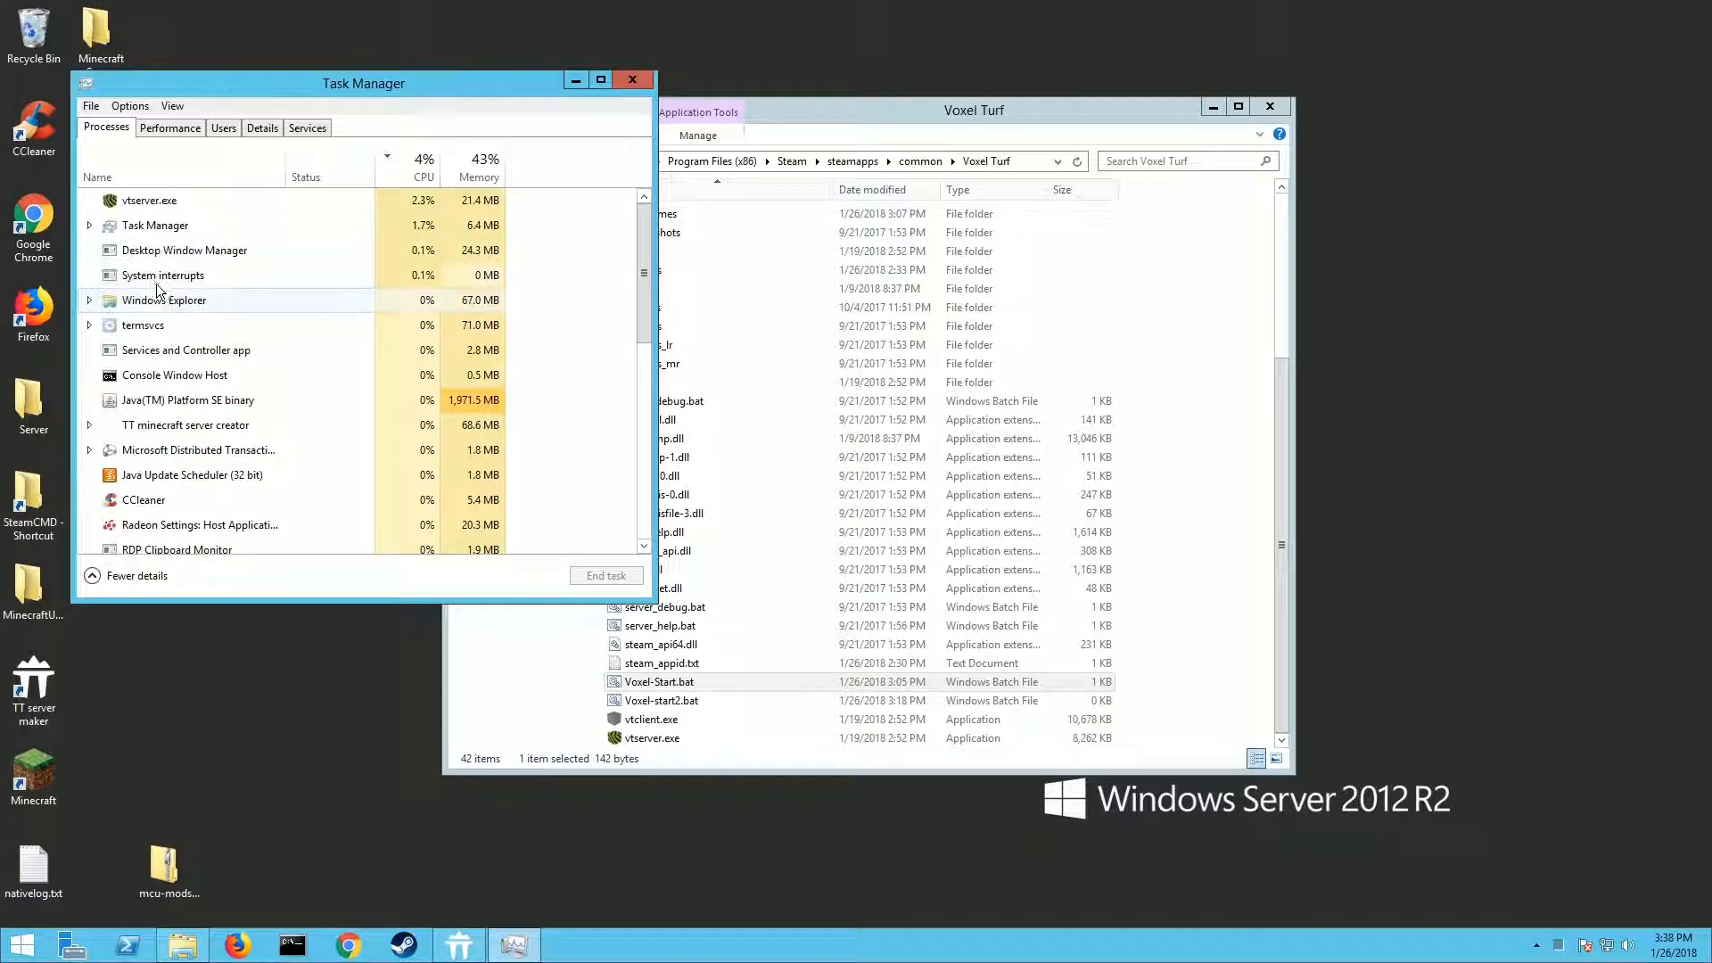
left_click(148, 202)
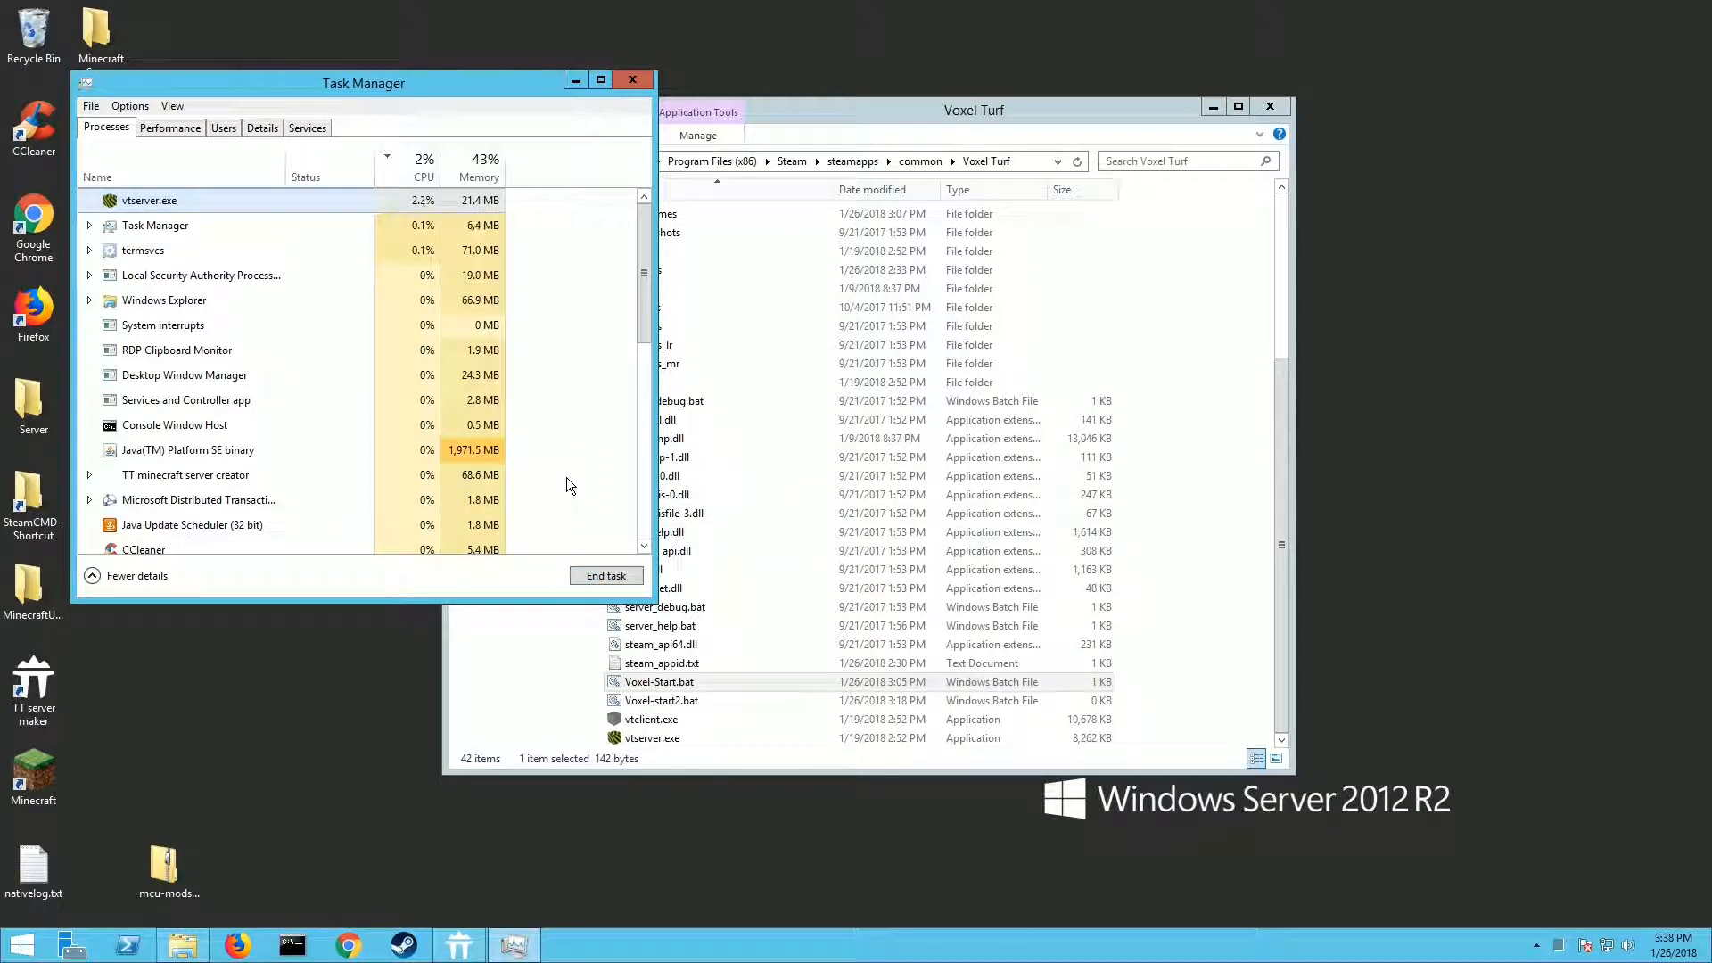
mouse_move(535, 695)
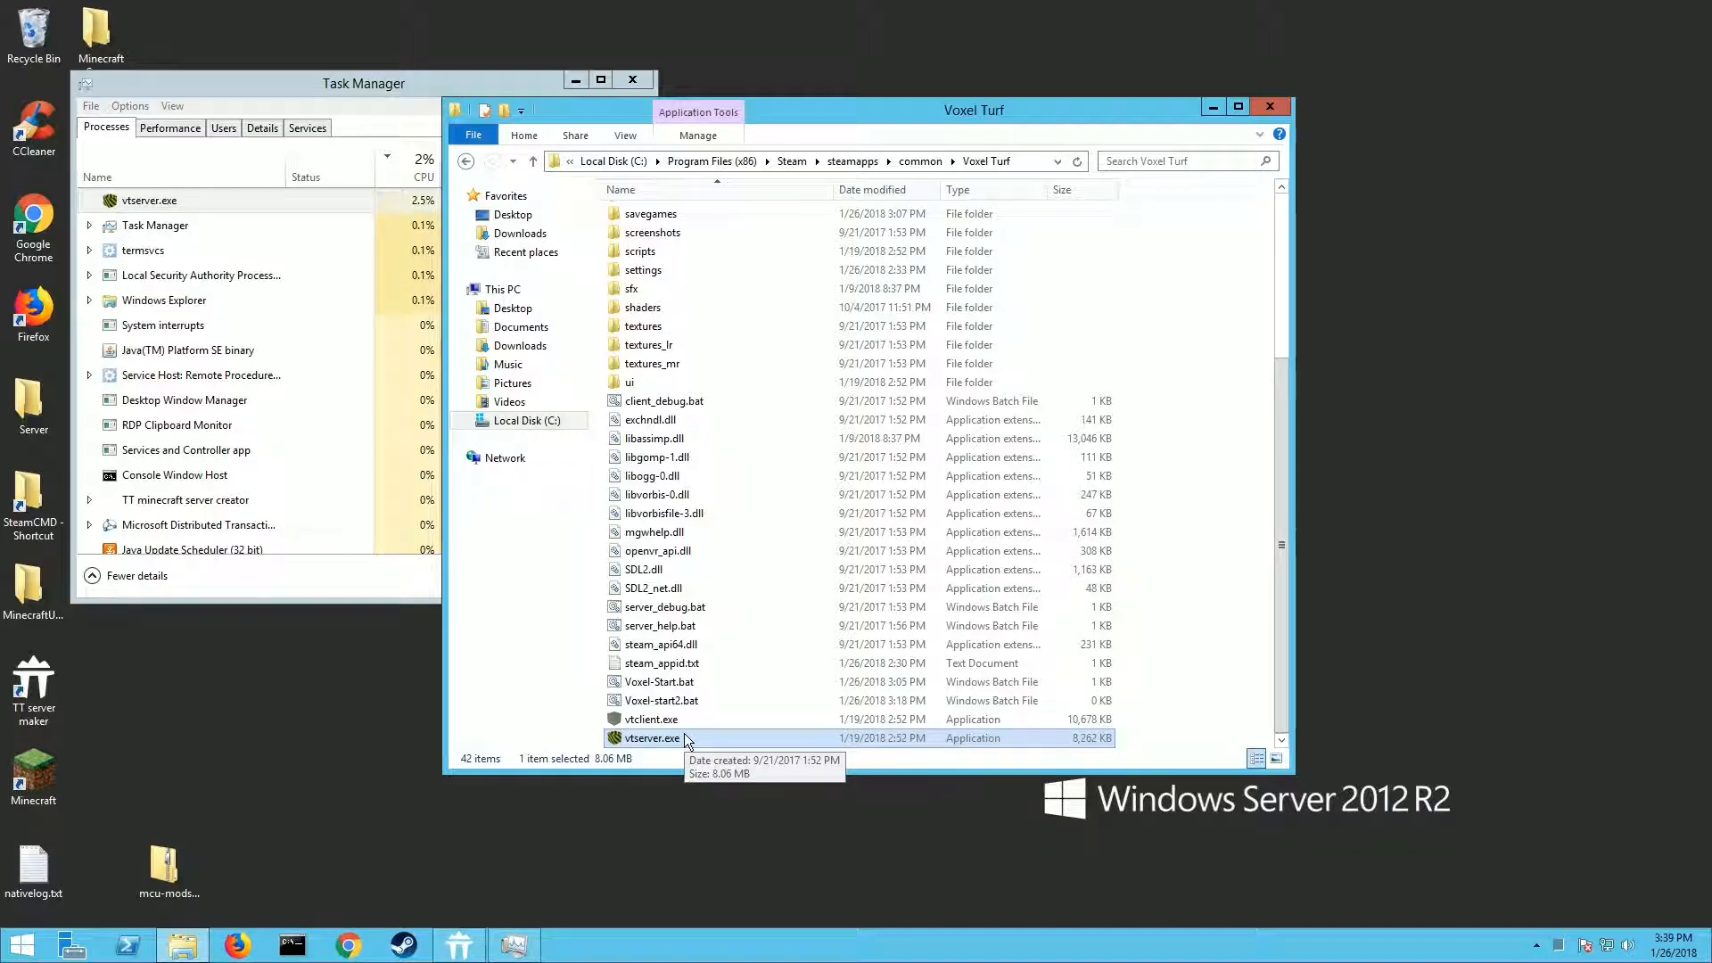
mouse_move(1446, 660)
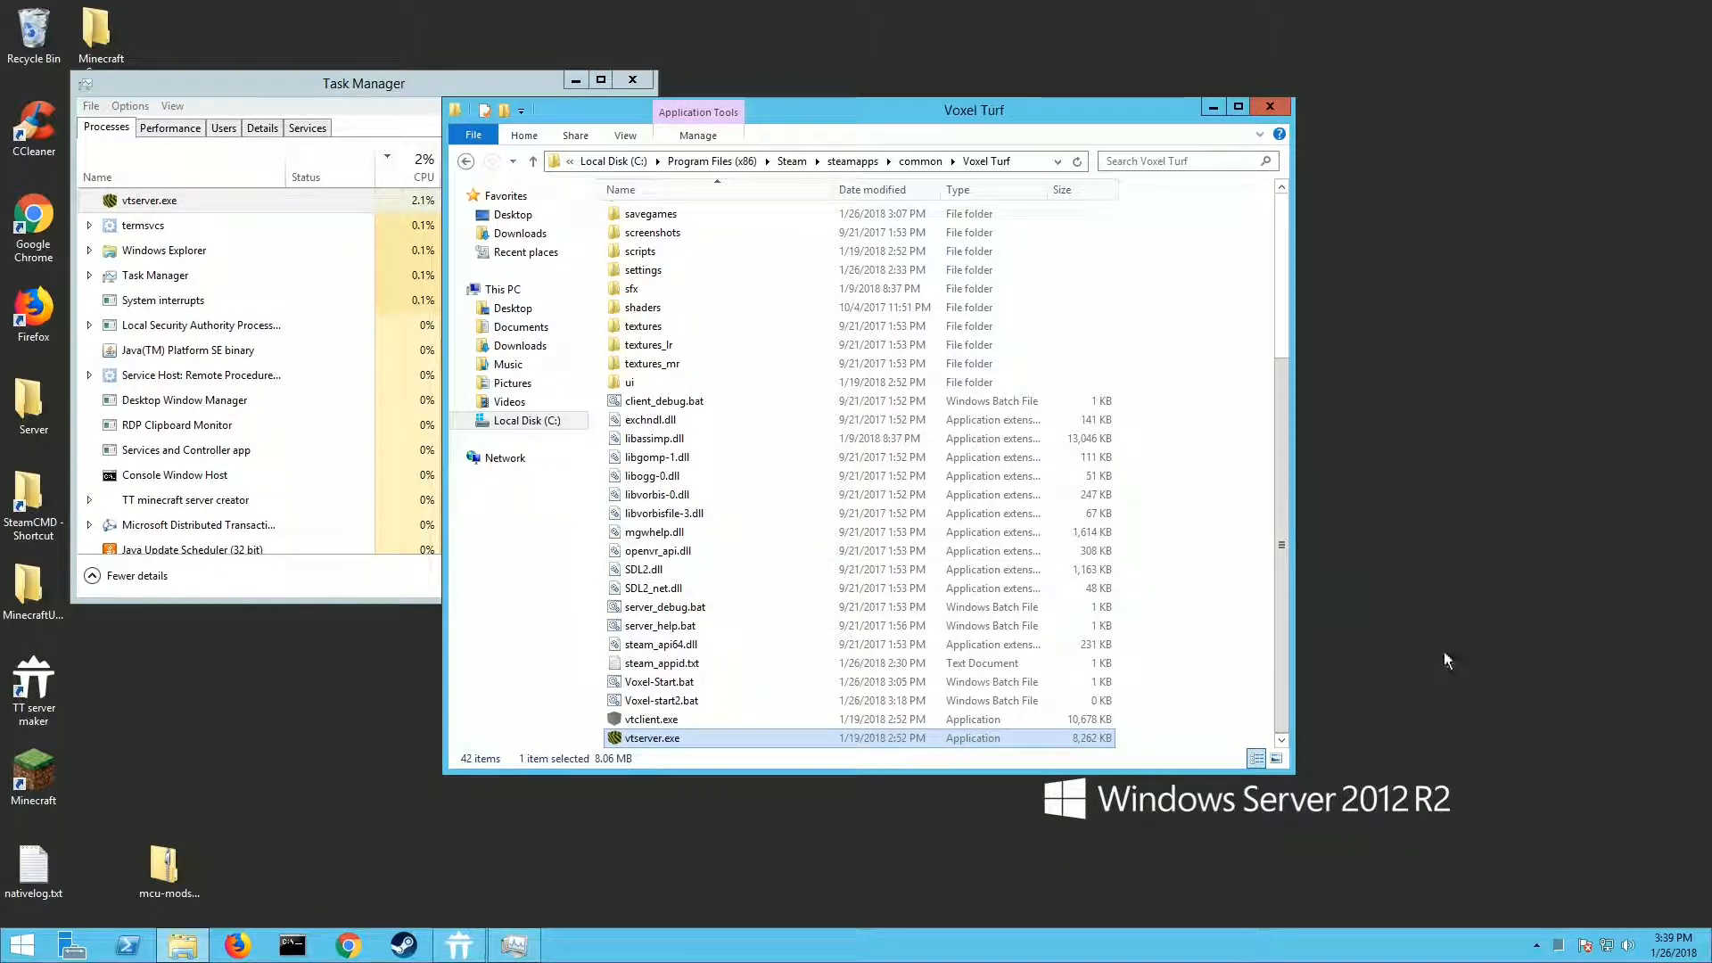